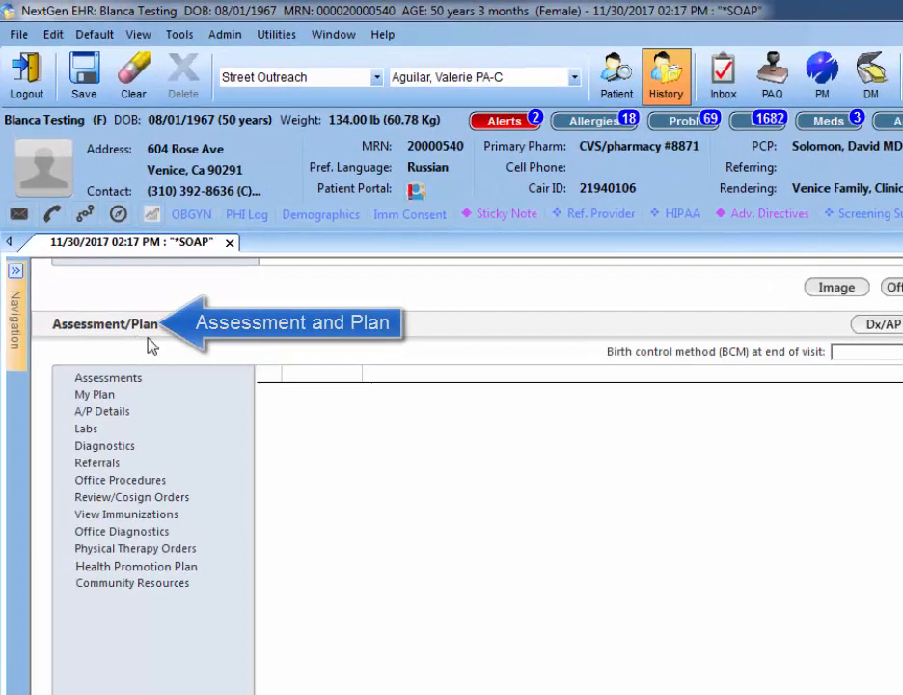
pyautogui.moveTo(202, 243)
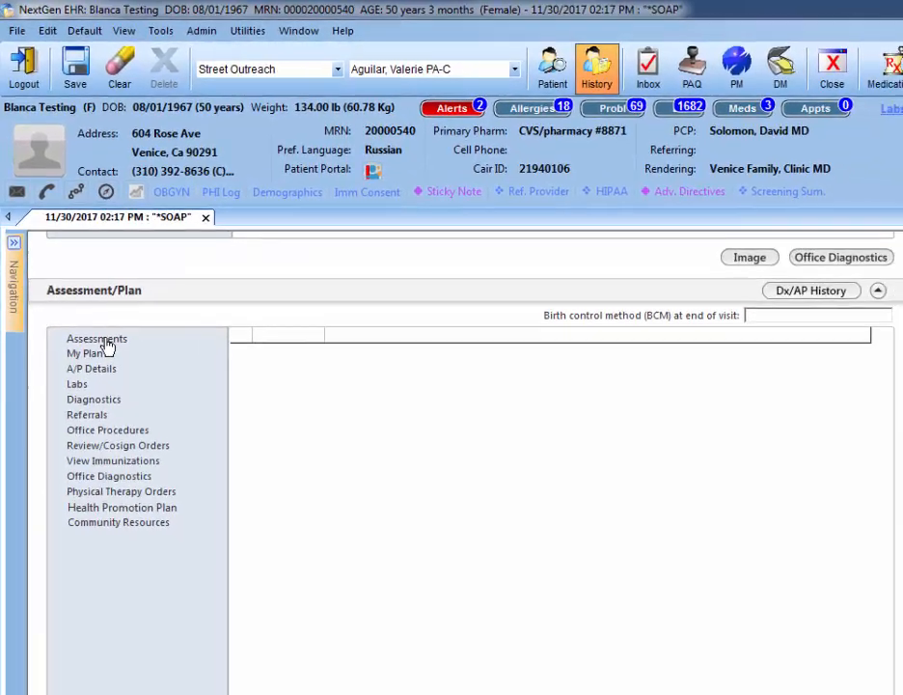
# Add low back pain (M54.5) and type 2 diabetes with insulin use (E11.9) from the diagnosis history.
pyautogui.click(96, 337)
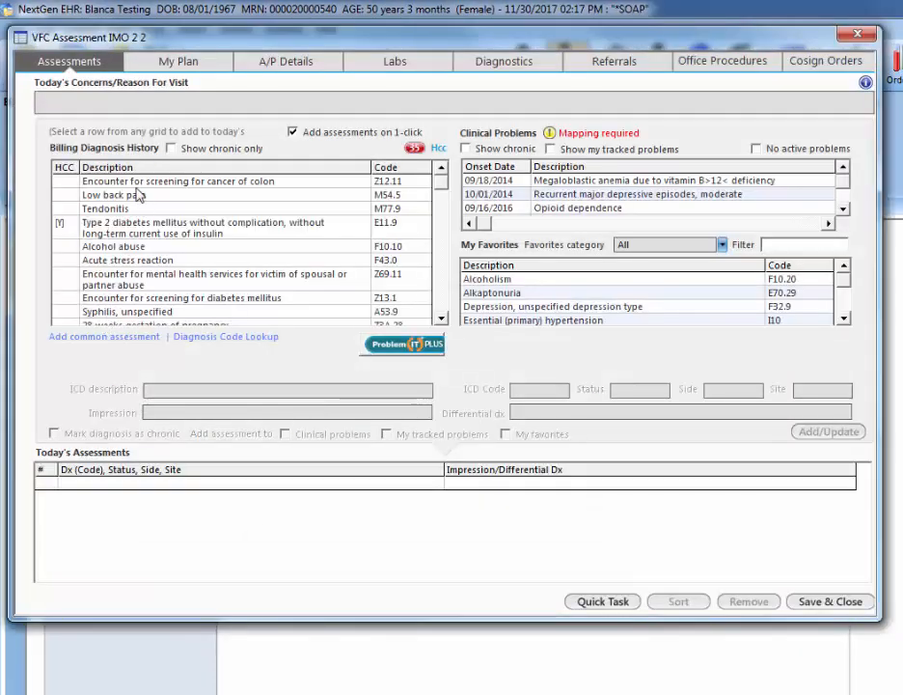
pyautogui.moveTo(135, 307)
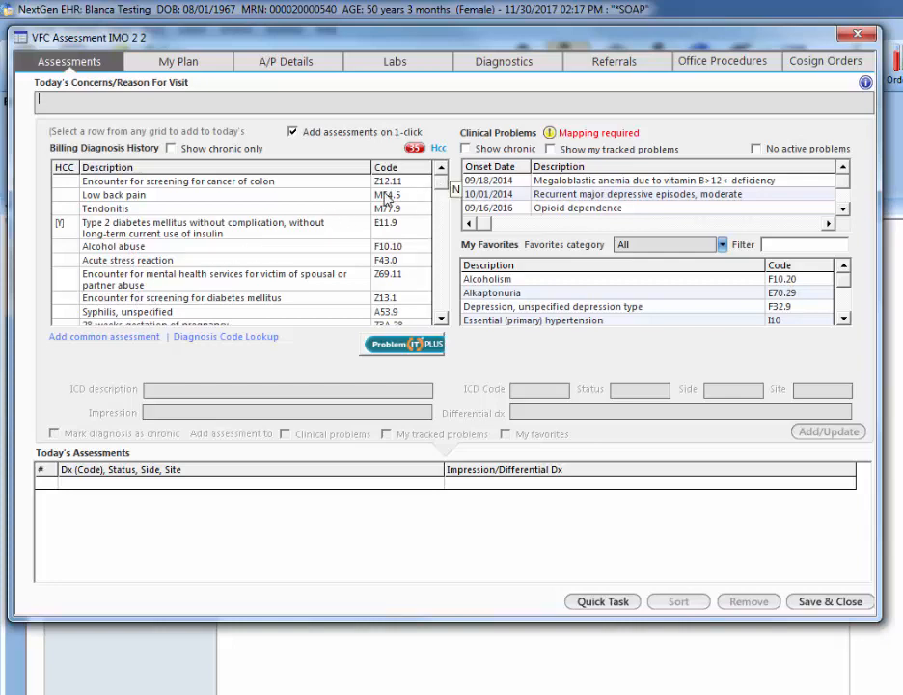
pyautogui.moveTo(150, 202)
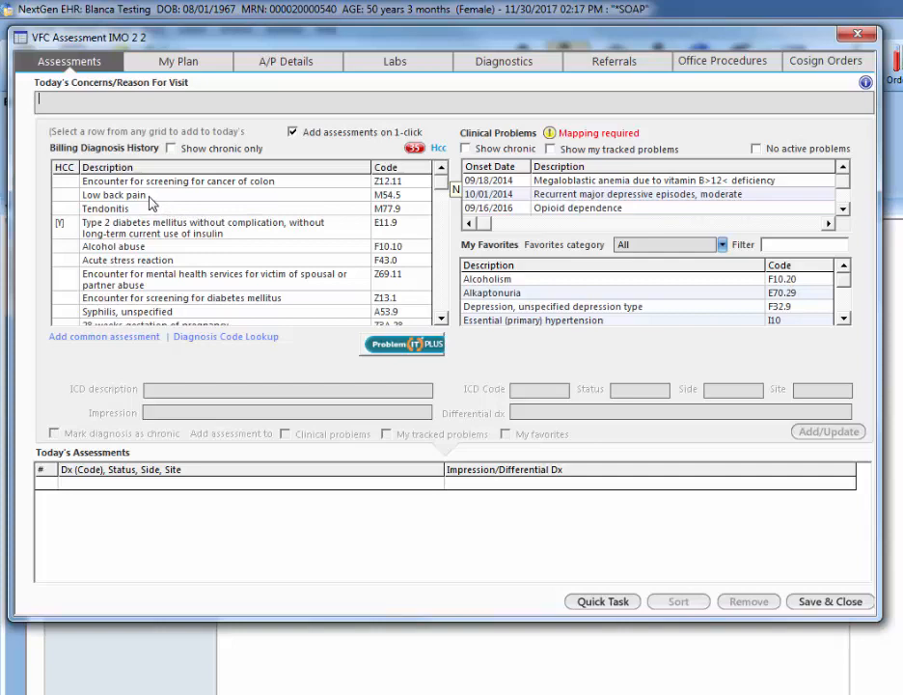
pyautogui.click(144, 193)
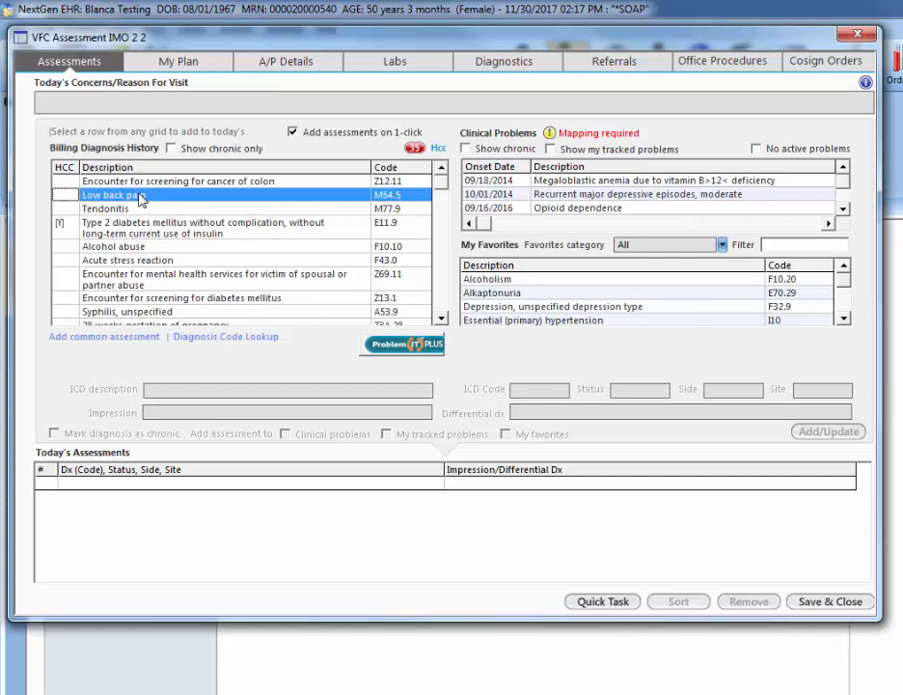
pyautogui.click(113, 193)
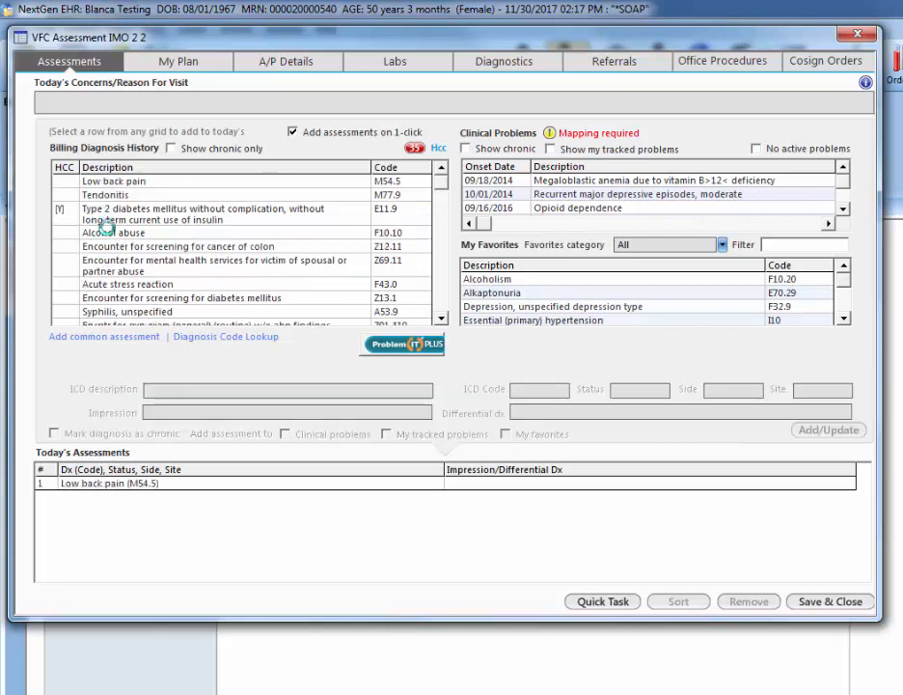
pyautogui.click(193, 213)
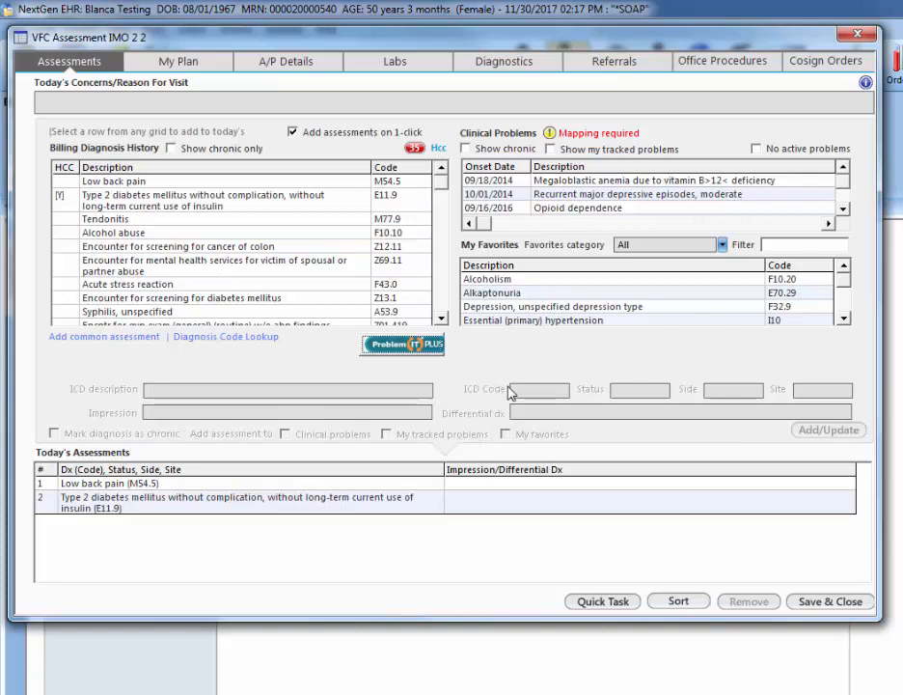
pyautogui.moveTo(205, 230)
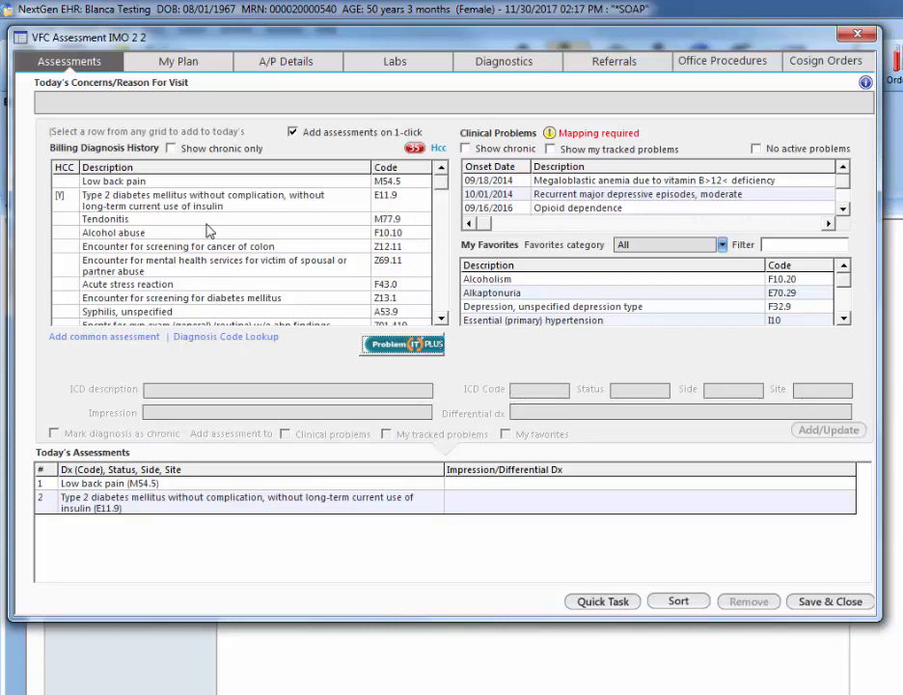
pyautogui.moveTo(266, 359)
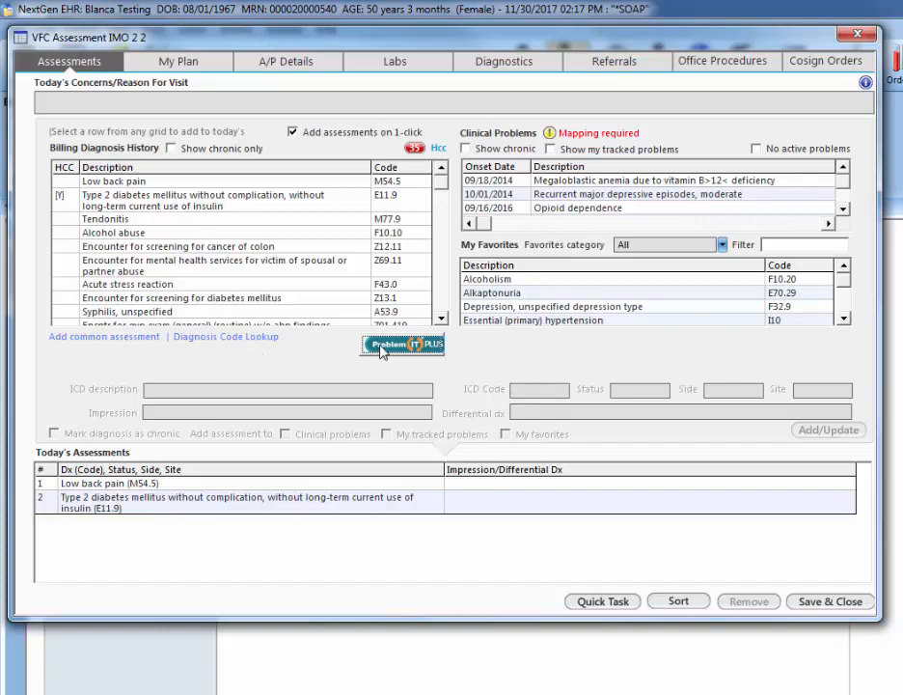
# Search 'tendonitis leg' and add calcific tendonitis of right lower leg (M65.261).
pyautogui.click(401, 343)
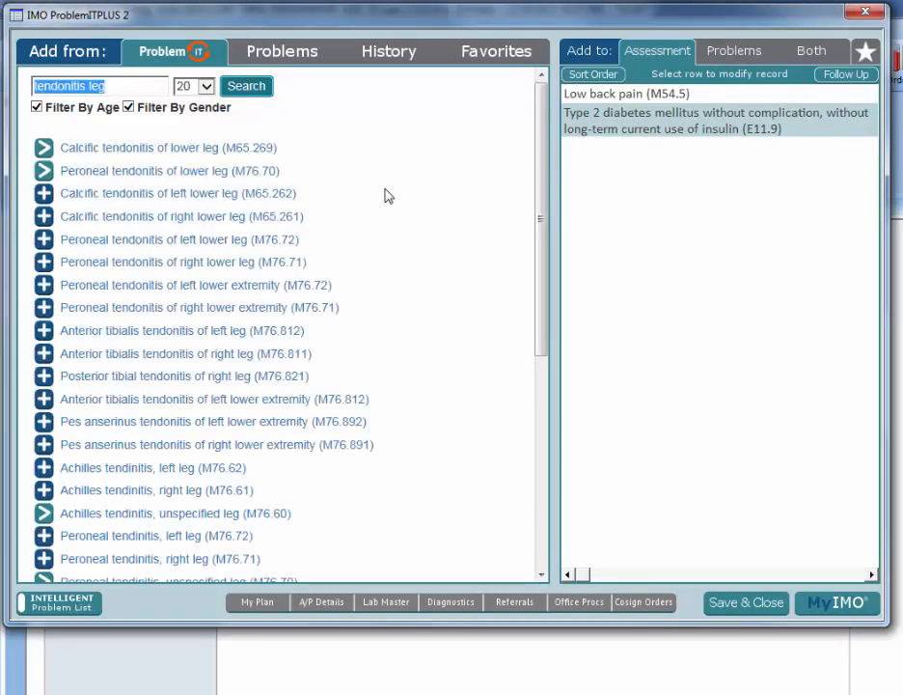
pyautogui.moveTo(213, 189)
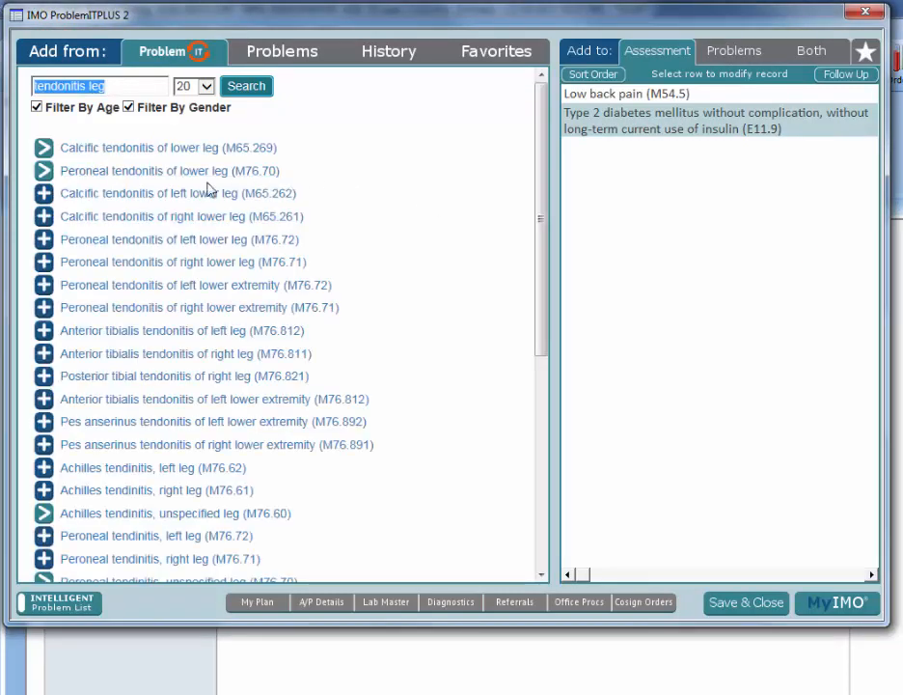
pyautogui.moveTo(135, 278)
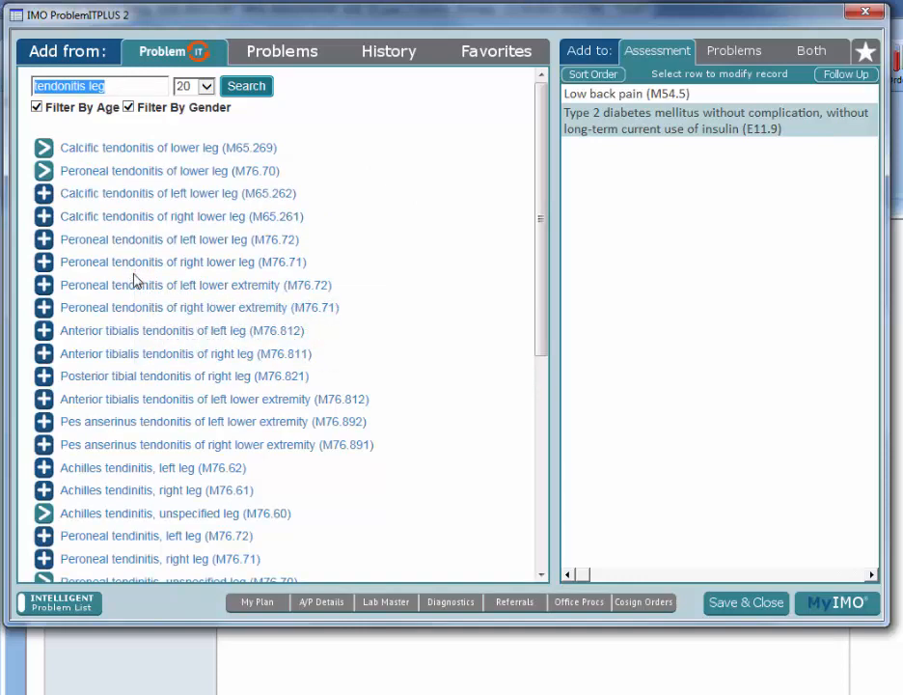
pyautogui.moveTo(43, 166)
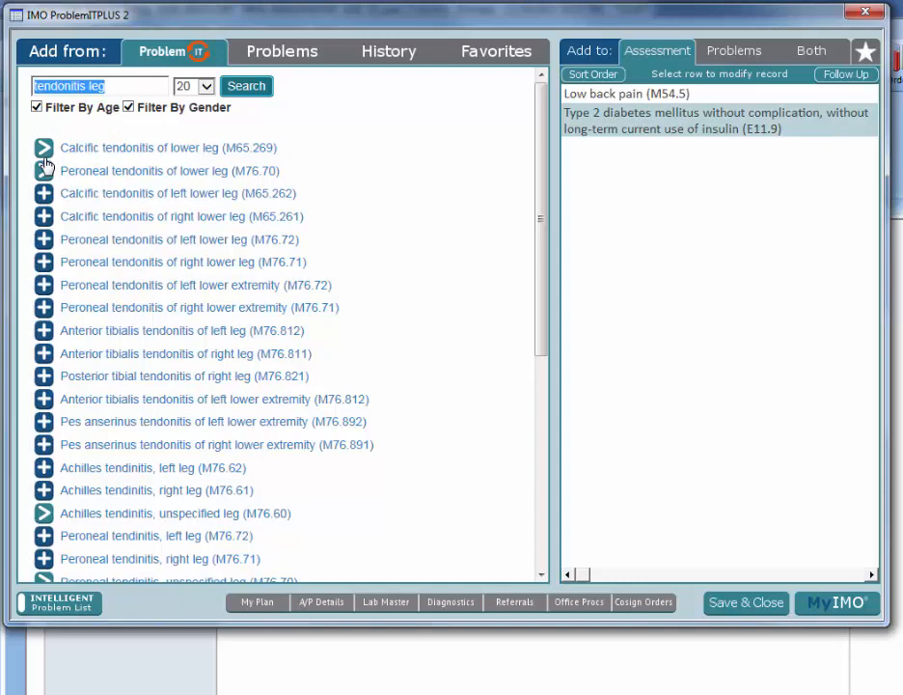
pyautogui.moveTo(43, 193)
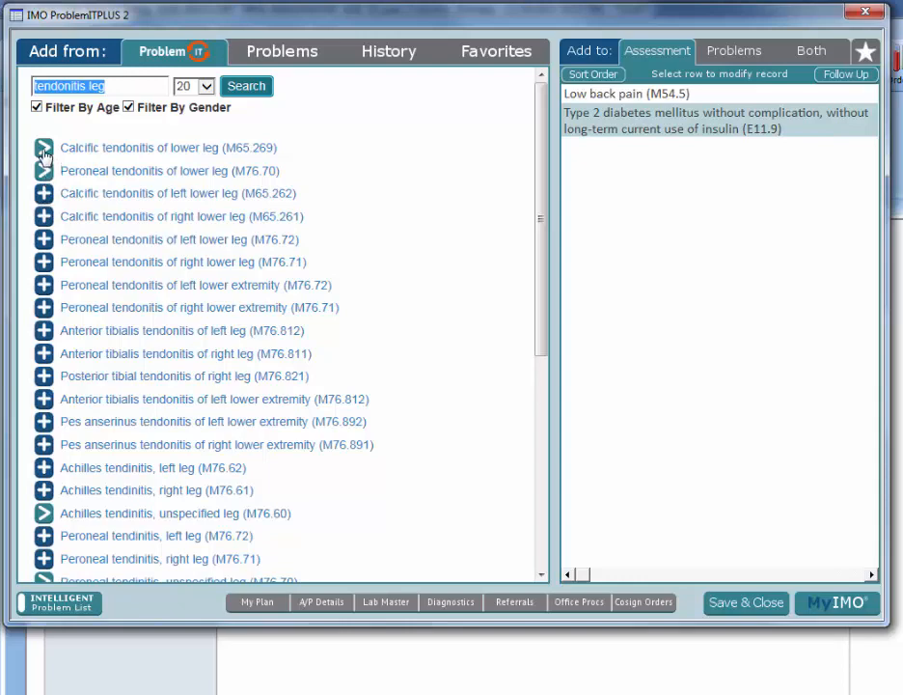
pyautogui.click(42, 147)
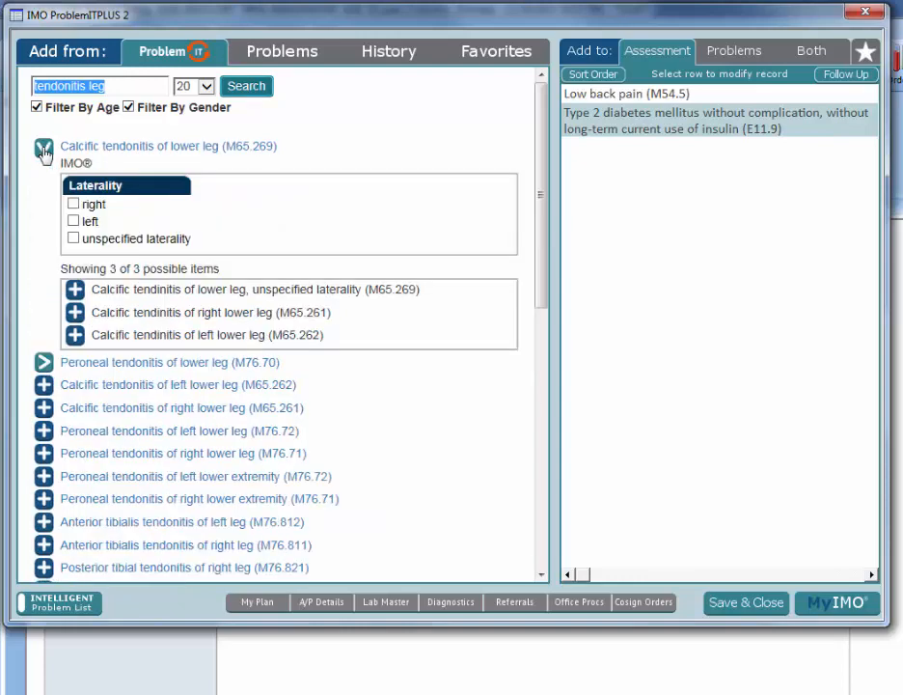
pyautogui.moveTo(54, 234)
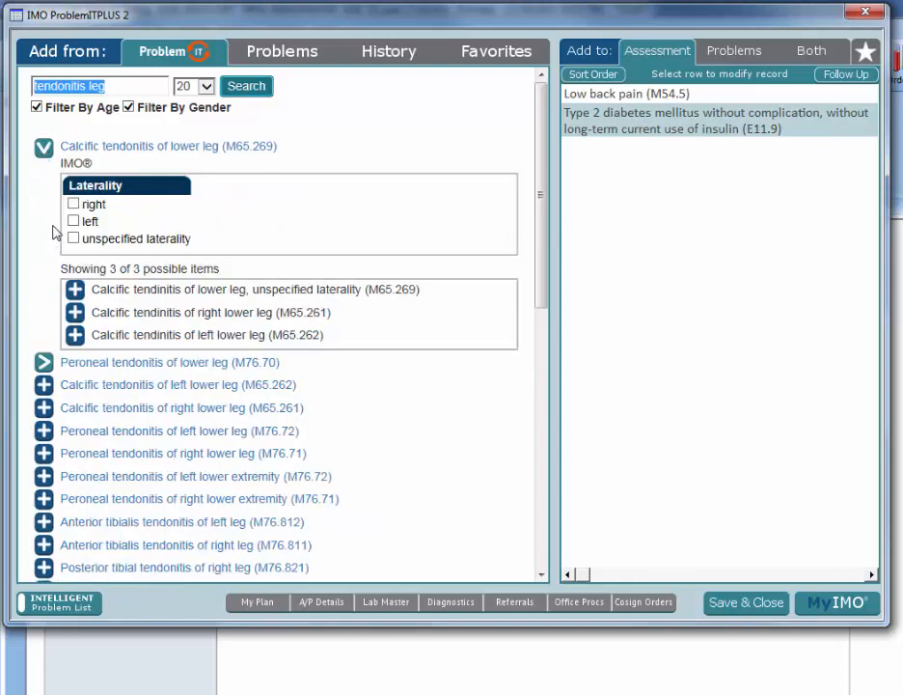
pyautogui.click(74, 205)
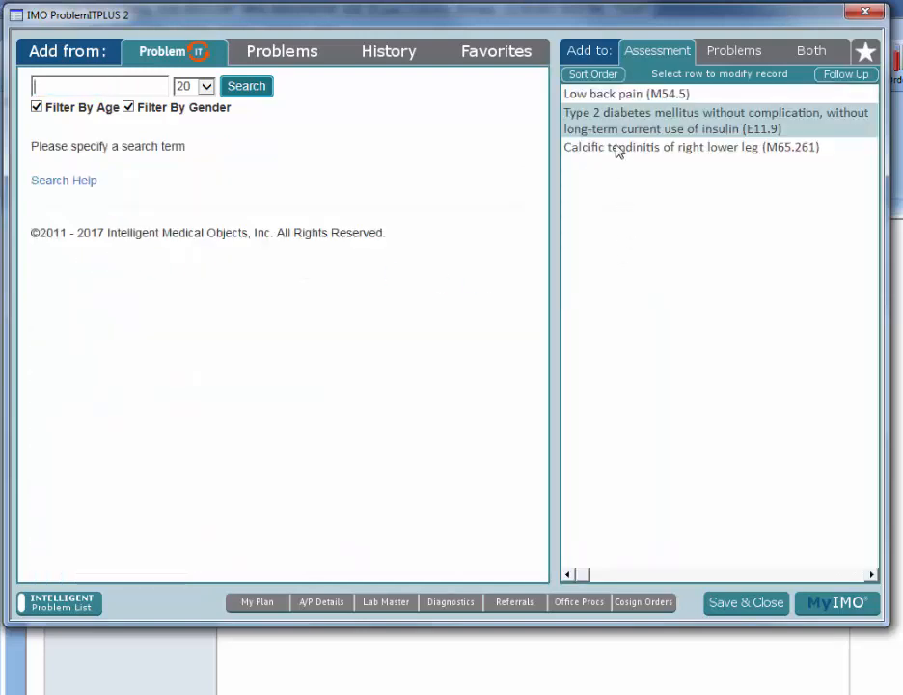
pyautogui.moveTo(743, 481)
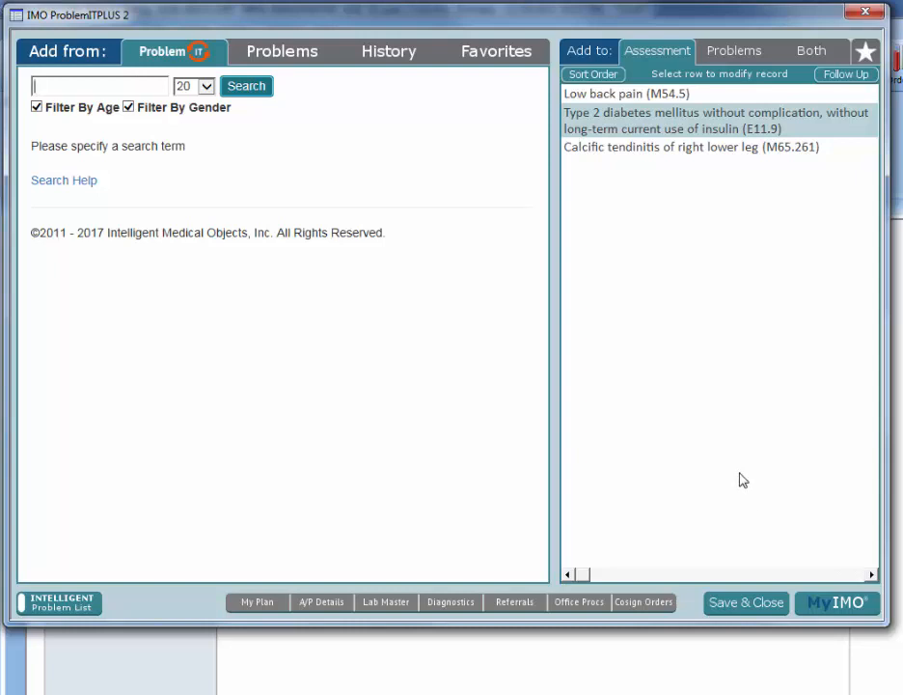
pyautogui.moveTo(502, 345)
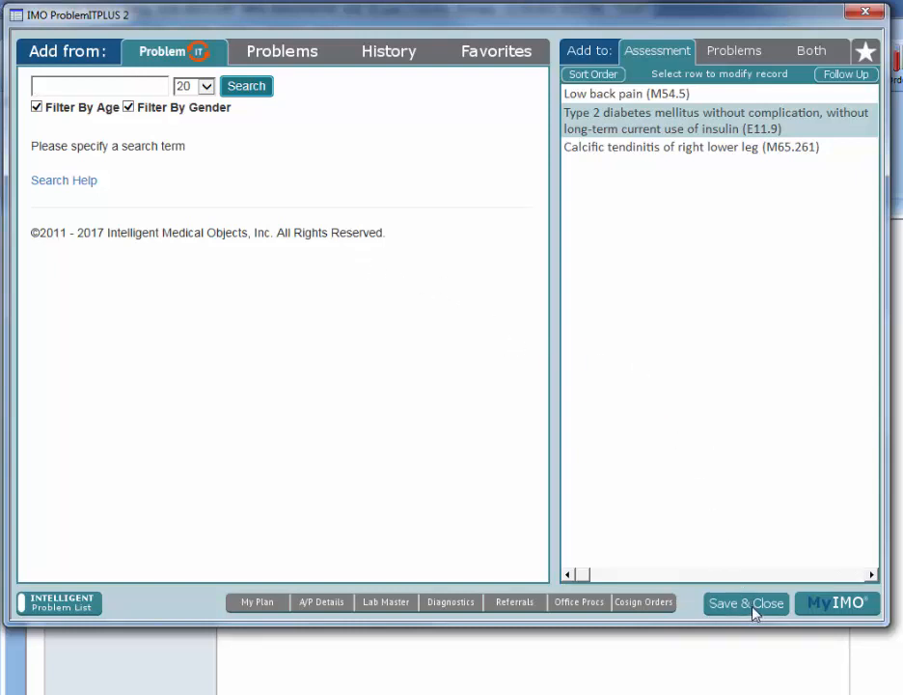
# Save the diagnoses and note for low back pain: pain improving with NSAIDs, x-ray if worsening.
pyautogui.click(745, 602)
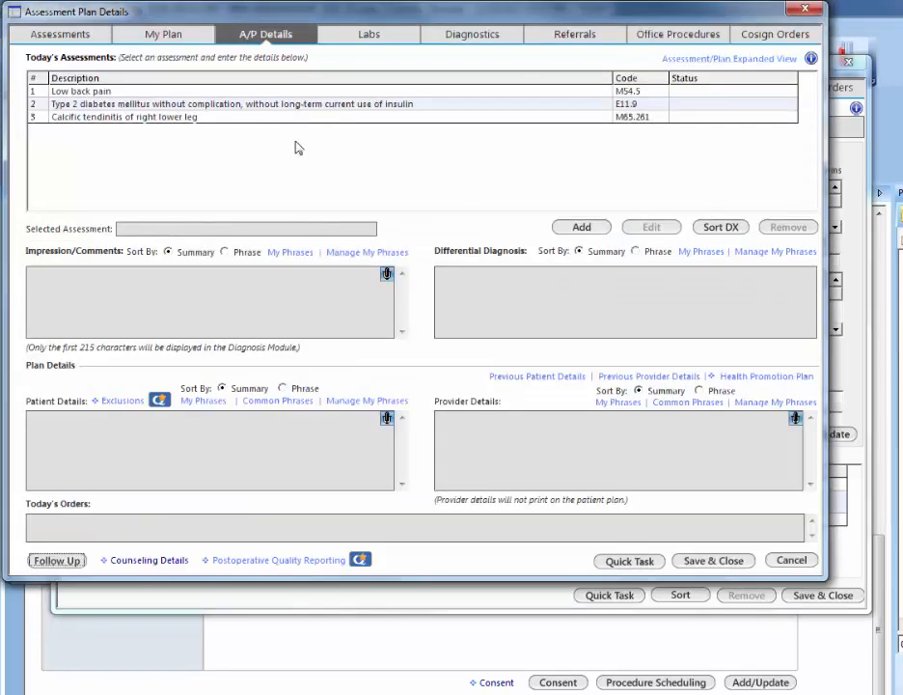
pyautogui.click(82, 91)
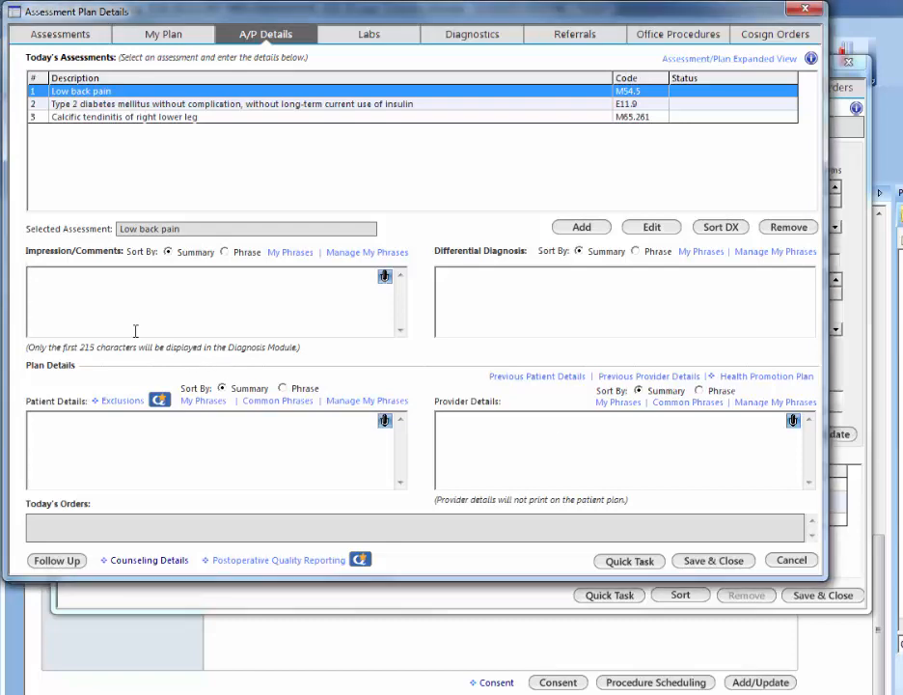
pyautogui.write('Pain is improving with NSAIDs')
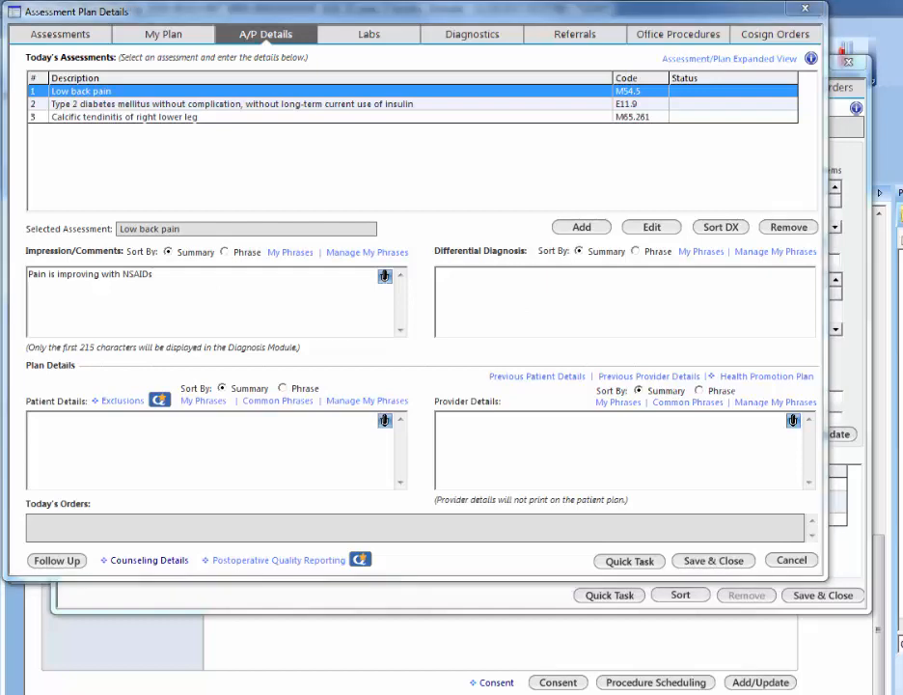
pyautogui.write('Will consider x-ray in the future if worsening pain')
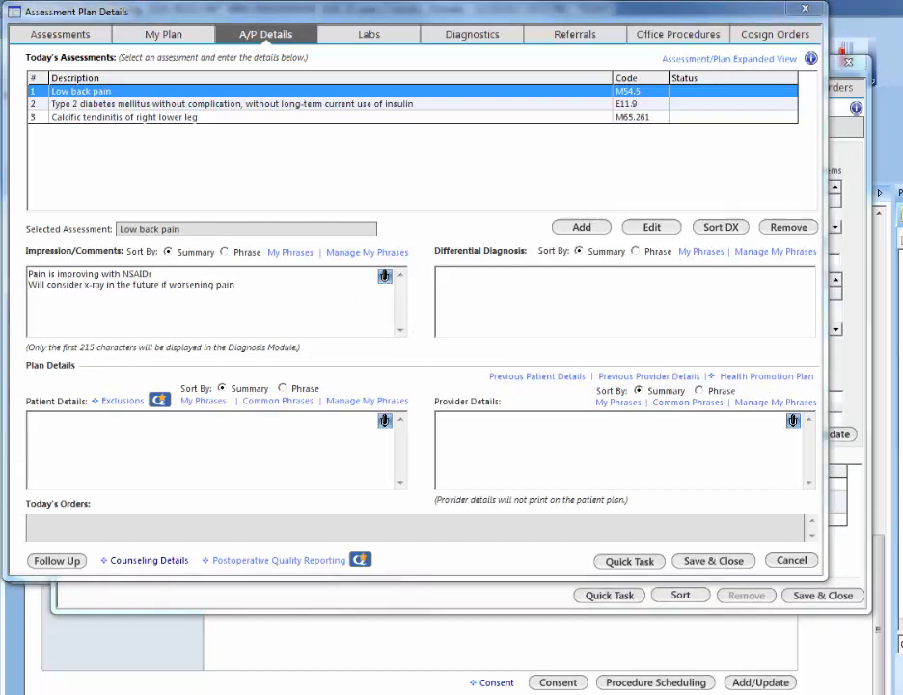
pyautogui.moveTo(525, 575)
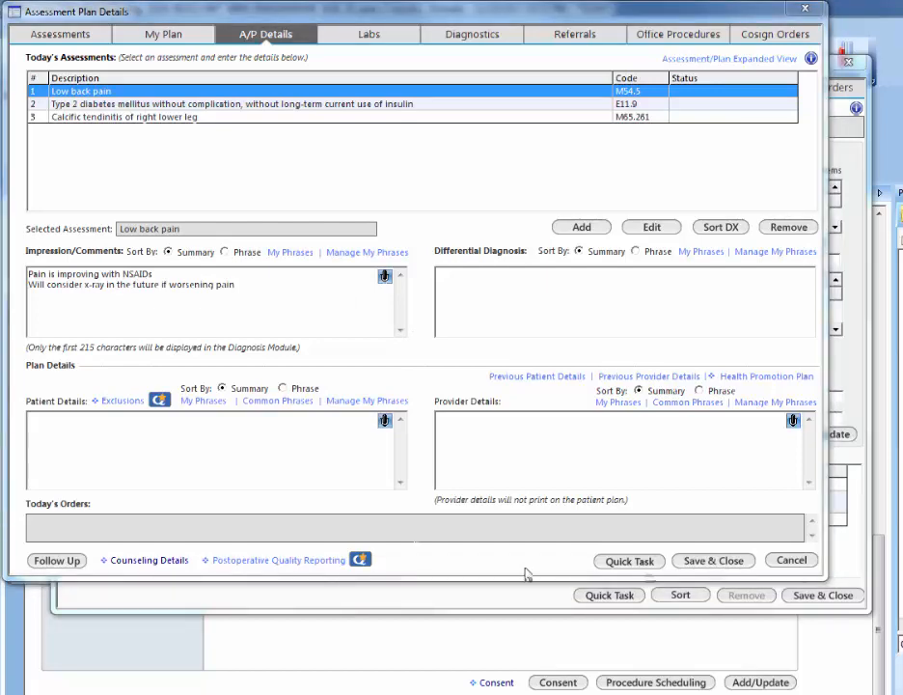
# Add patient instructions 'Continue your medications as prescribed' for low back pain.
pyautogui.click(283, 471)
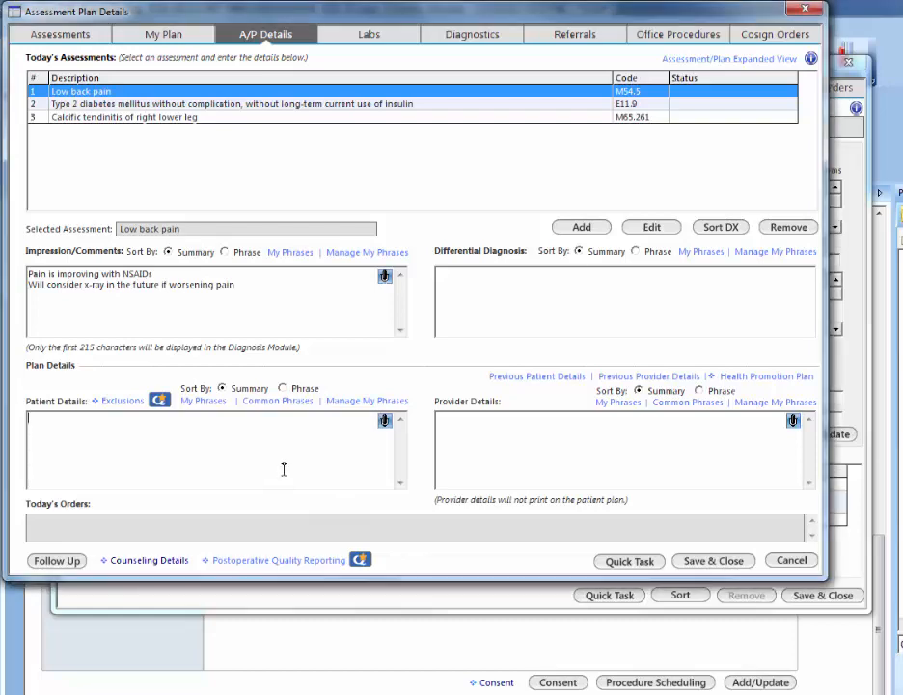
pyautogui.write('Continue your medications as prescribed')
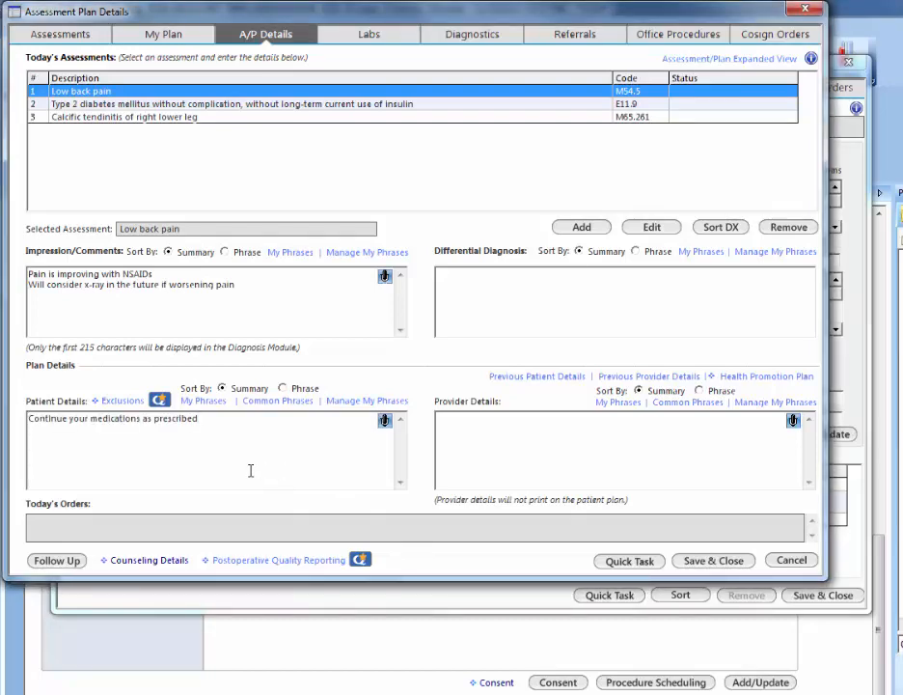
pyautogui.moveTo(284, 488)
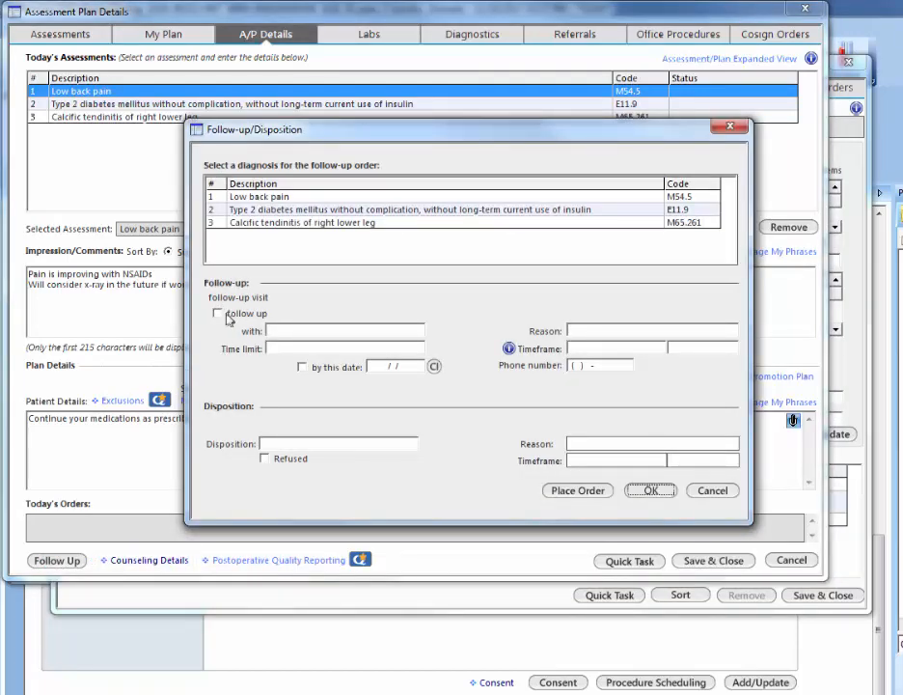
# Set the follow-up provider and enter reason 'F/U Low back pain'.
pyautogui.click(216, 313)
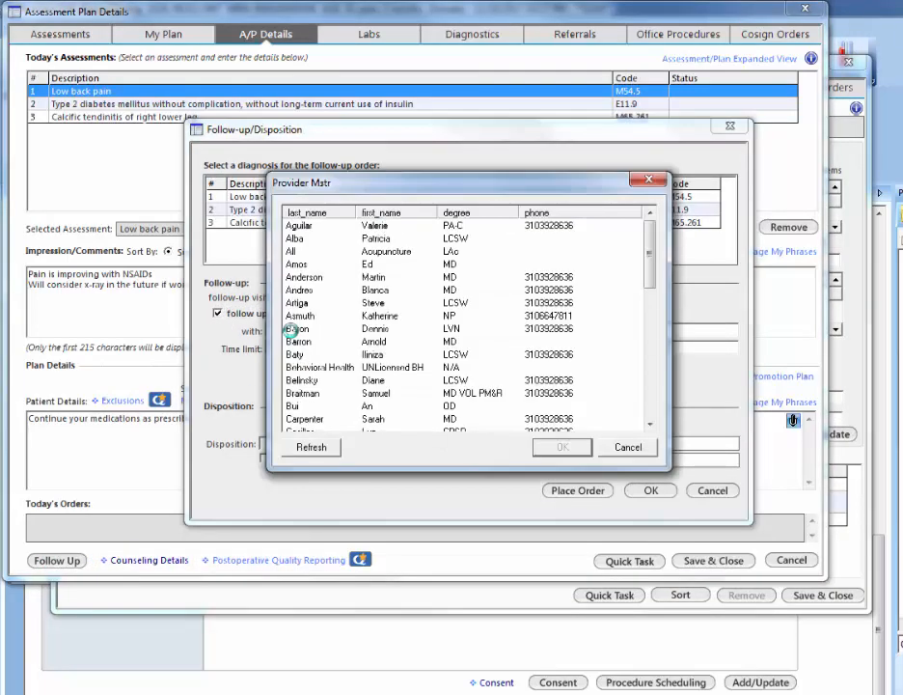
pyautogui.click(627, 448)
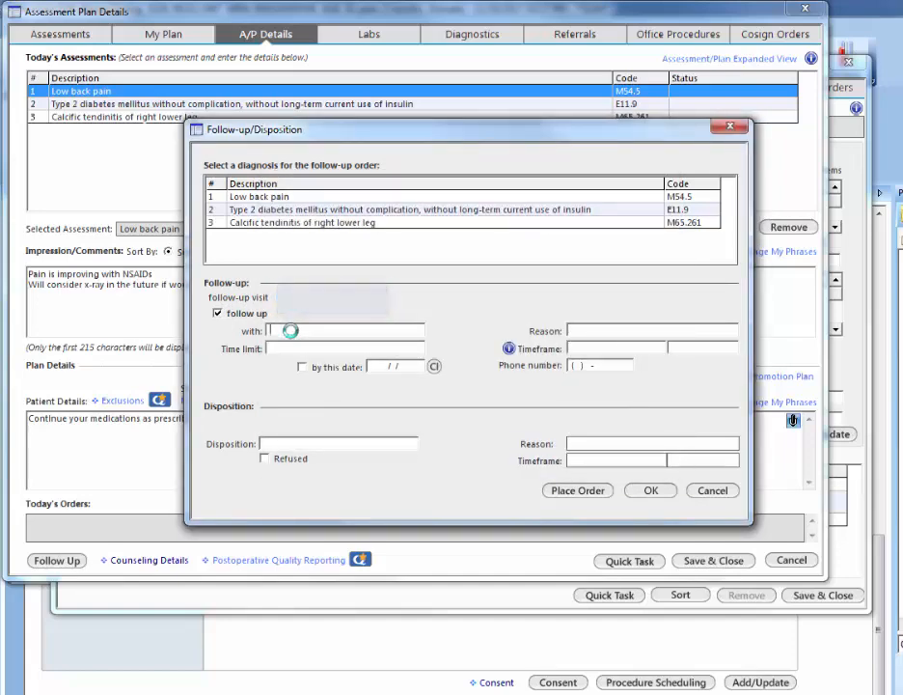
pyautogui.click(288, 332)
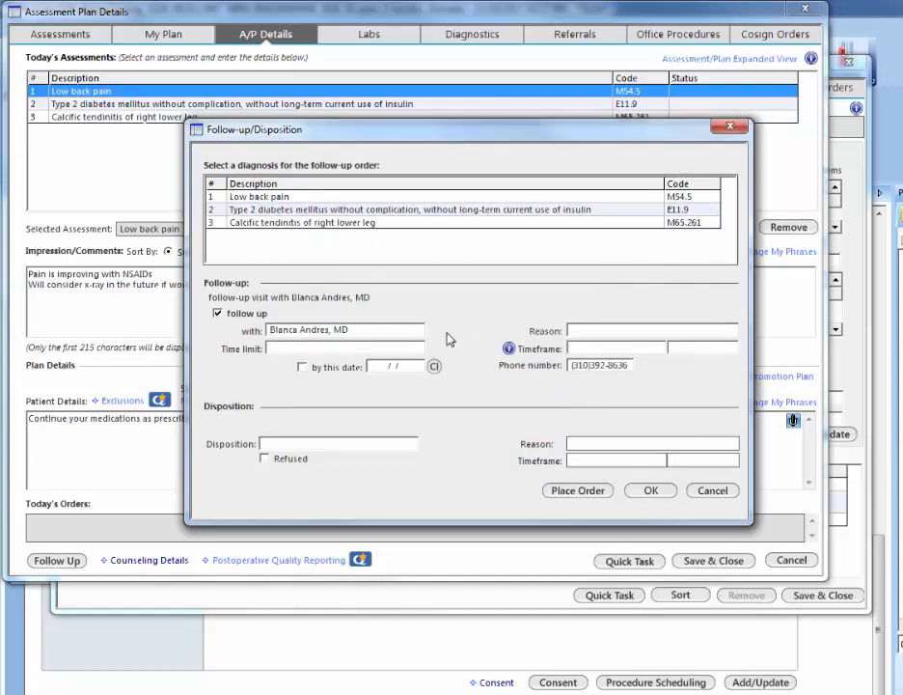
pyautogui.click(653, 330)
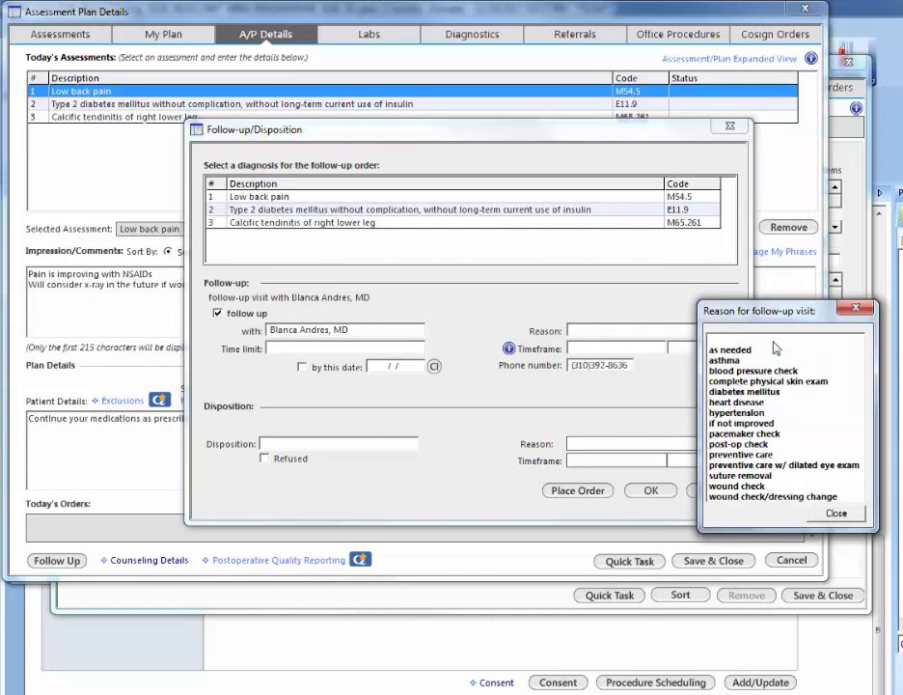
pyautogui.moveTo(749, 347)
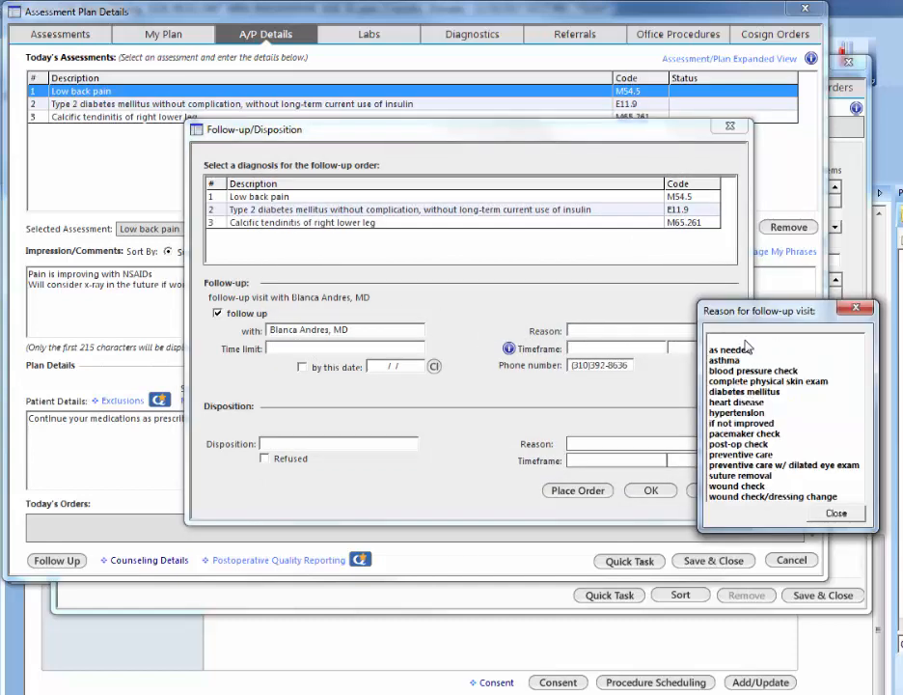
pyautogui.click(836, 514)
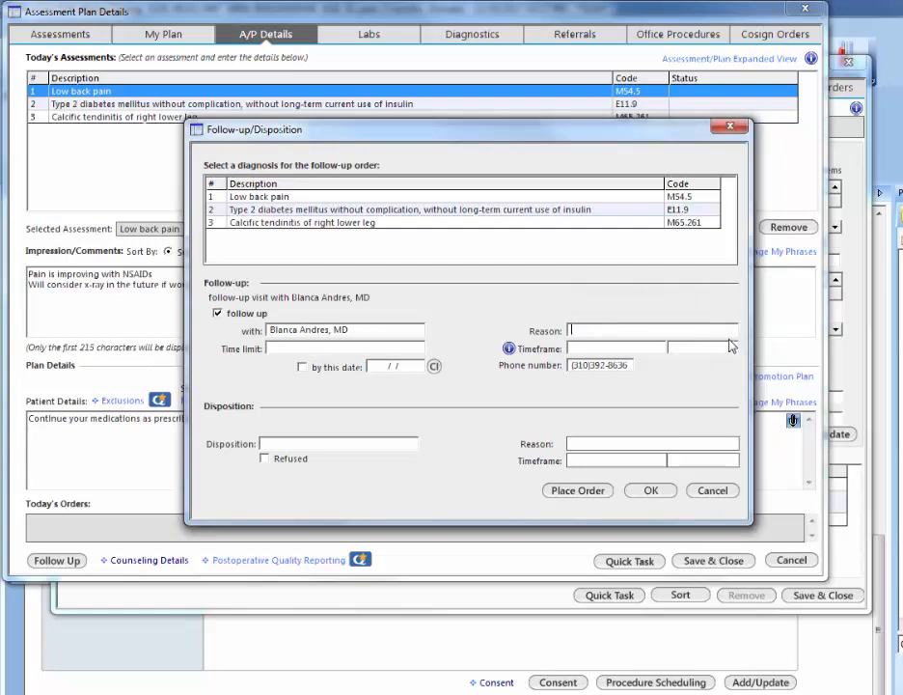
pyautogui.write('Low back p')
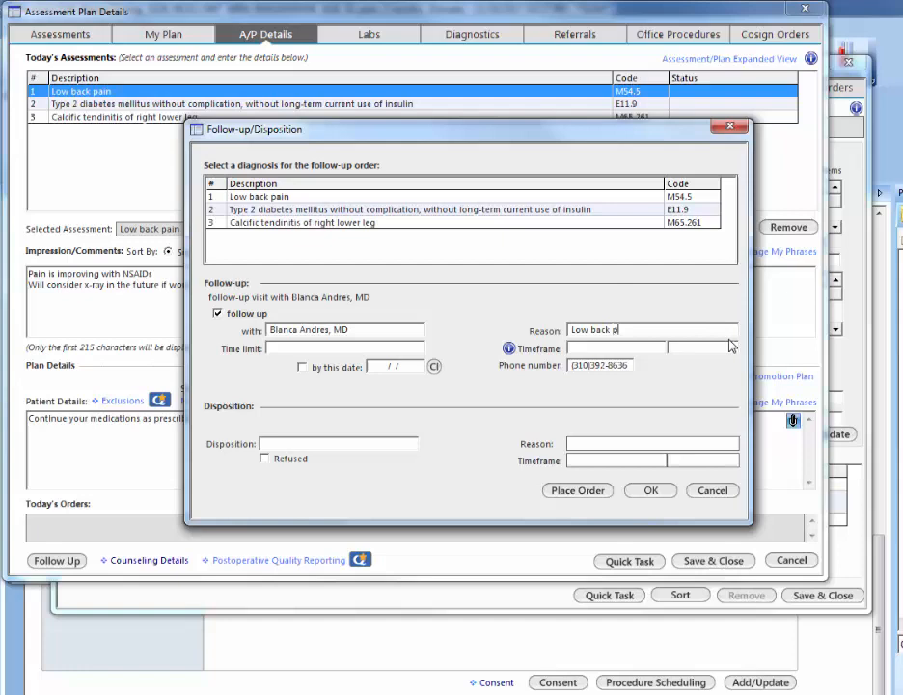
pyautogui.write('ain')
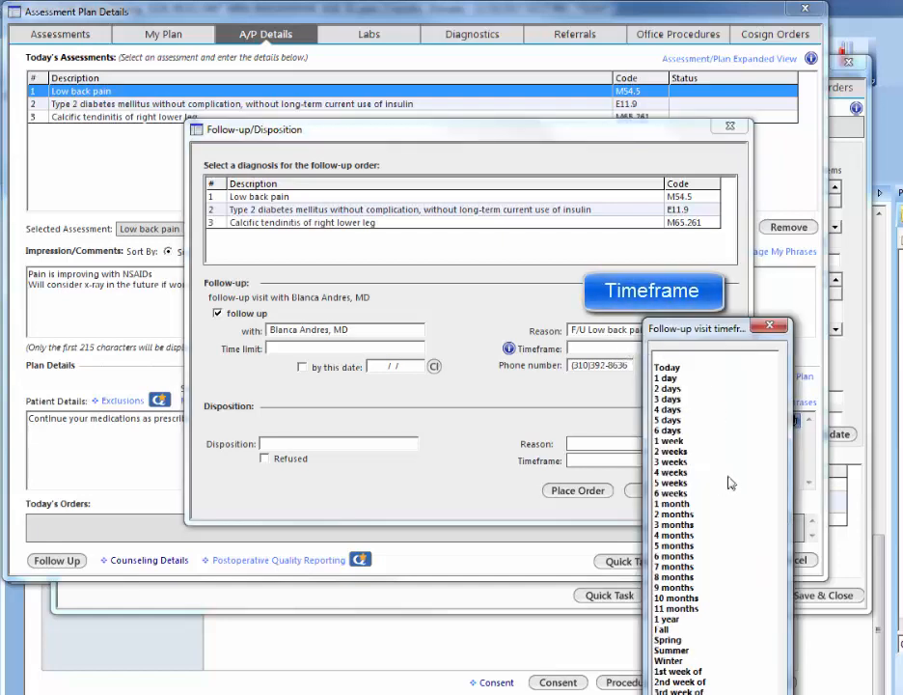
pyautogui.moveTo(729, 483)
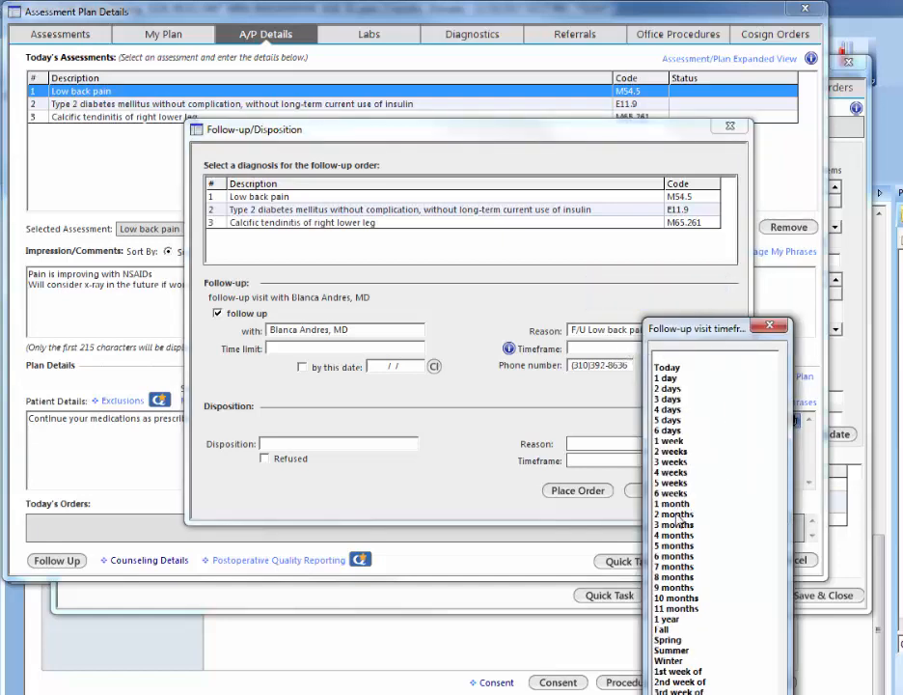
# Set the timeframe to 2 months and place the follow-up order.
pyautogui.click(672, 513)
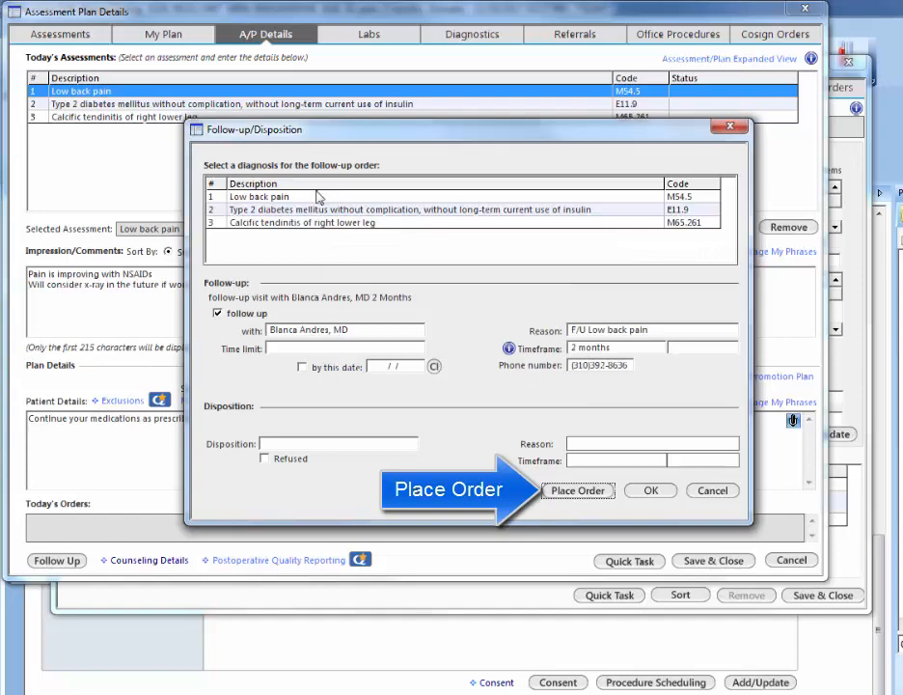
pyautogui.click(579, 490)
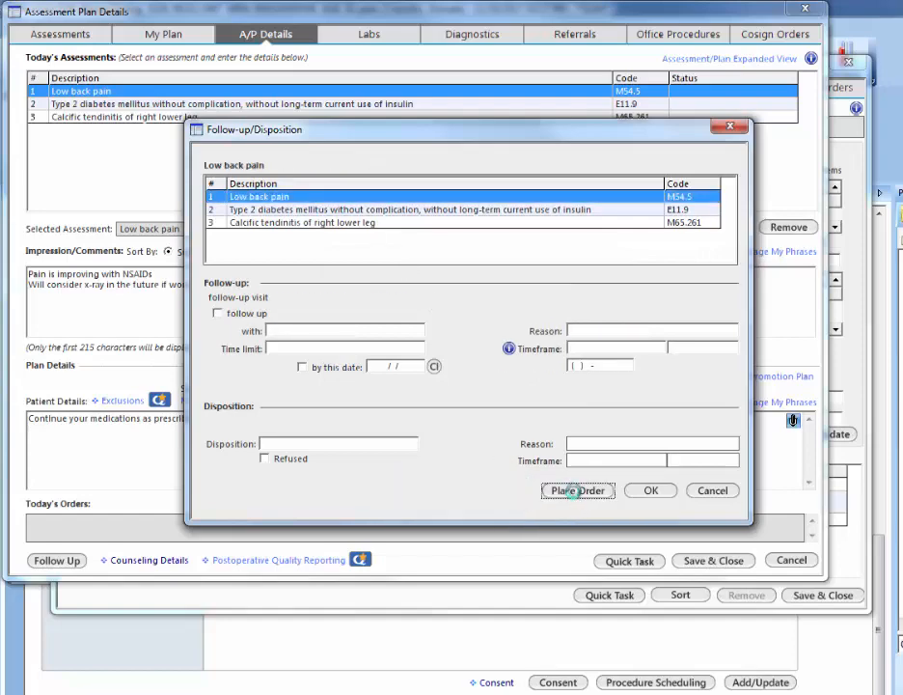
pyautogui.click(650, 490)
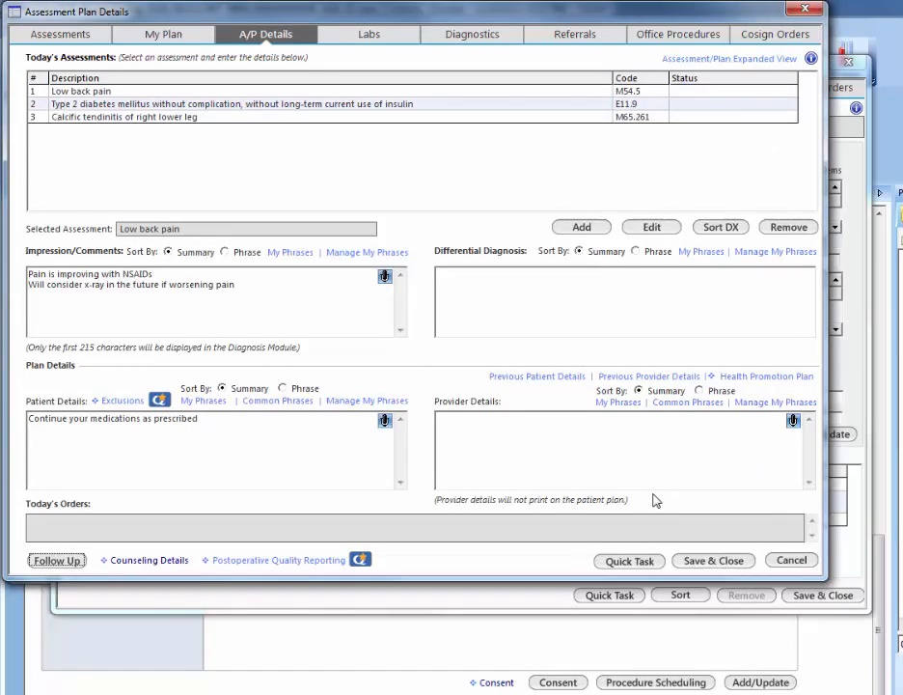
# Bring up the Custom Lab Order window from the Assessment Plan Details Labs tab.
pyautogui.click(81, 91)
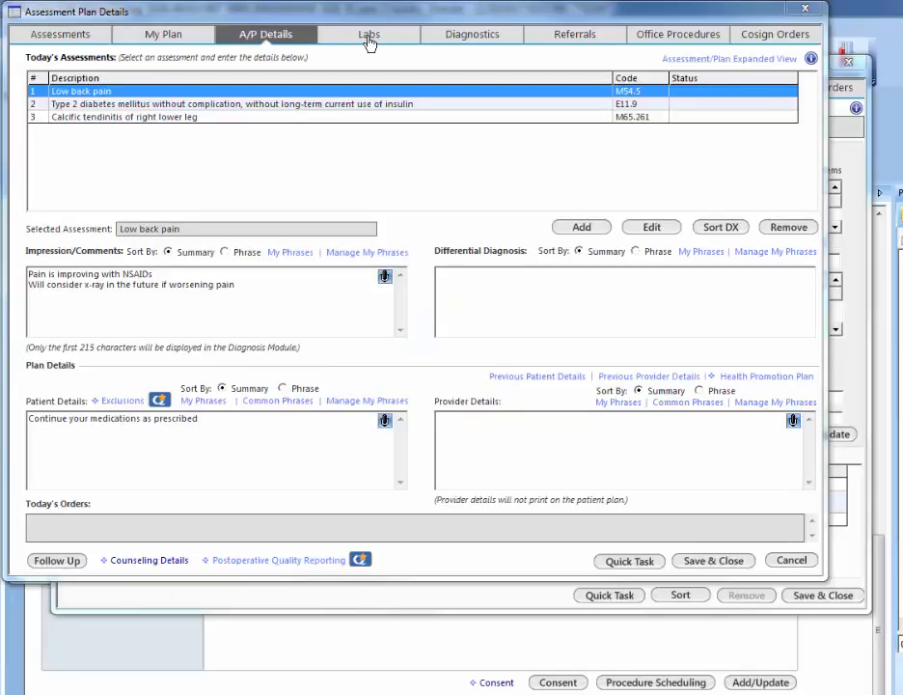
pyautogui.click(369, 35)
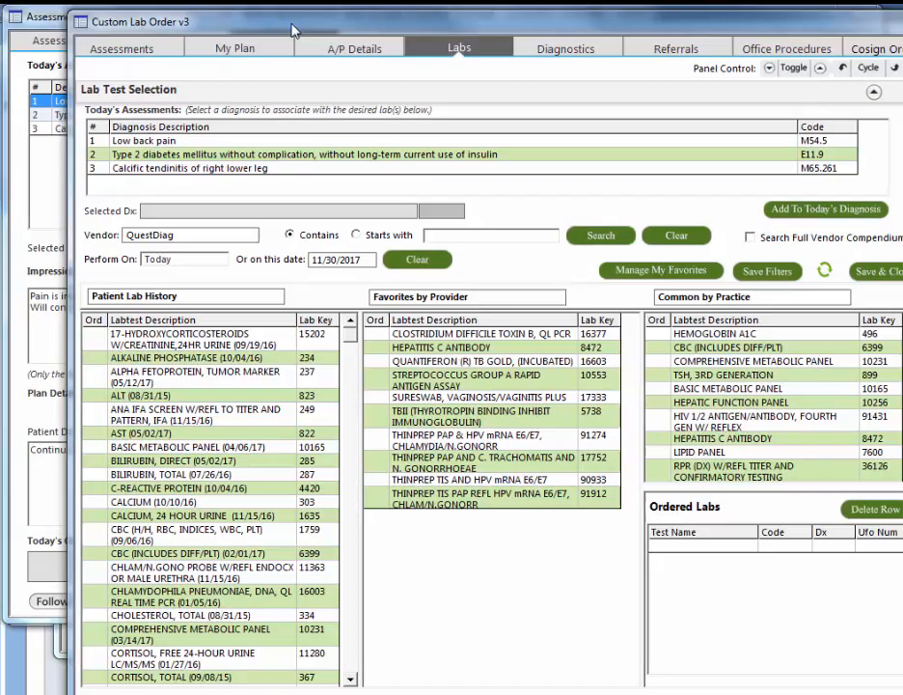
# Order a calcium lab test linked to low back pain.
pyautogui.click(143, 139)
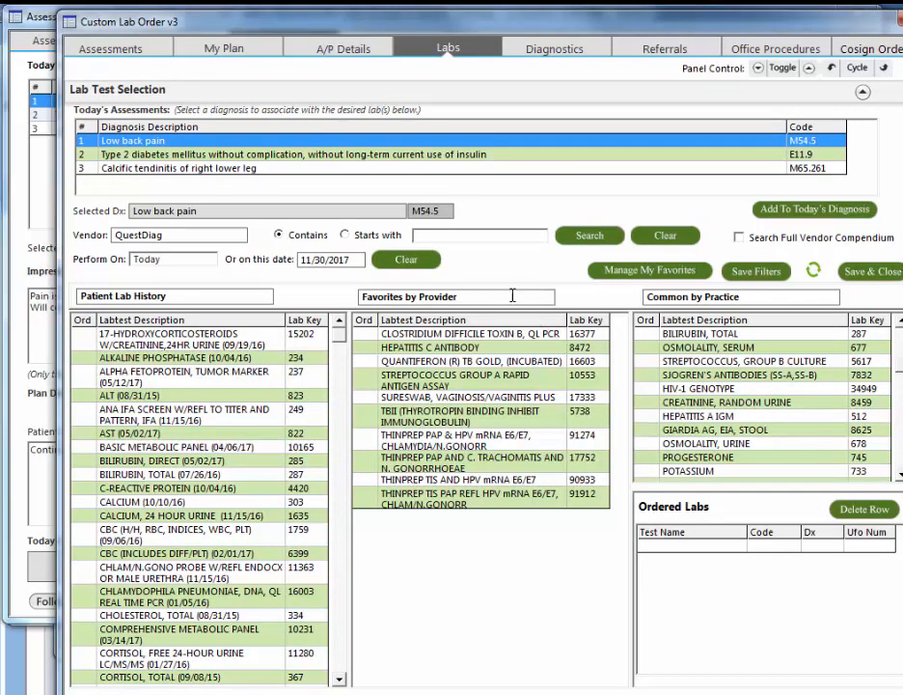
pyautogui.write('cal')
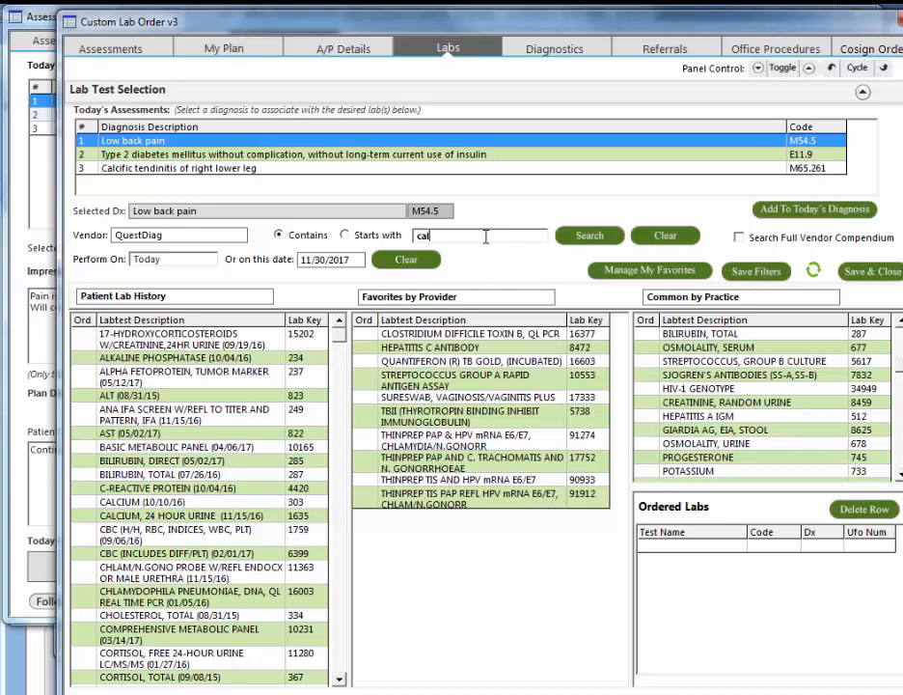
pyautogui.click(589, 235)
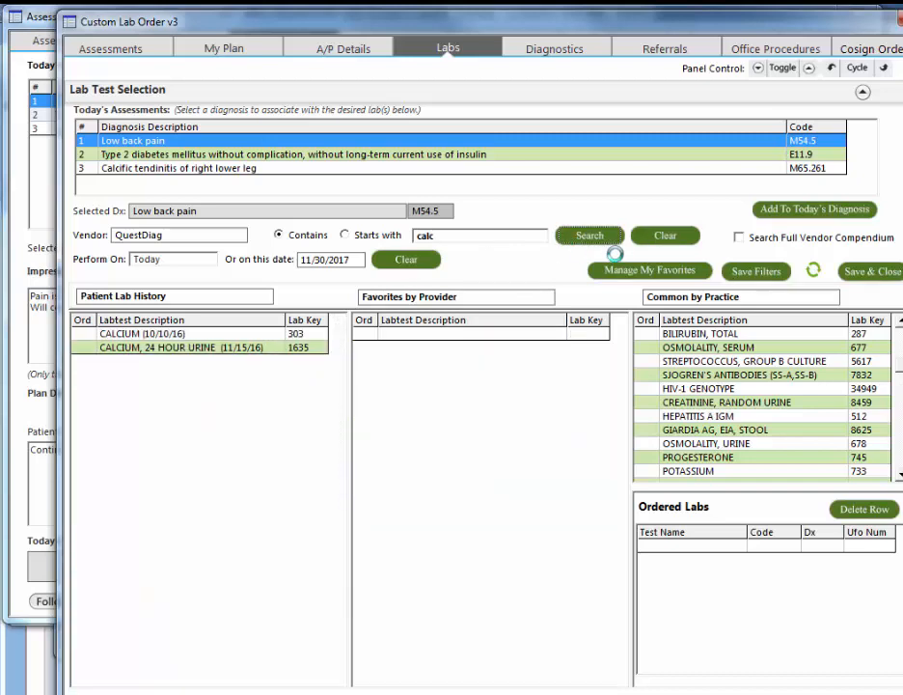
pyautogui.click(588, 235)
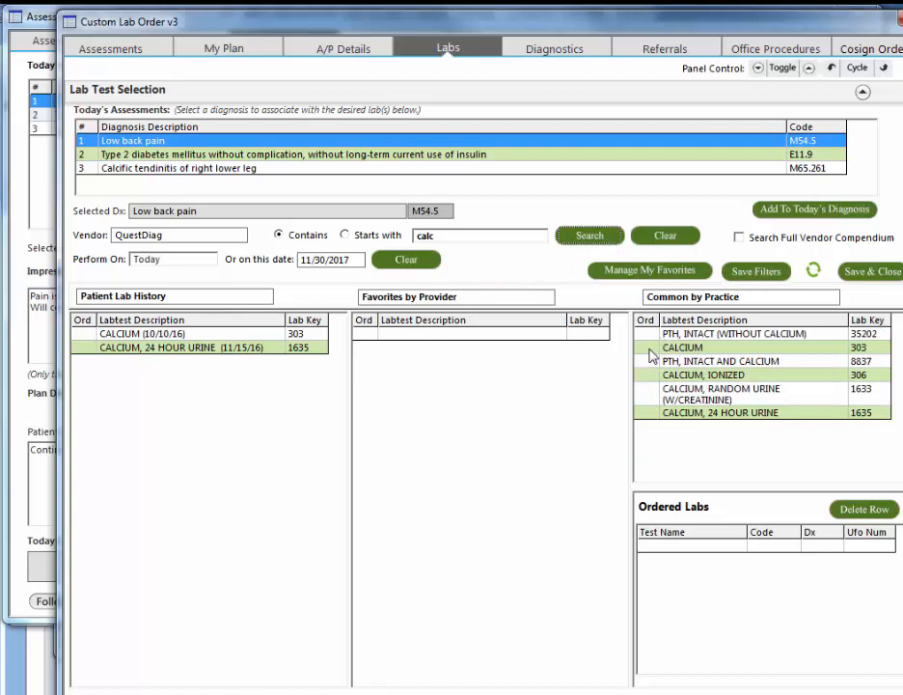
# Order random urine microalbumin for type 2 diabetes and remove the comprehensive metabolic panel.
pyautogui.click(289, 154)
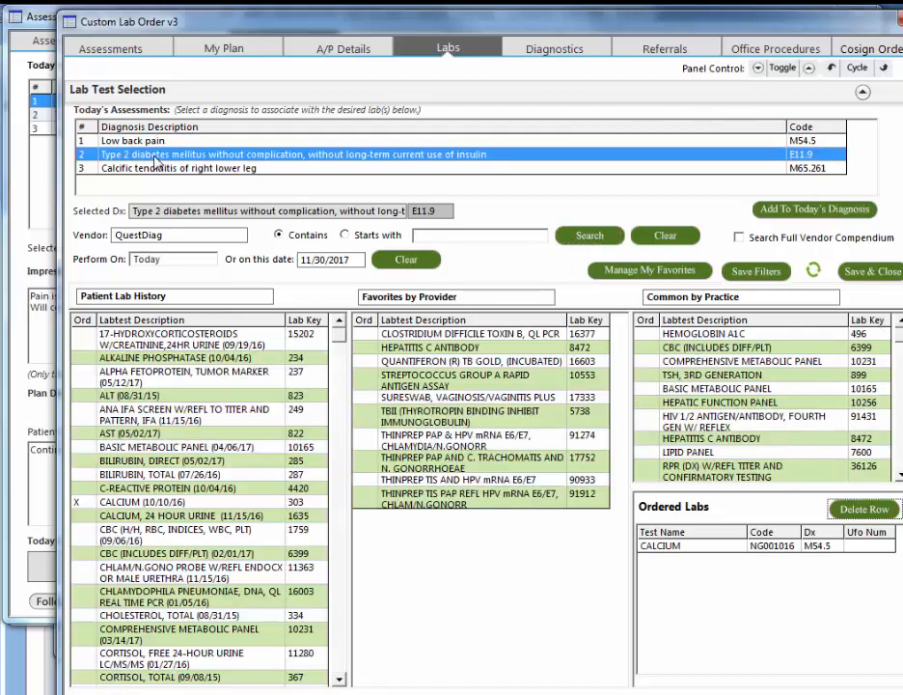
pyautogui.moveTo(644, 351)
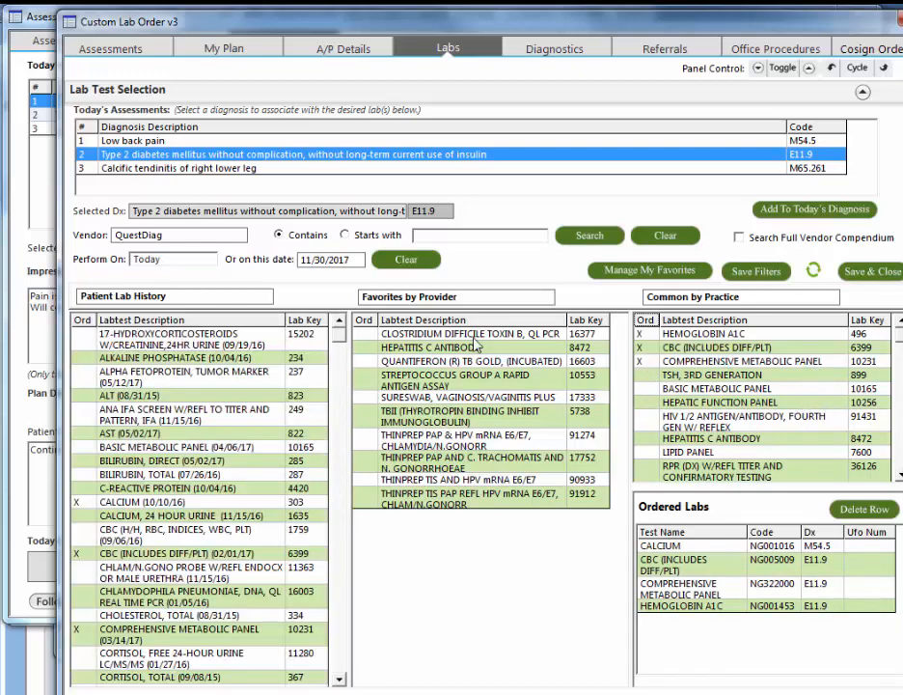
pyautogui.write('mi')
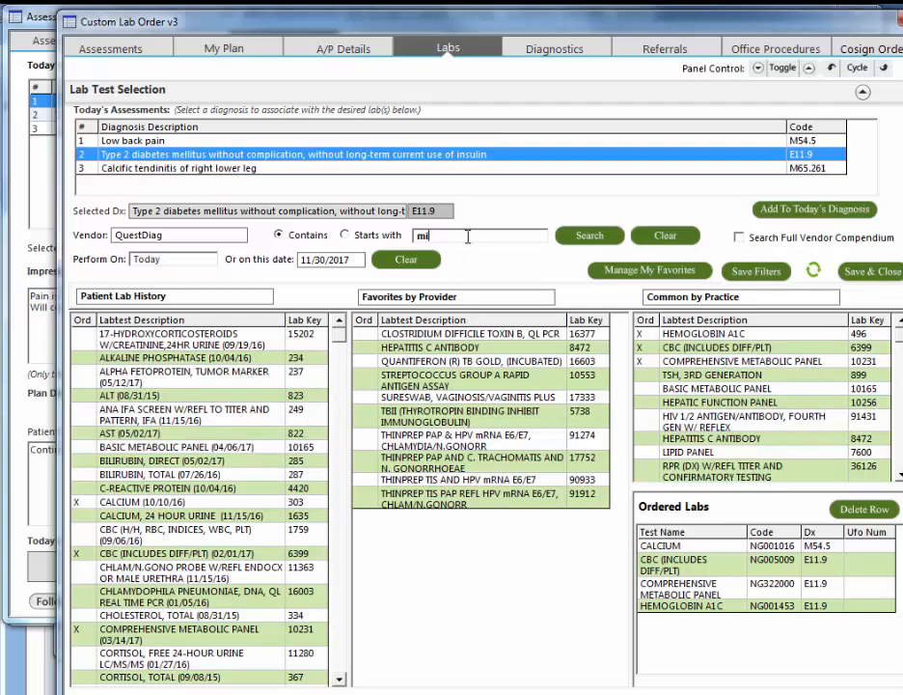
pyautogui.click(589, 236)
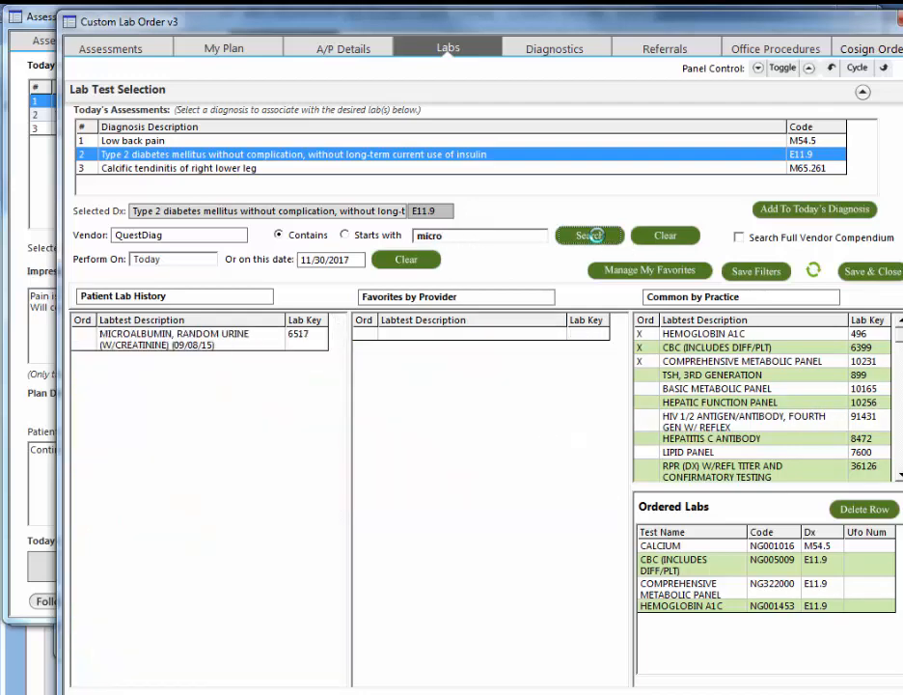
pyautogui.click(588, 236)
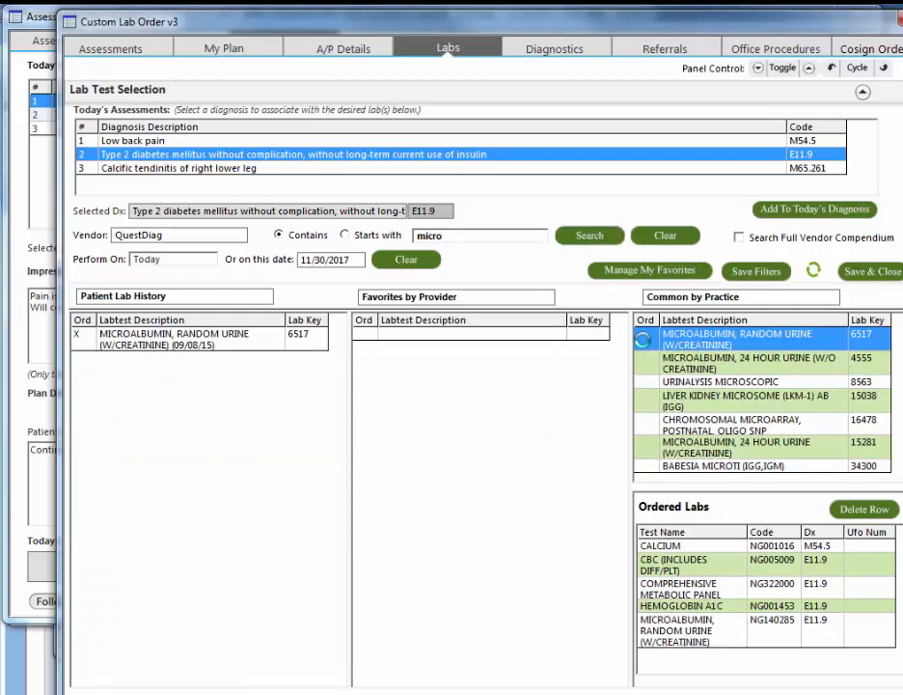
pyautogui.click(737, 340)
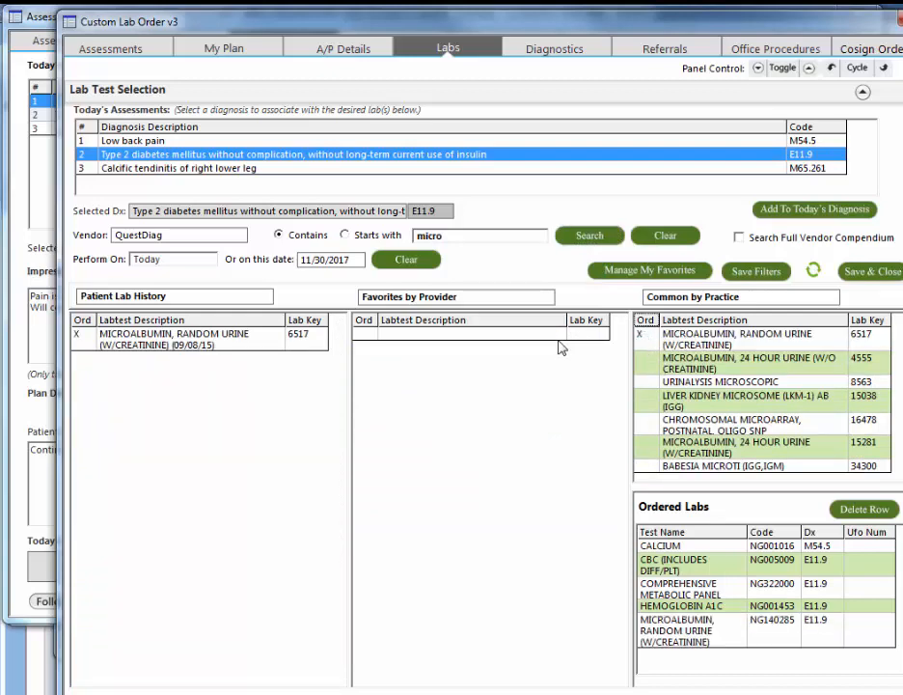
pyautogui.moveTo(718, 575)
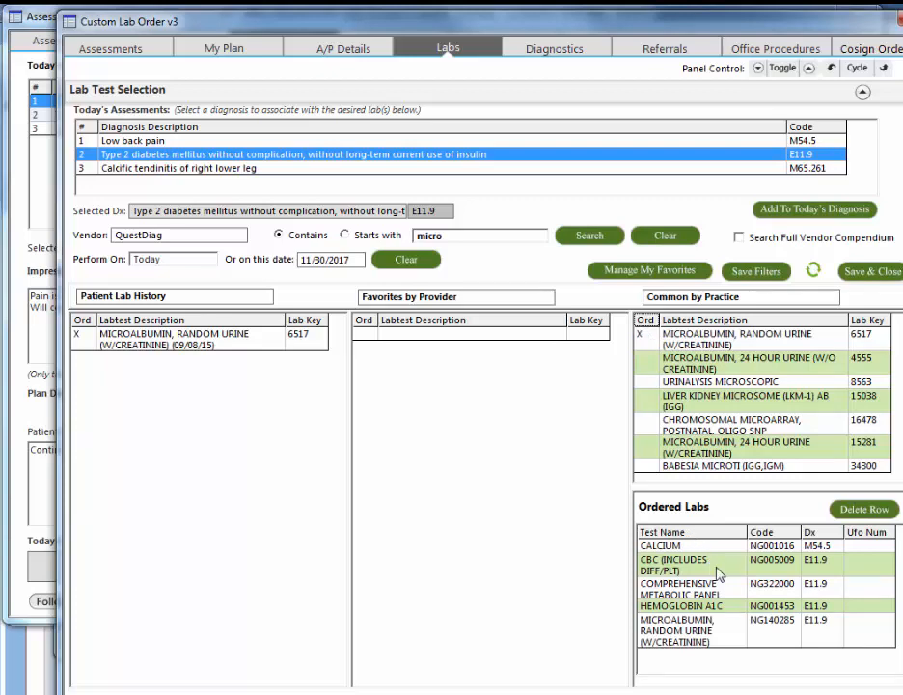
pyautogui.moveTo(742, 596)
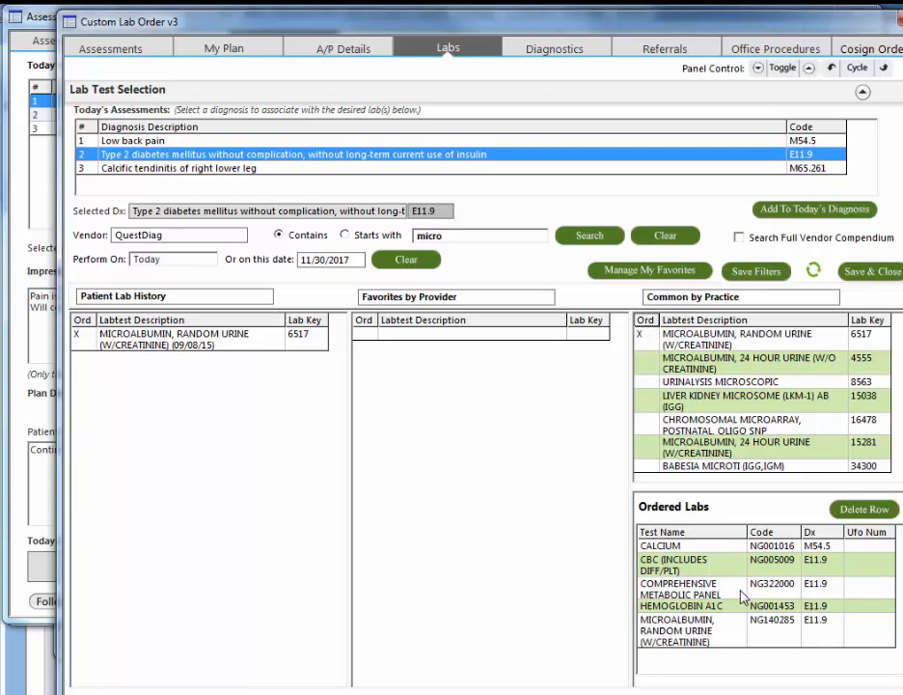
pyautogui.click(685, 588)
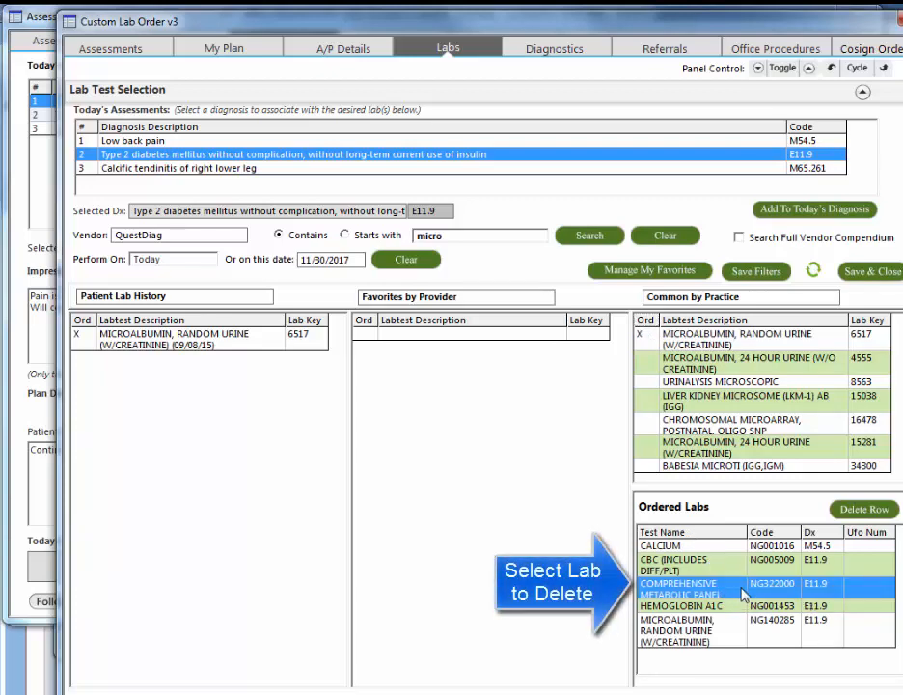
pyautogui.click(863, 509)
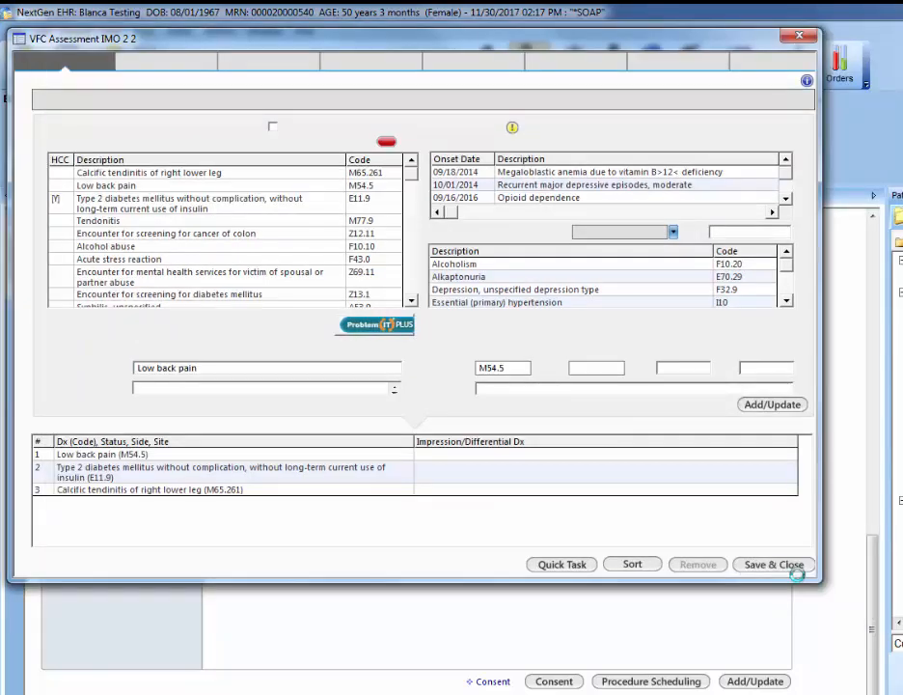
# Save and close the assessment and return to the top of the SOAP template.
pyautogui.click(772, 564)
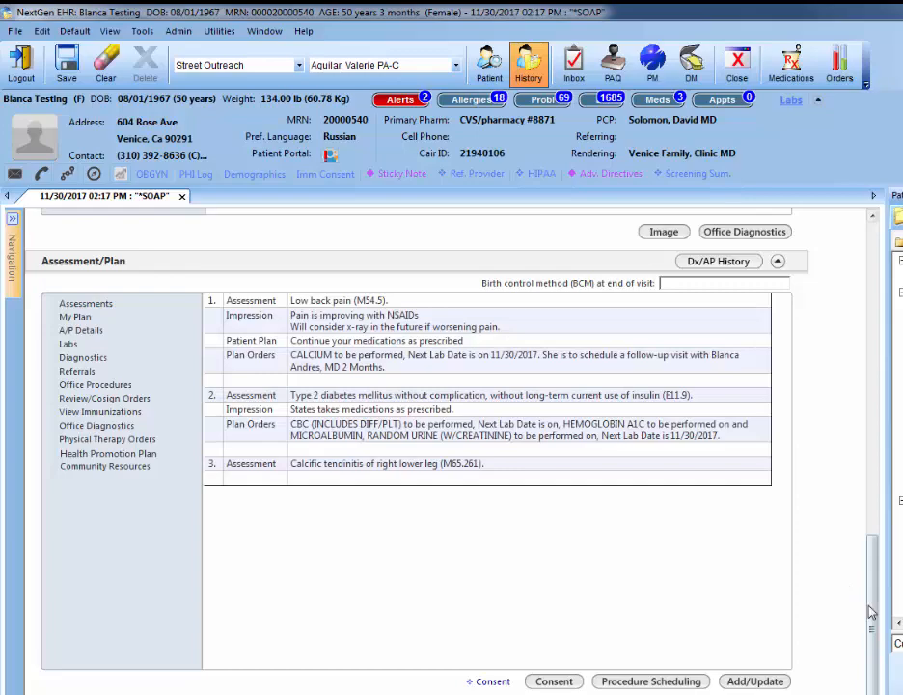
pyautogui.click(322, 236)
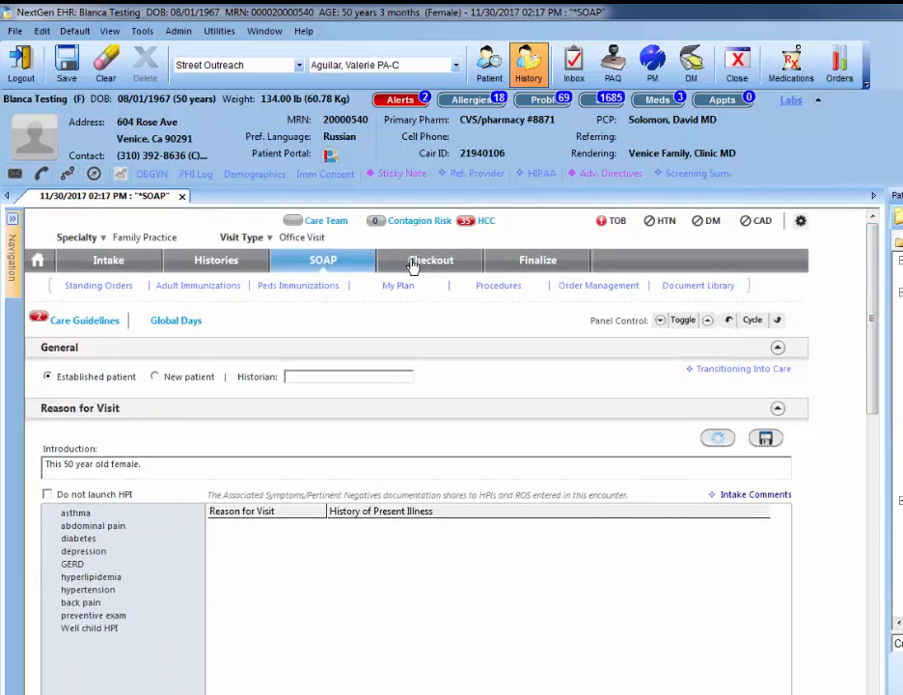
# In Checkout, select the hemoglobin A1C order and generate a lab requisition for today's labs.
pyautogui.click(430, 259)
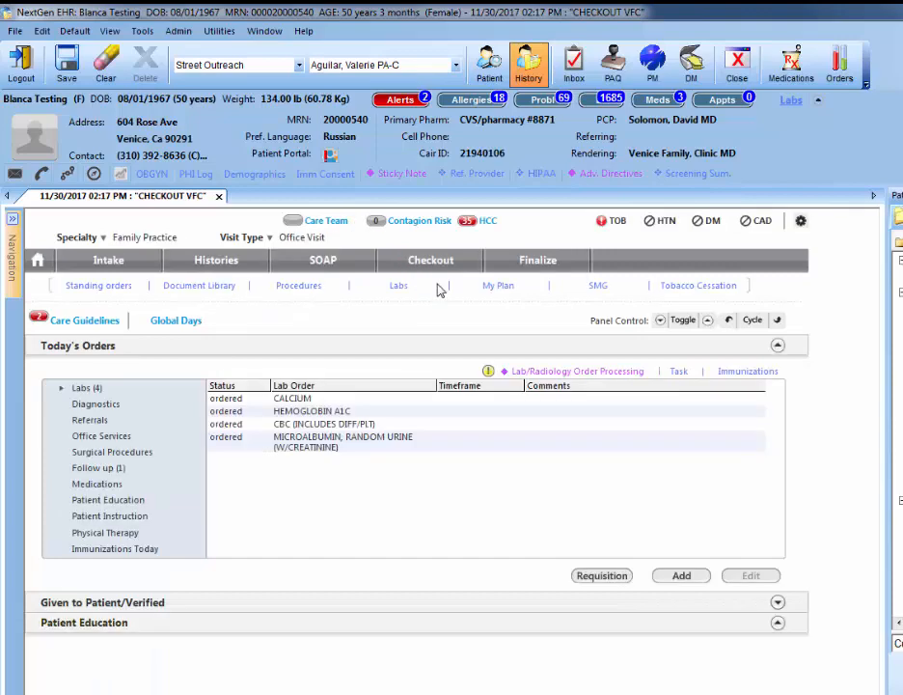
pyautogui.moveTo(398, 285)
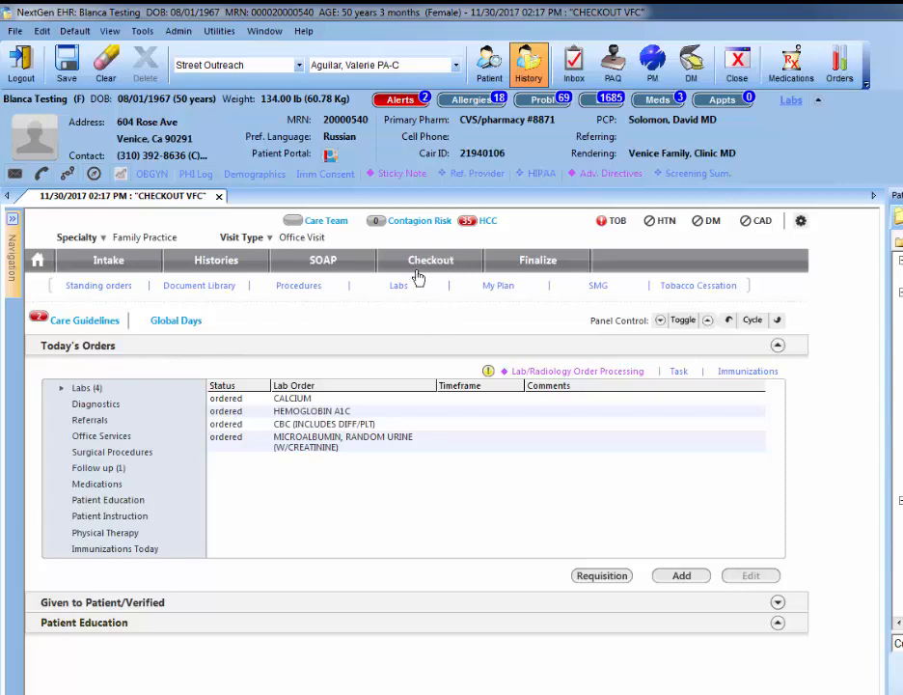
pyautogui.moveTo(270, 432)
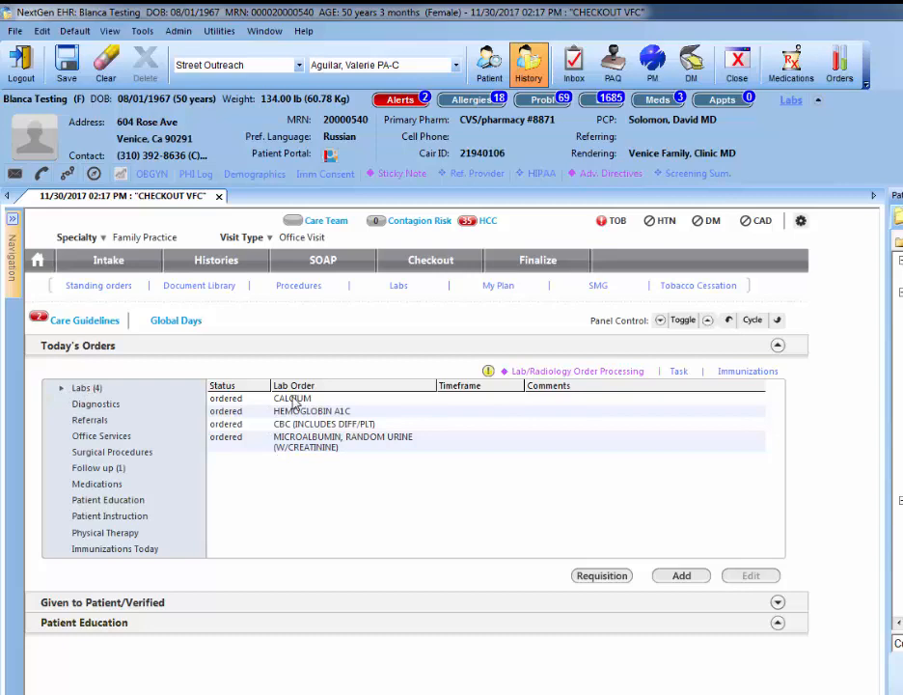
pyautogui.moveTo(289, 469)
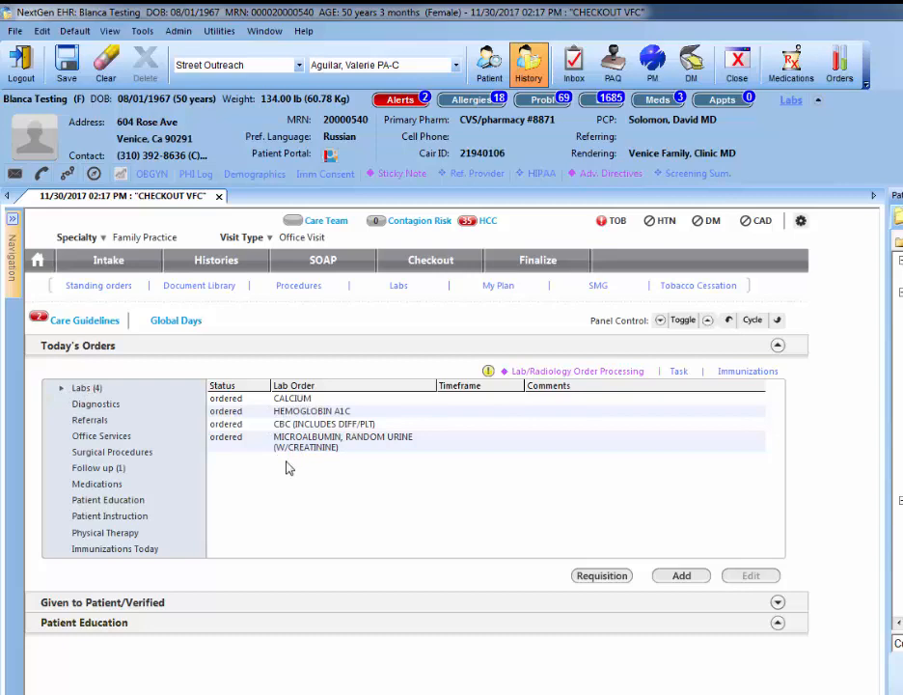
pyautogui.moveTo(325, 421)
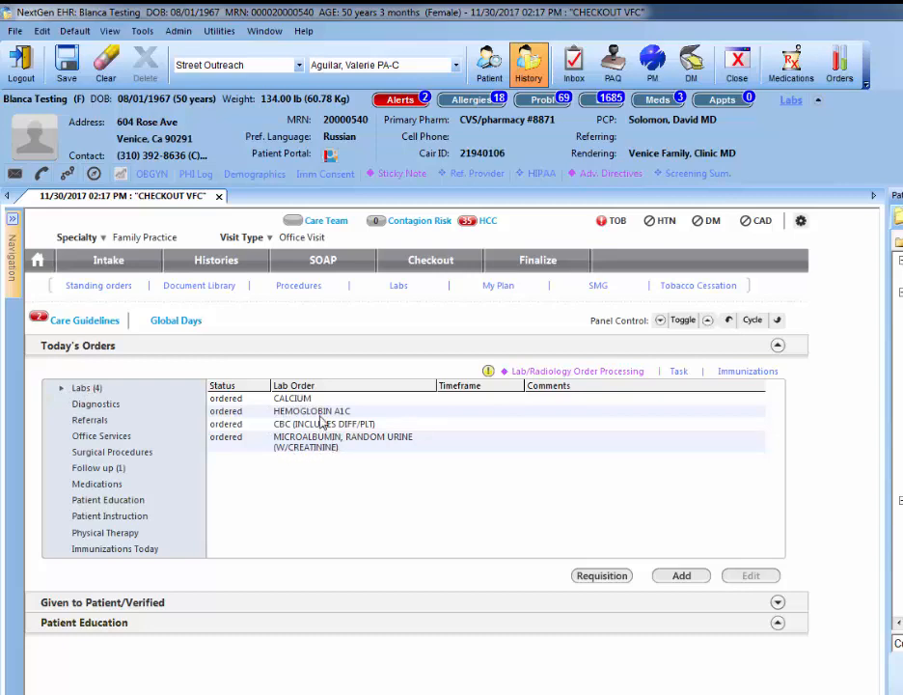
pyautogui.click(311, 409)
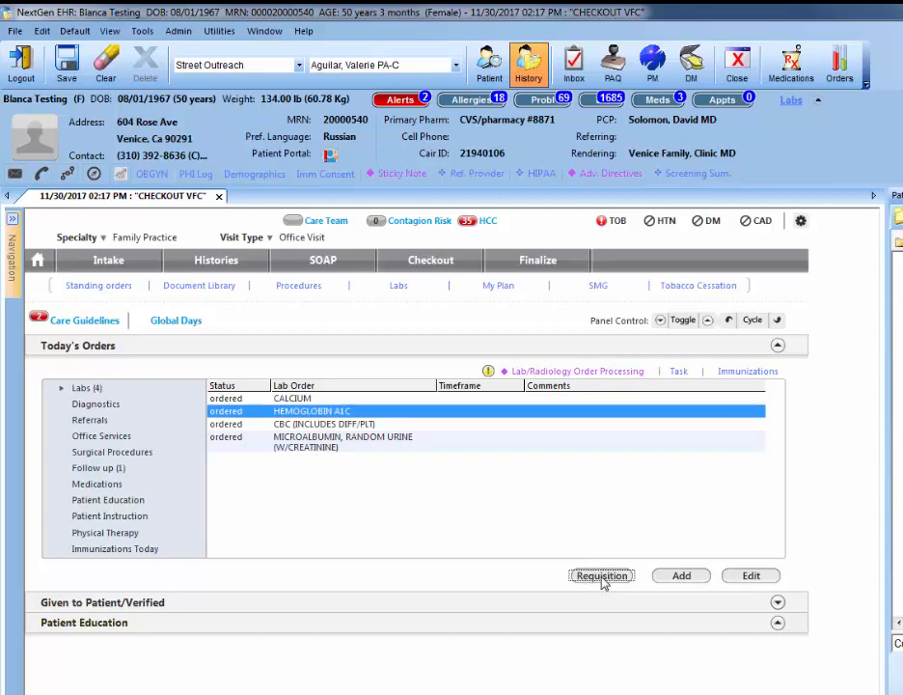
pyautogui.click(602, 575)
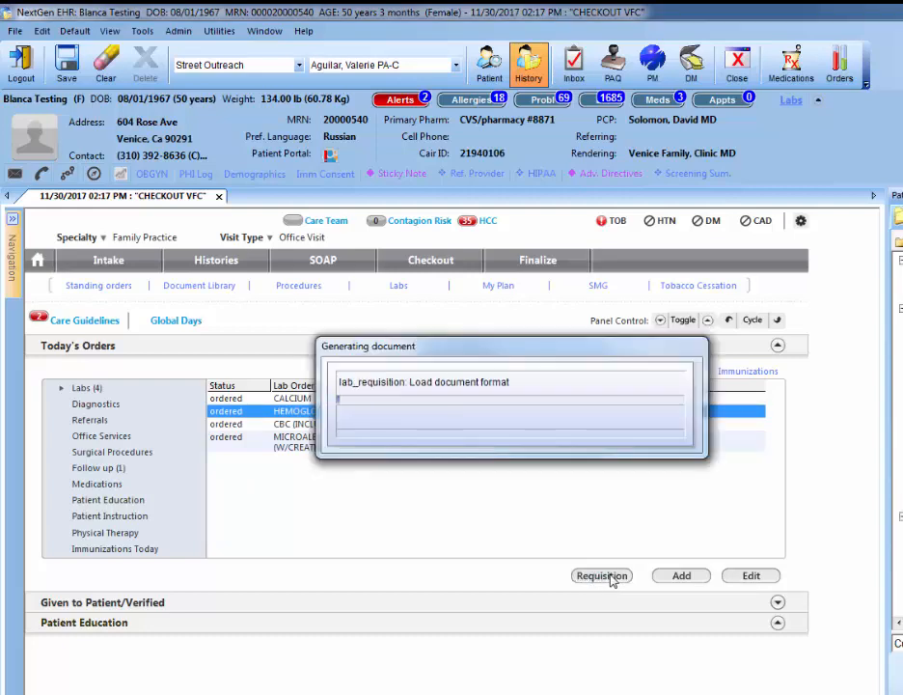
pyautogui.click(603, 575)
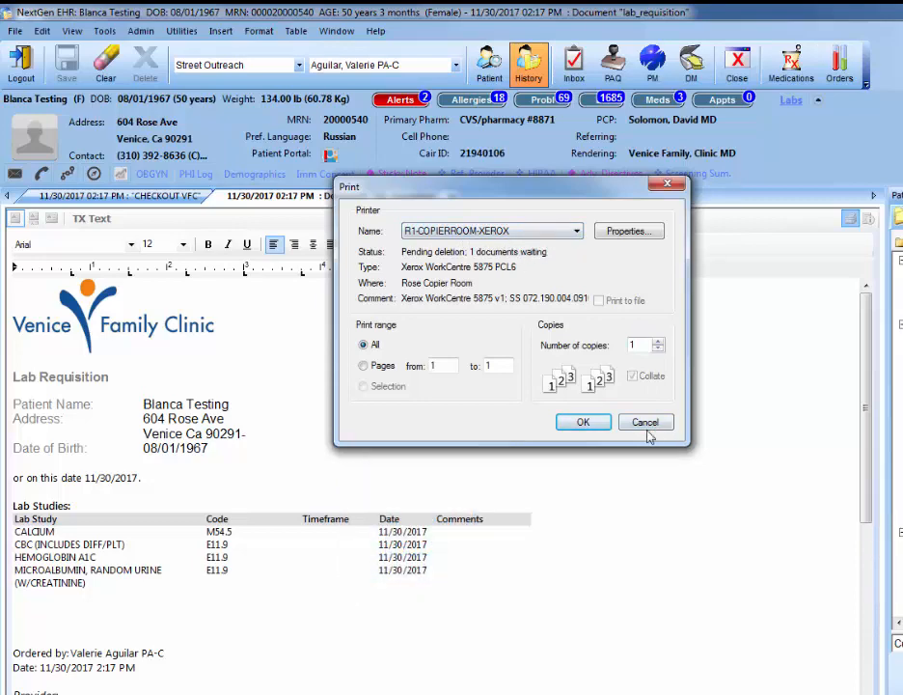
# Cancel printing the lab requisition and return to the SOAP Assessment/Plan.
pyautogui.click(645, 421)
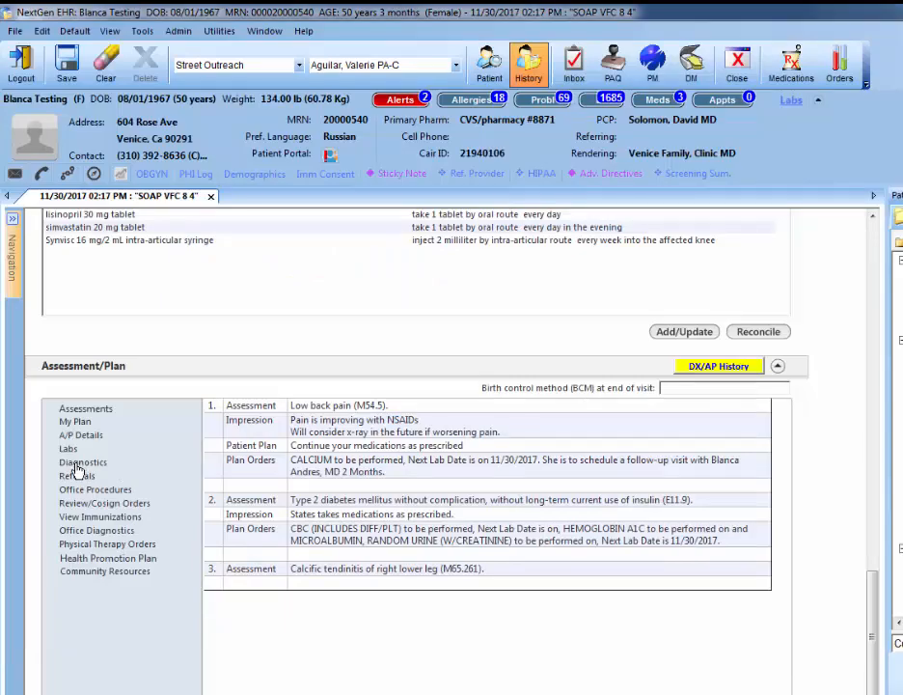
# Start a diagnostic study order from the Assessment/Plan list.
pyautogui.click(83, 461)
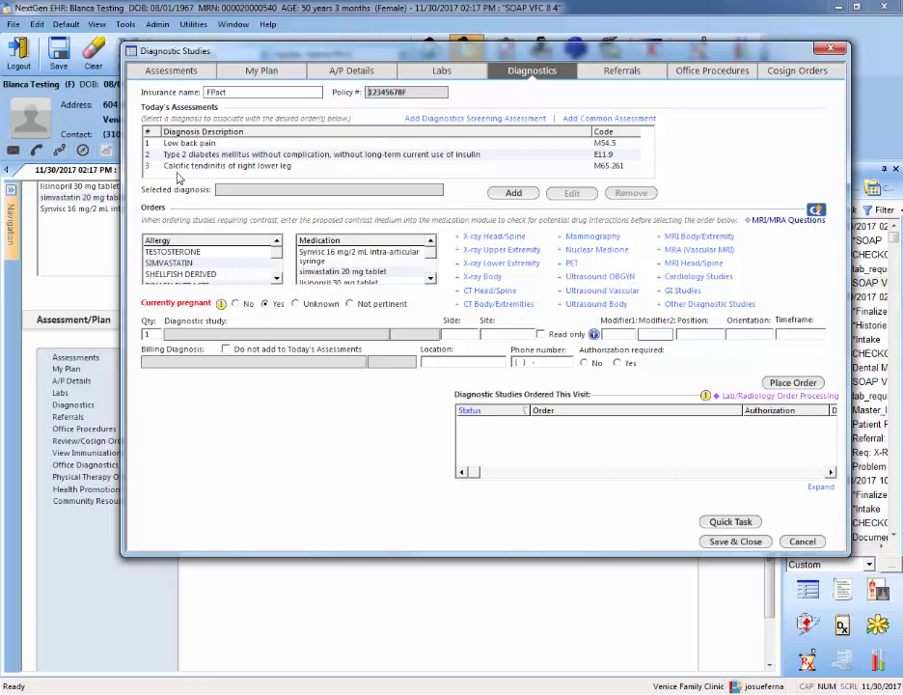
pyautogui.moveTo(614, 363)
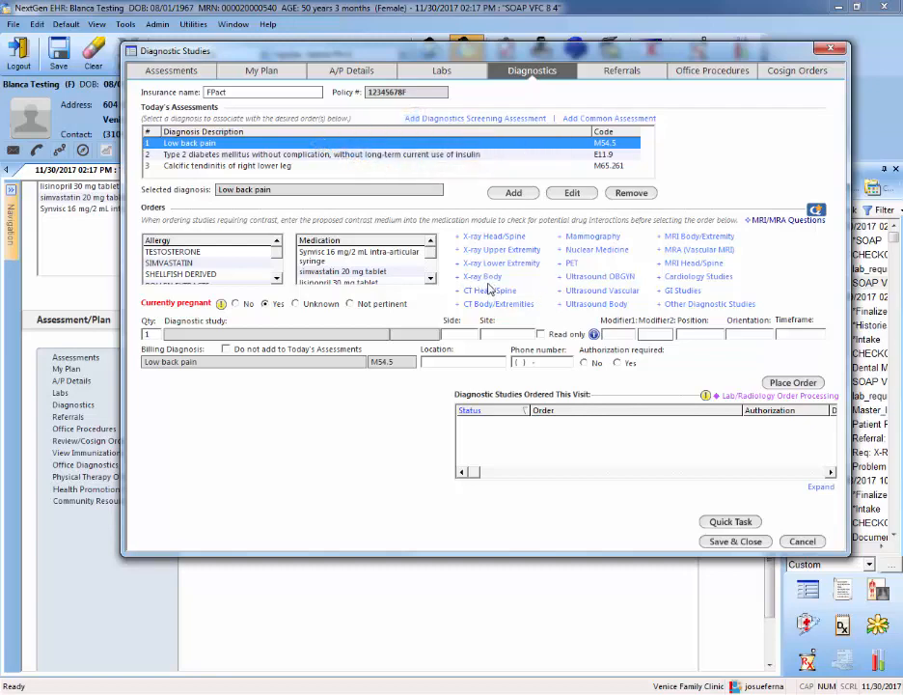
pyautogui.moveTo(494, 236)
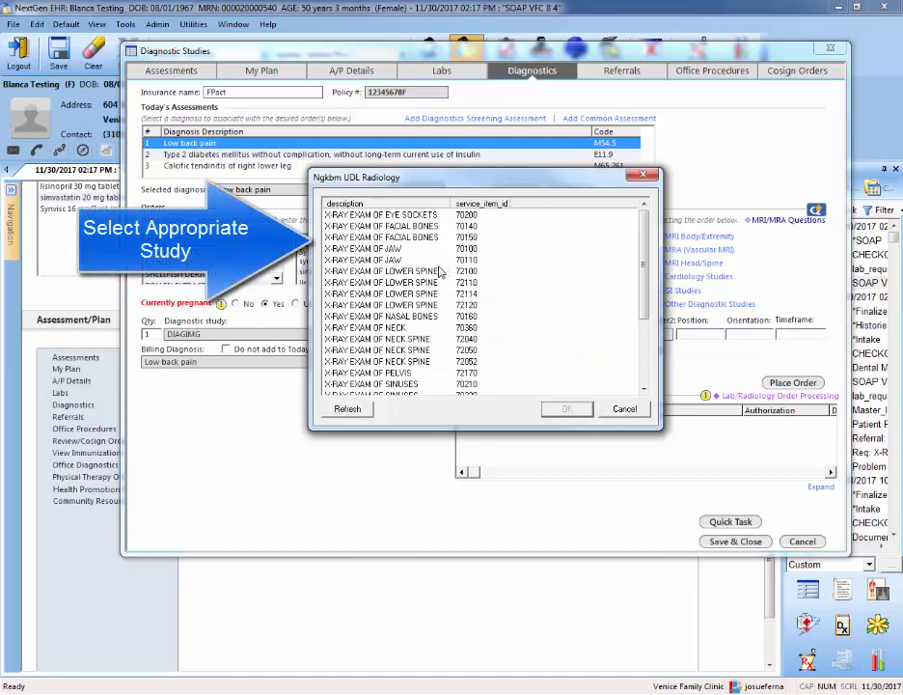
pyautogui.moveTo(396, 286)
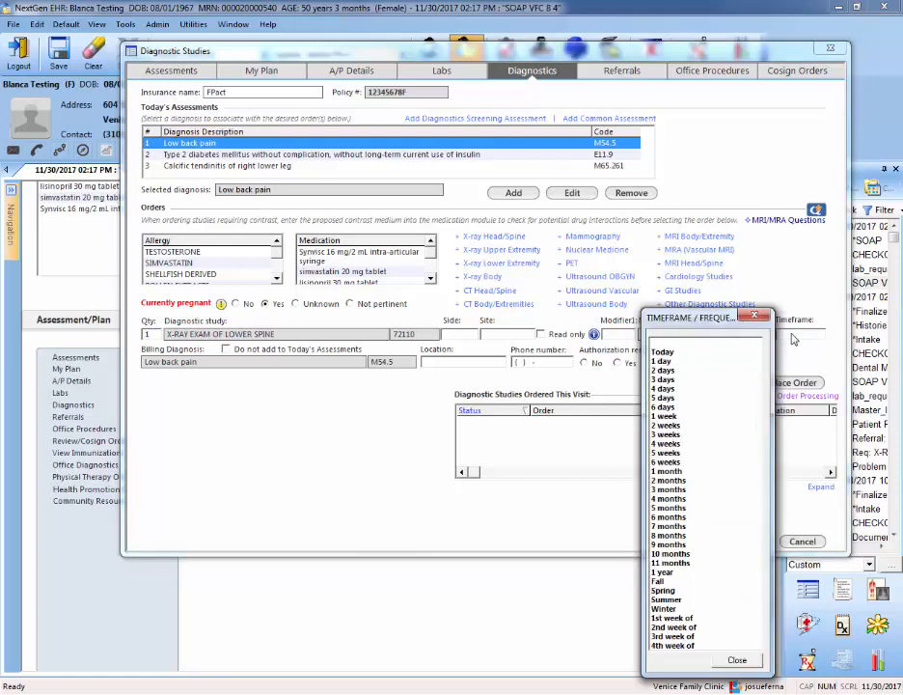
pyautogui.moveTo(675, 452)
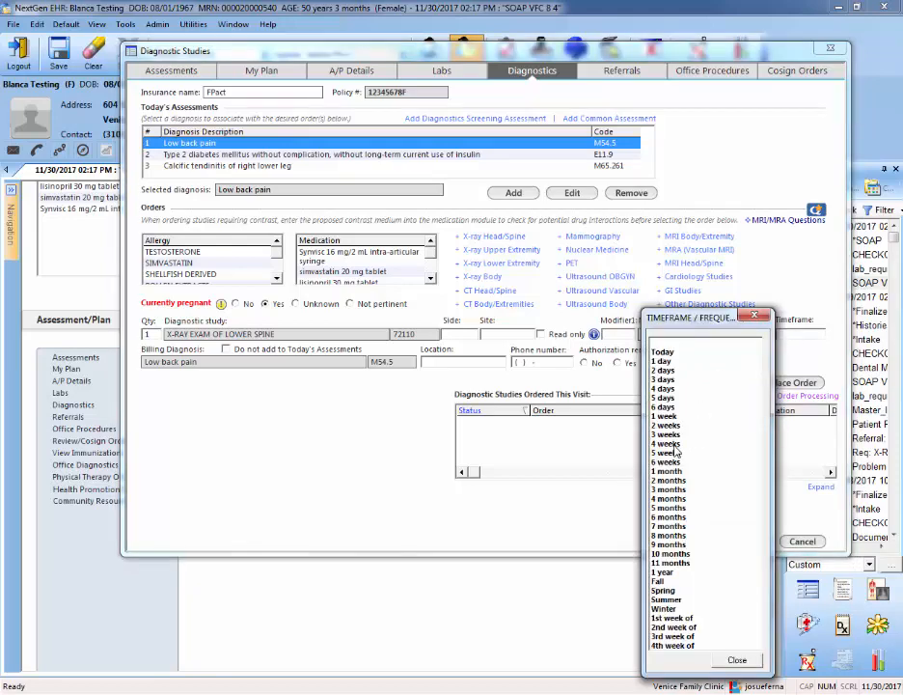
# Dismiss the timeframe list and enter URGENT as the X-ray order's timeframe.
pyautogui.click(664, 442)
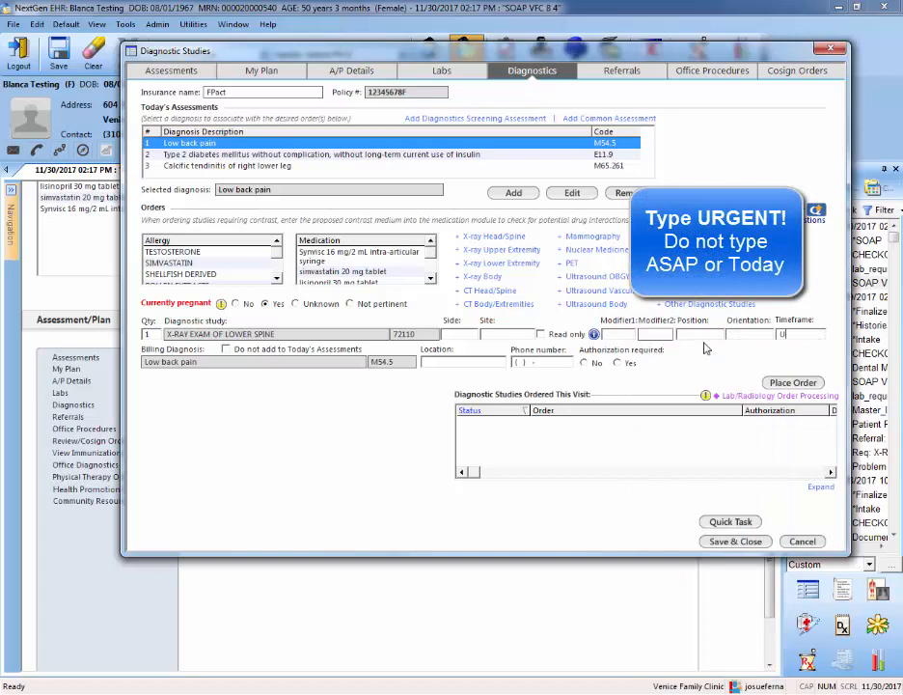
pyautogui.write('URGENT')
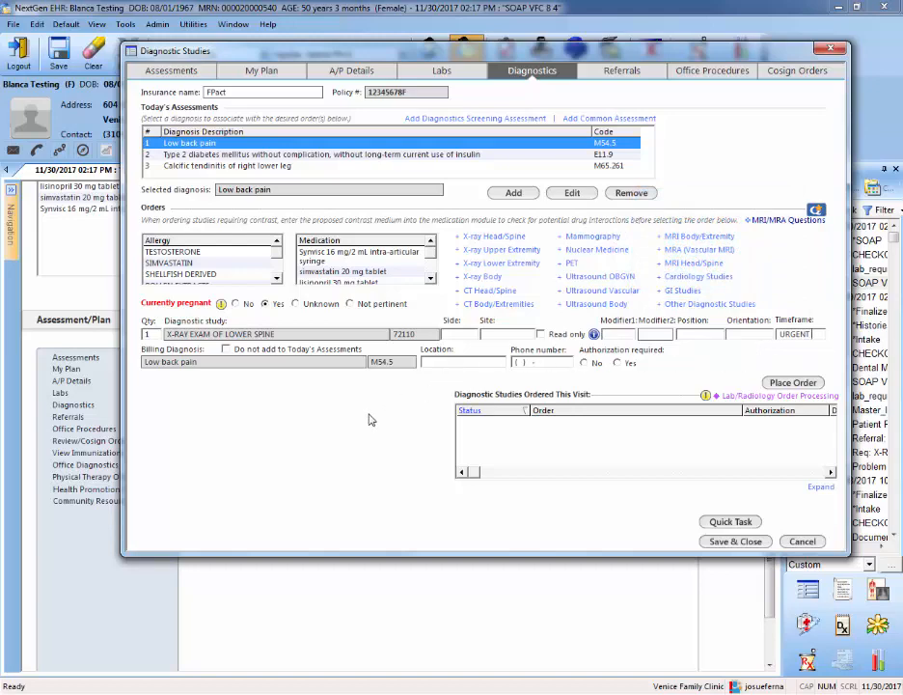
pyautogui.moveTo(806, 346)
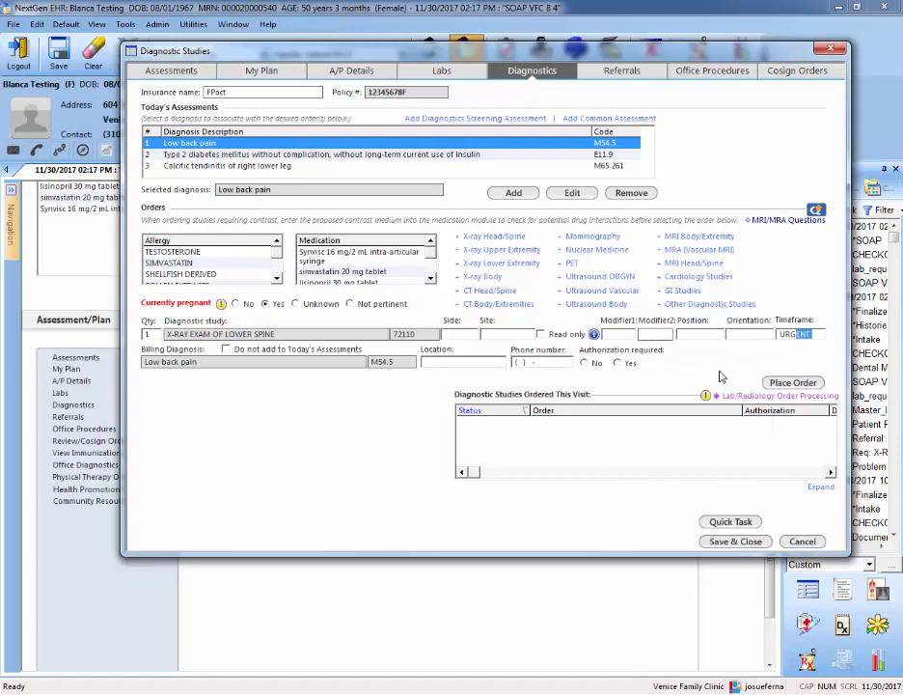
pyautogui.moveTo(325, 413)
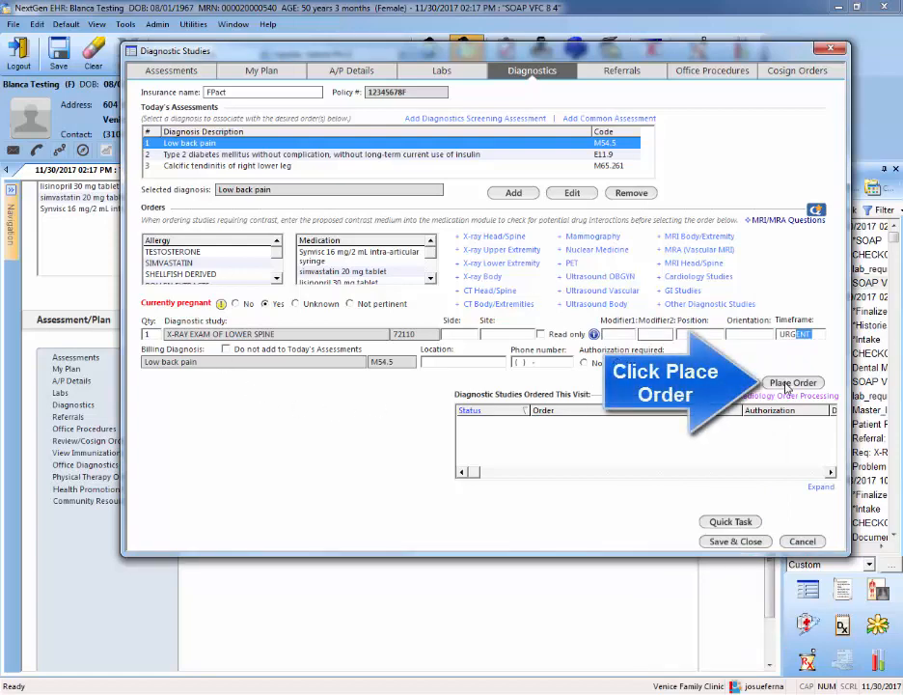
# Place the lower-spine X-ray order and choose a provider as task recipient.
pyautogui.click(730, 521)
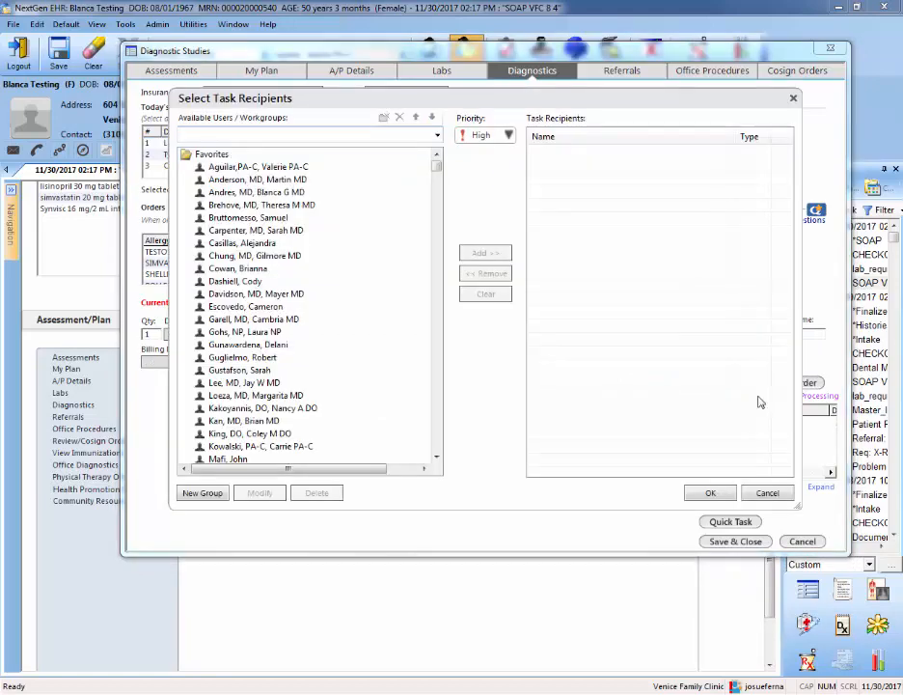
pyautogui.moveTo(704, 401)
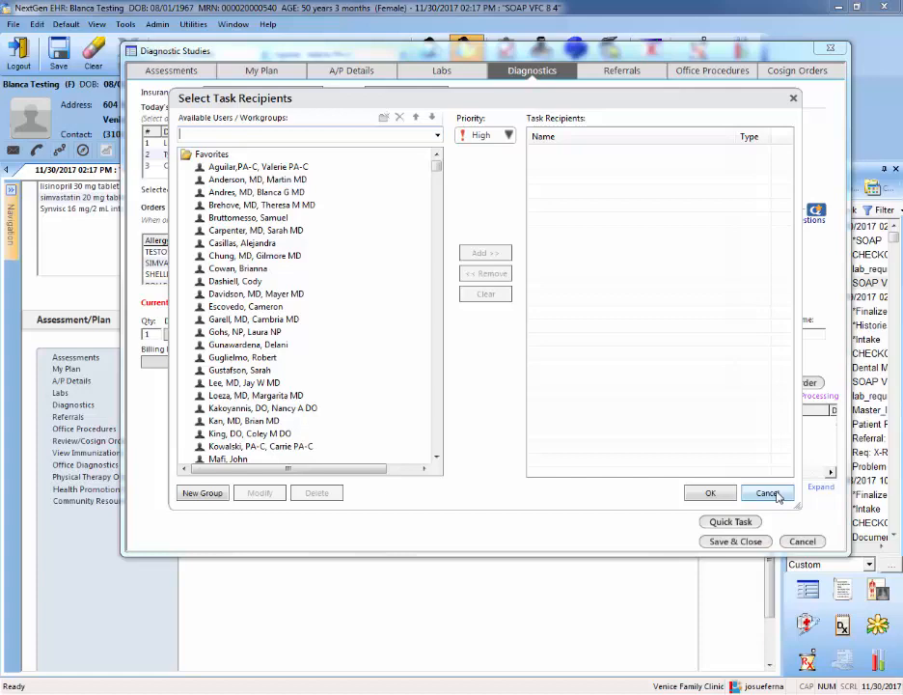
pyautogui.moveTo(586, 419)
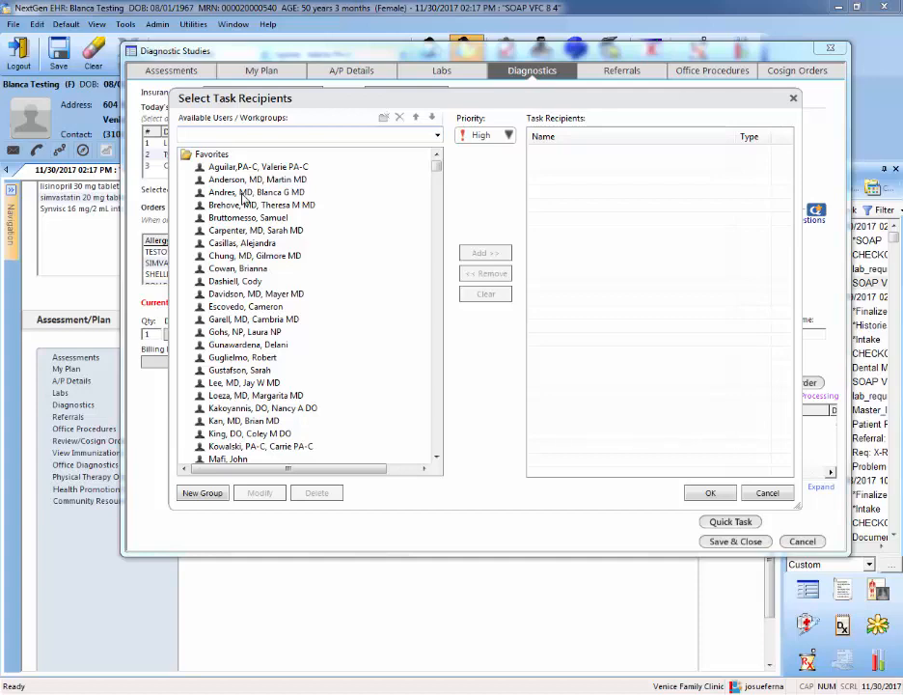
pyautogui.click(487, 251)
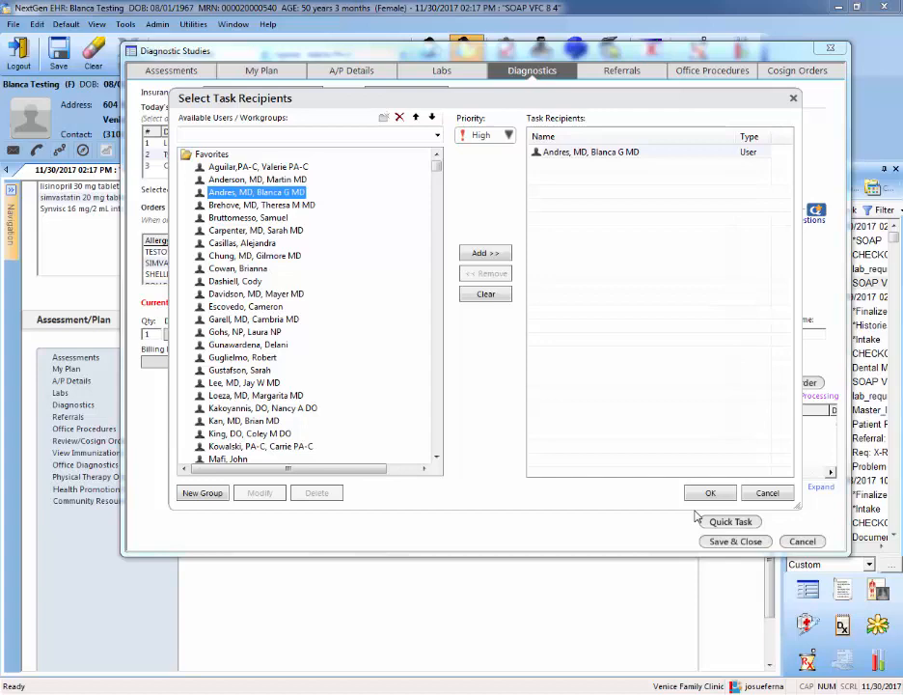
pyautogui.moveTo(696, 514)
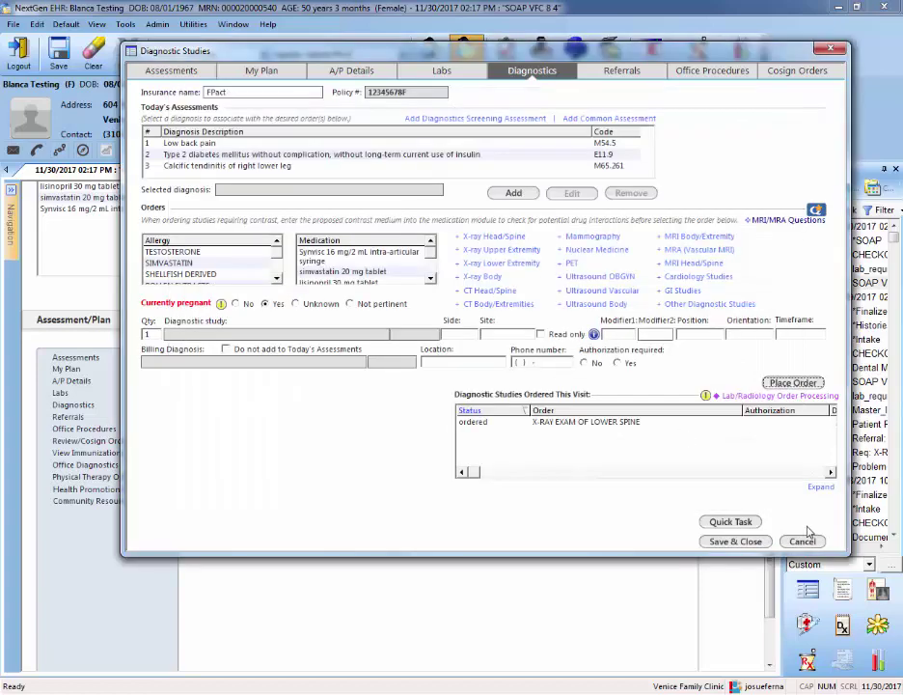
pyautogui.moveTo(807, 540)
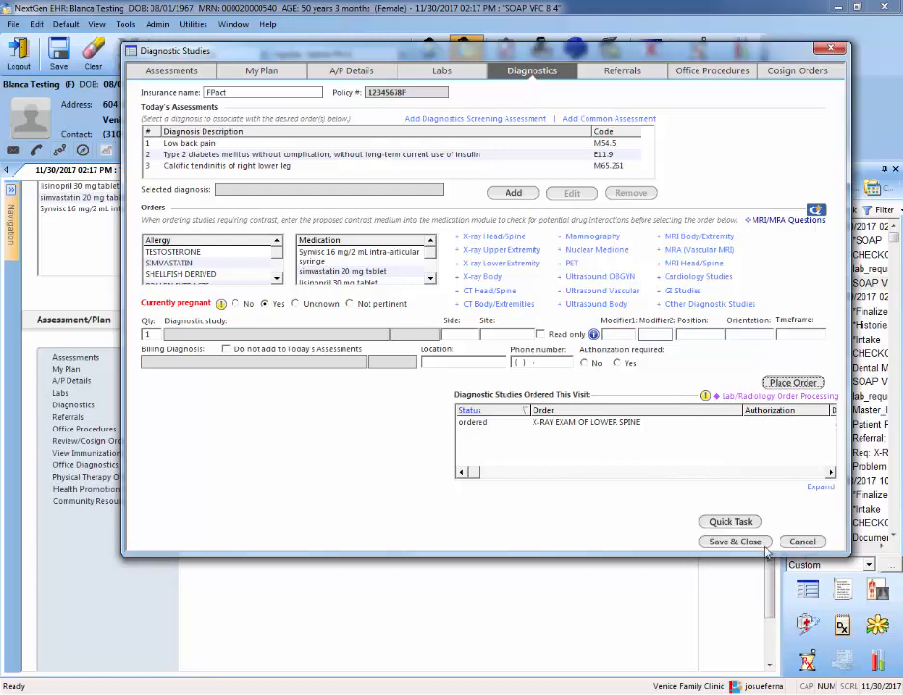
# Save the diagnostic orders and view the urgent X-ray under Diagnostics in Checkout's Today's Orders.
pyautogui.click(735, 541)
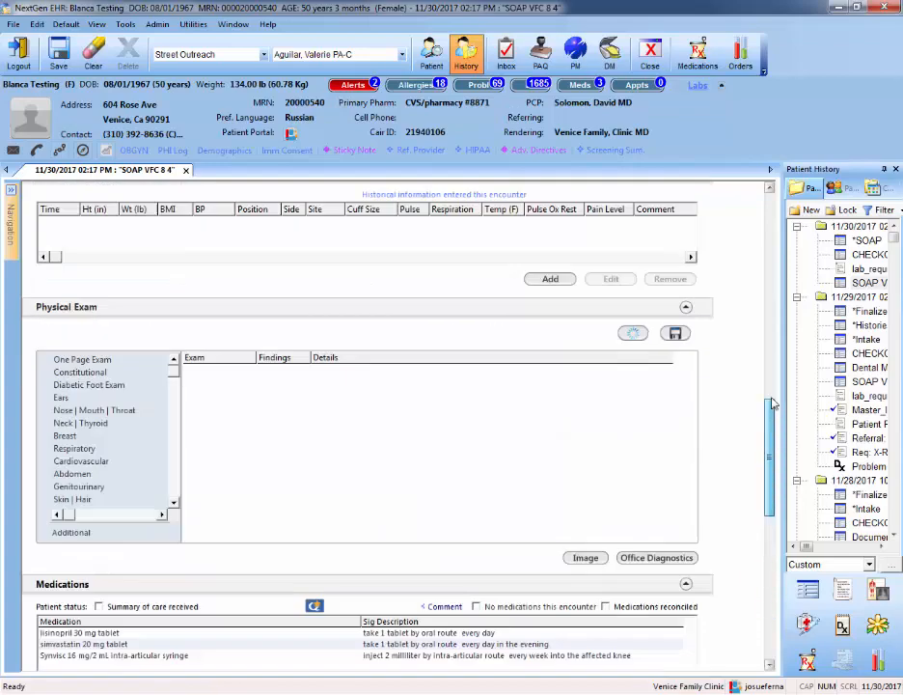
pyautogui.click(95, 226)
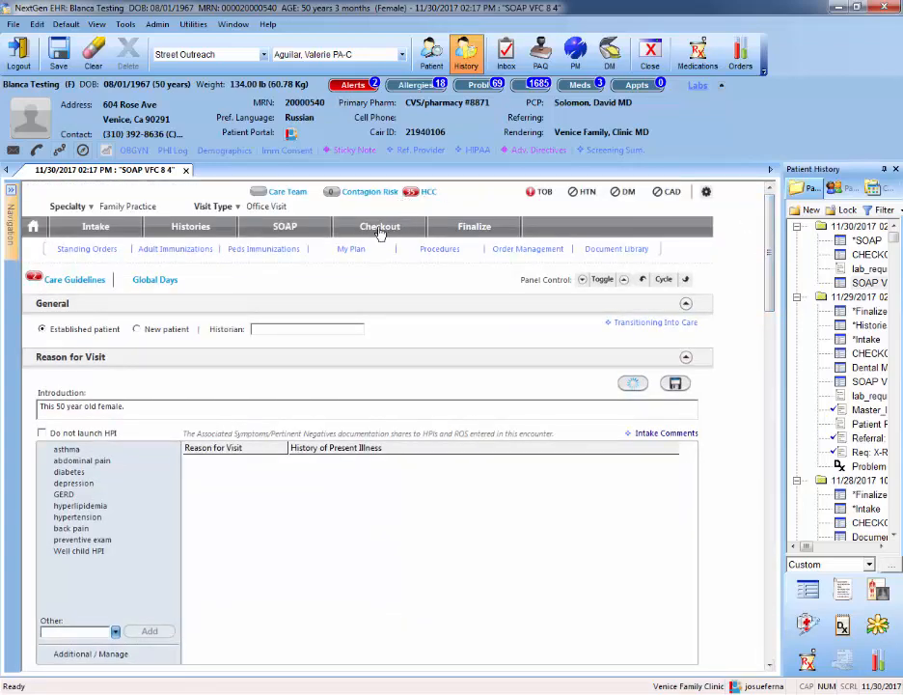
pyautogui.click(378, 226)
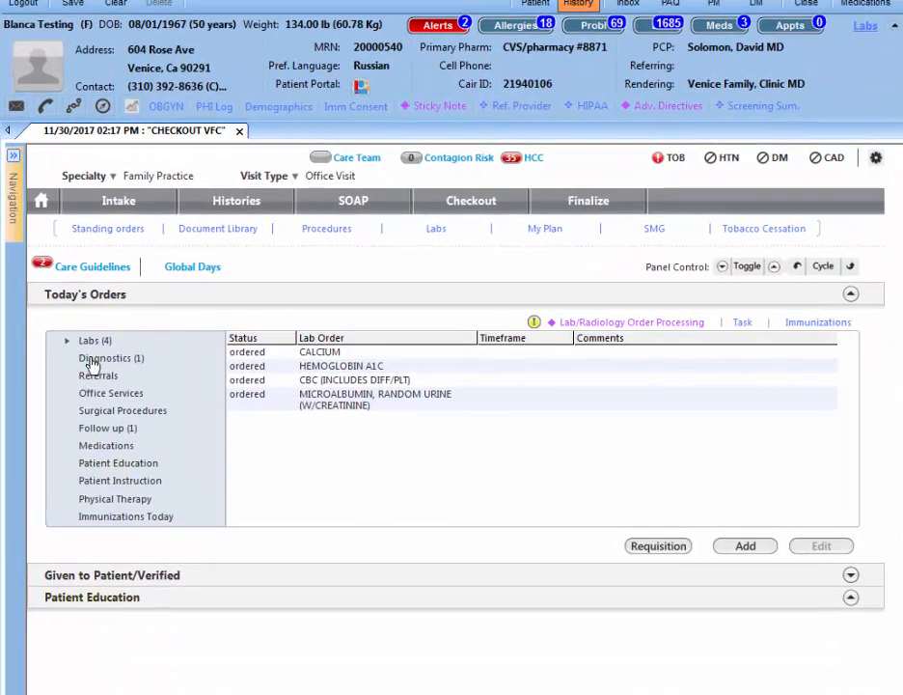
pyautogui.click(110, 357)
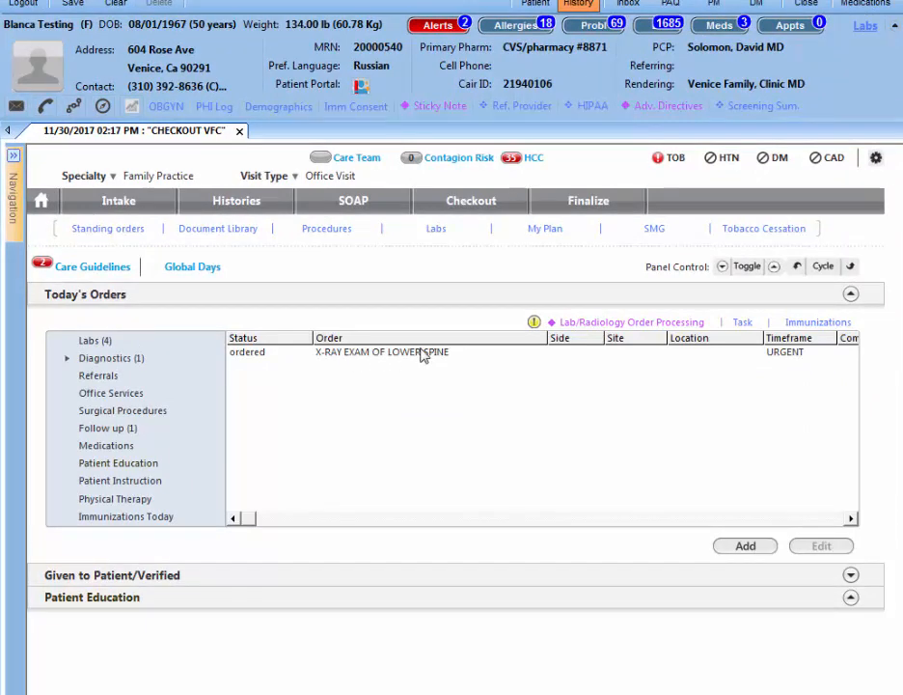
pyautogui.moveTo(428, 357)
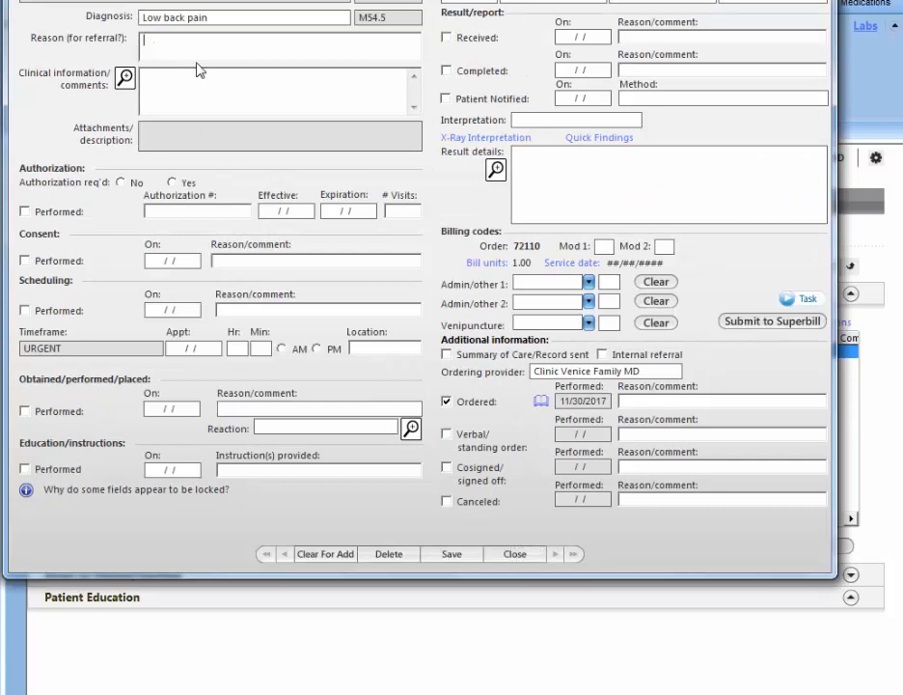
# Give the X-ray order reason 'Low back pain' and comments requesting low-back x-rays with 3 views minimum, then save.
pyautogui.write('Low')
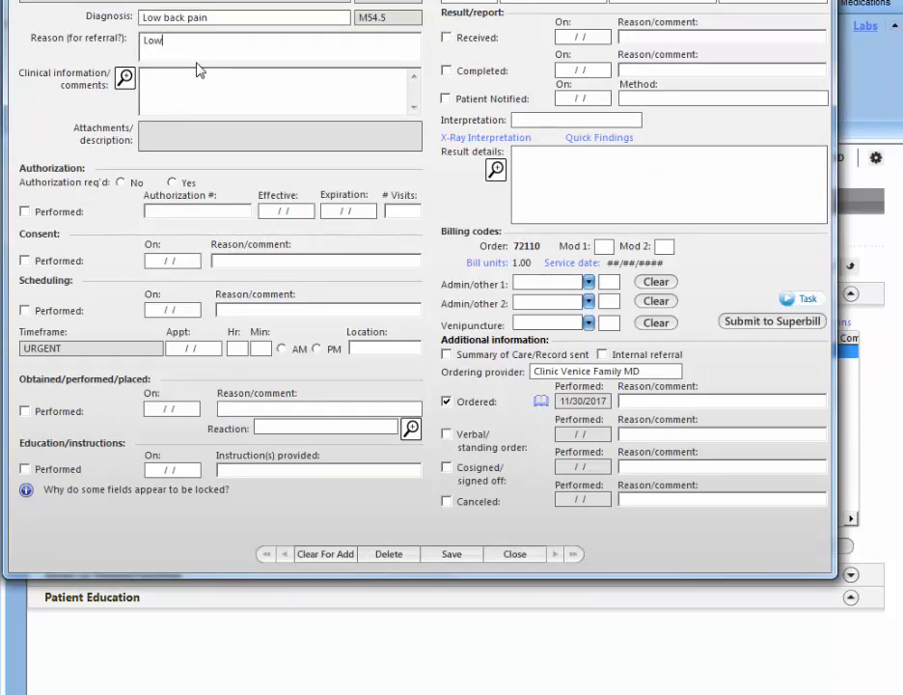
pyautogui.write('back pain')
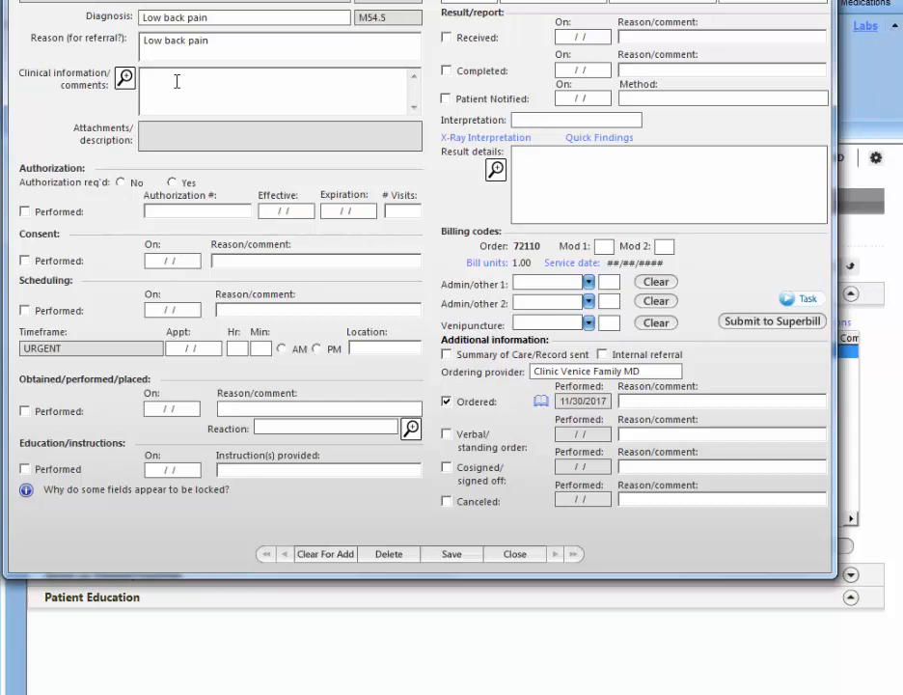
pyautogui.write('75 y.o. wit')
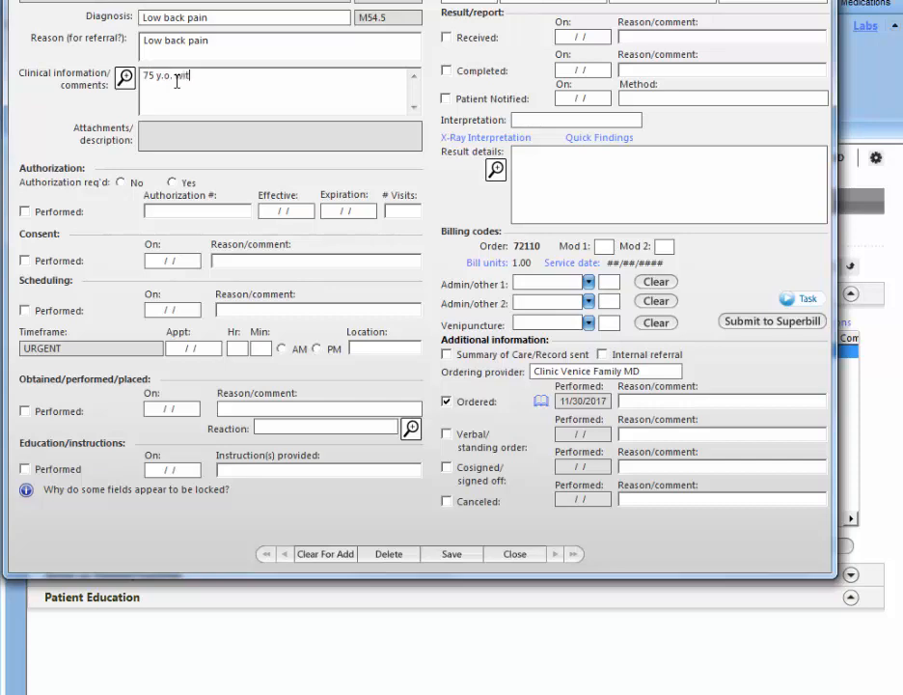
pyautogui.write('with L')
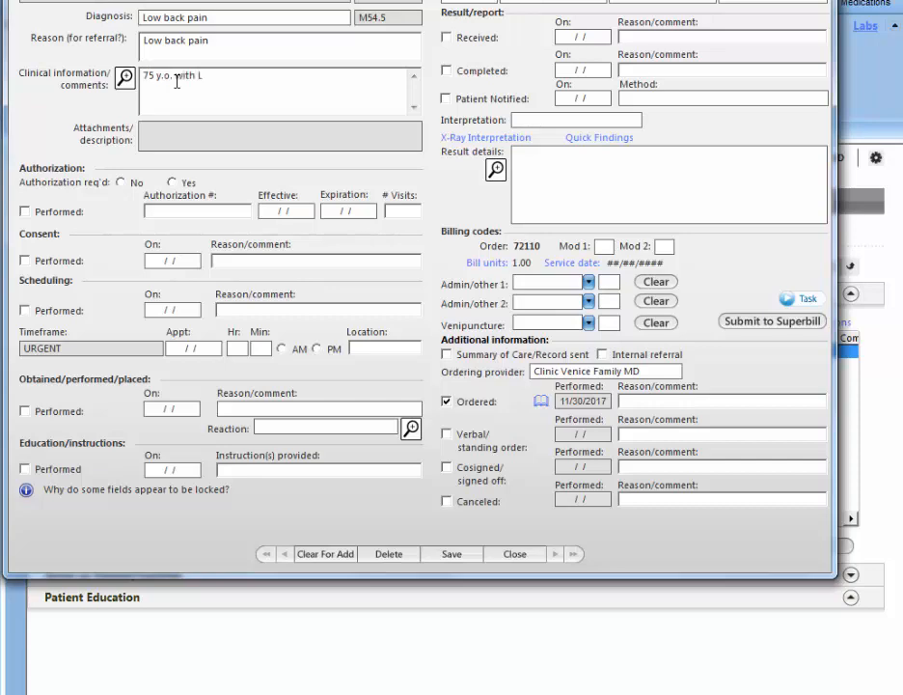
pyautogui.write('Low back pain for the past 10 years requires')
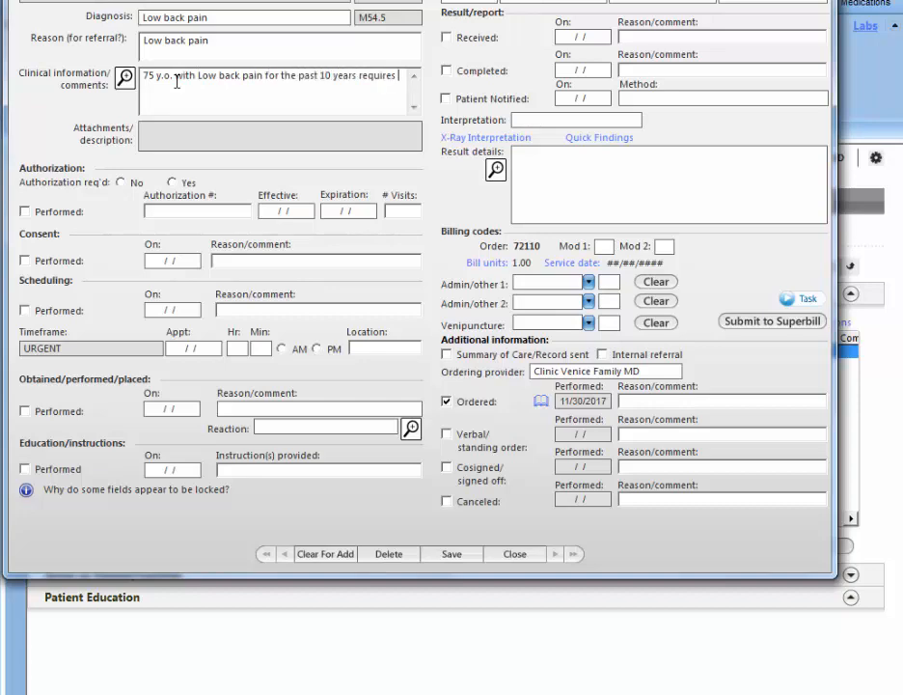
pyautogui.write('x-rays of')
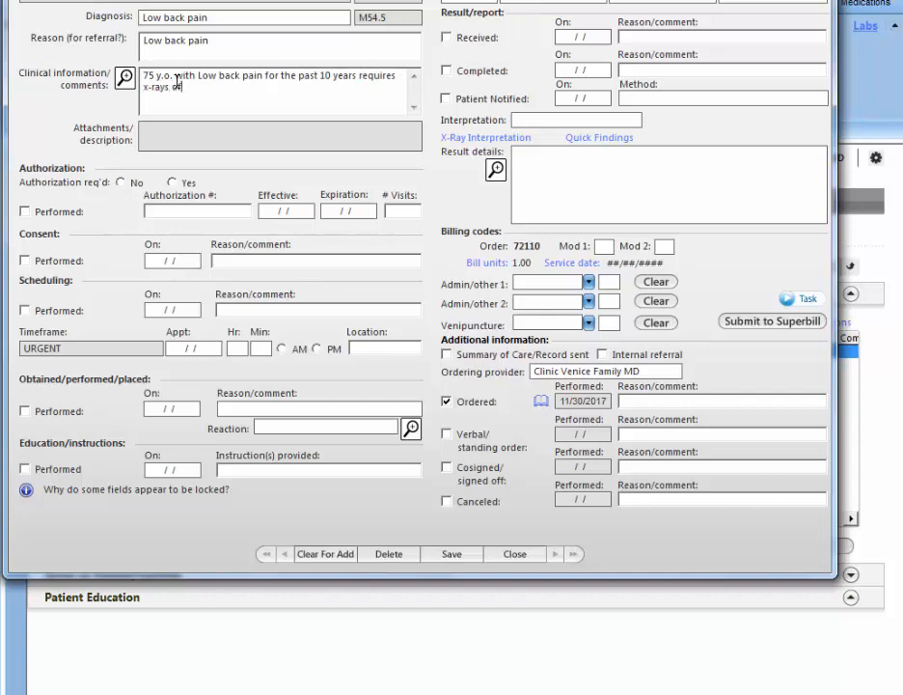
pyautogui.write('low back. Please')
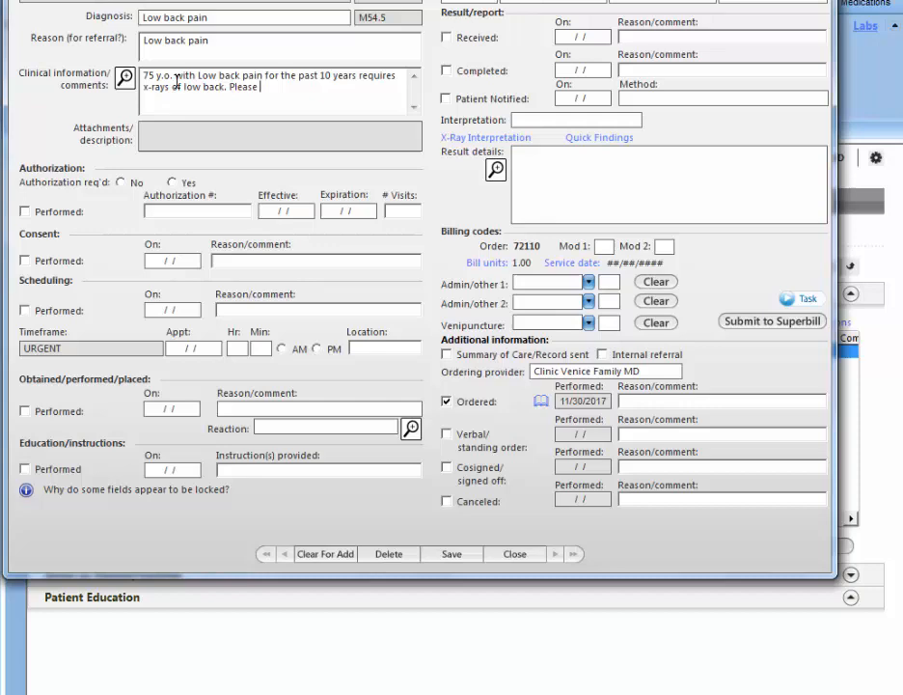
pyautogui.write('obtain 3 views')
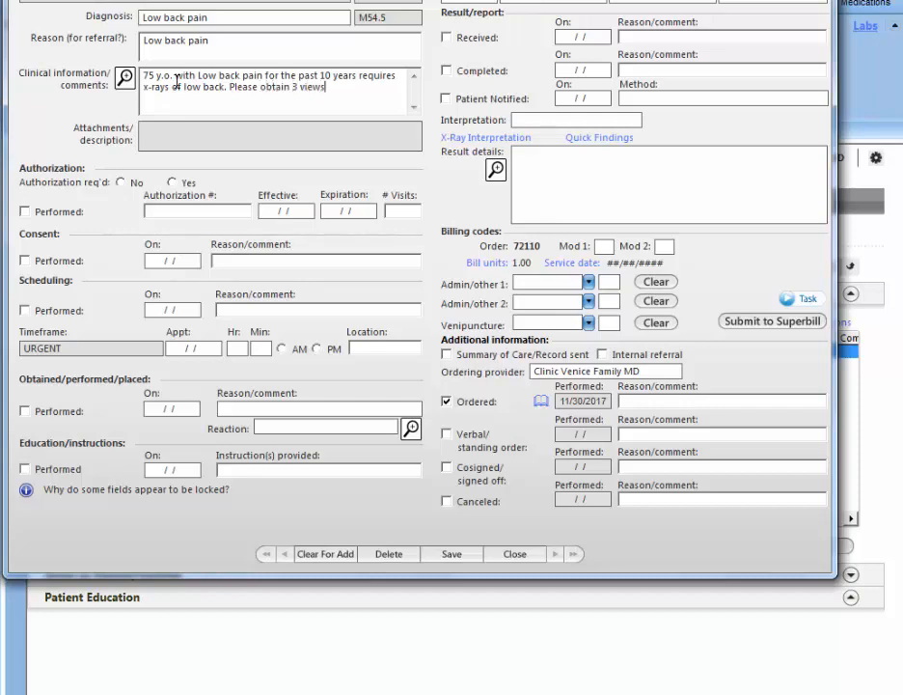
pyautogui.write('minimum.')
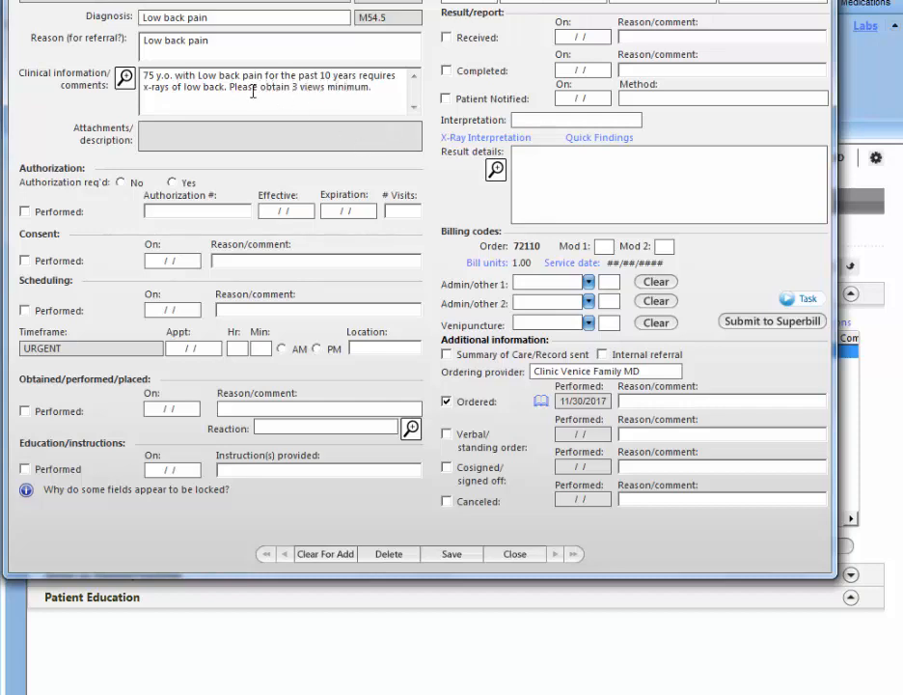
pyautogui.moveTo(498, 612)
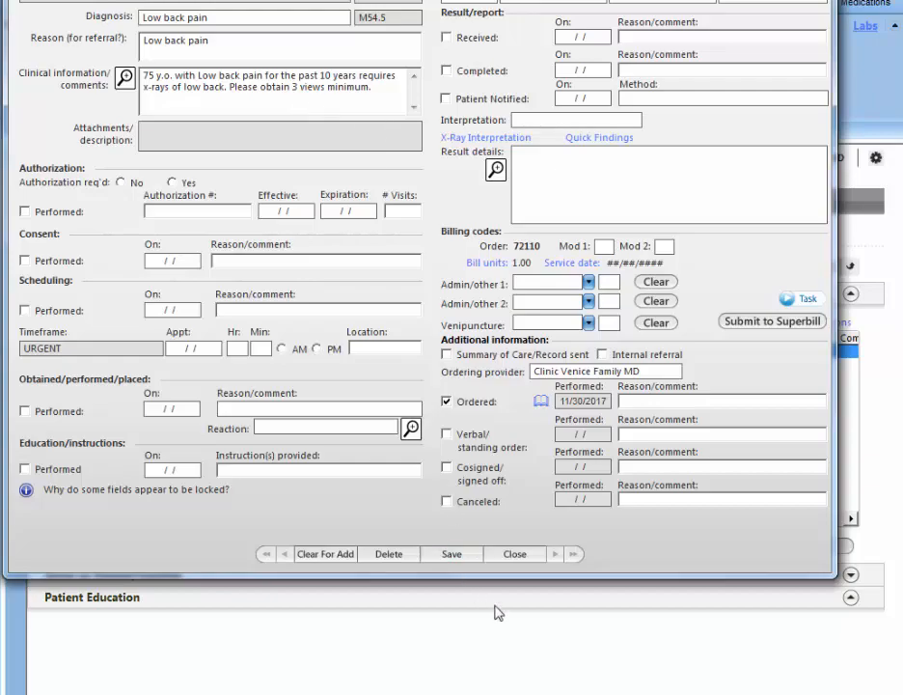
pyautogui.click(514, 552)
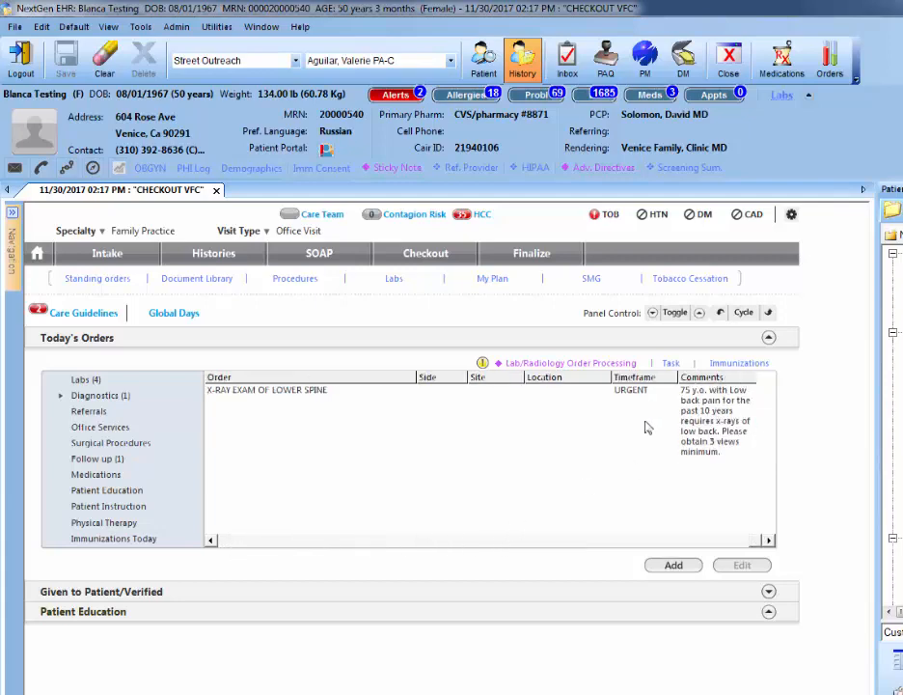
# Generate a requisition document for the X-RAY EXAM OF LOWER SPINE order.
pyautogui.click(266, 390)
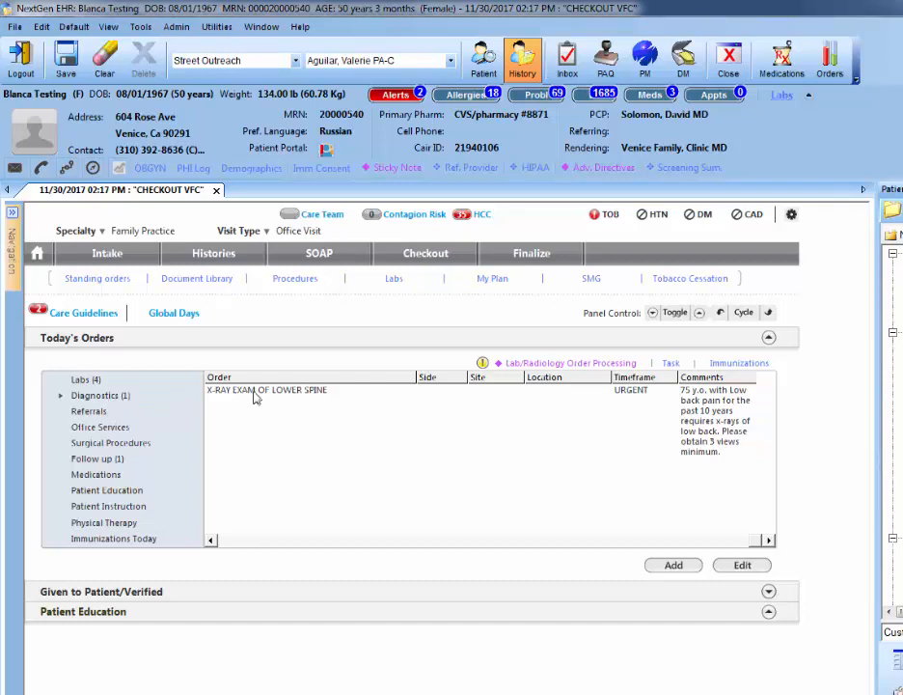
pyautogui.click(266, 389)
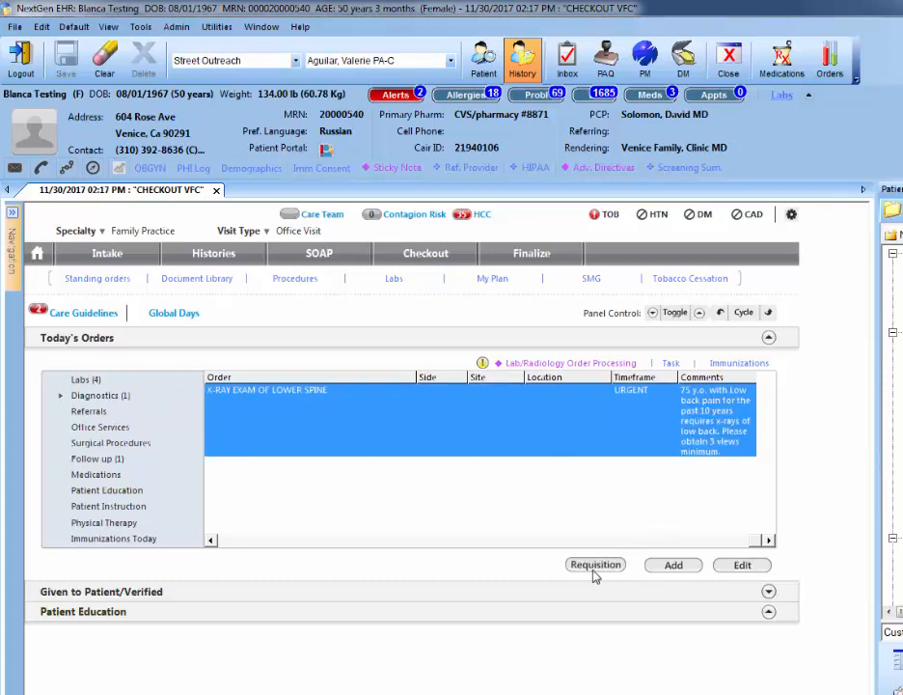
pyautogui.click(594, 563)
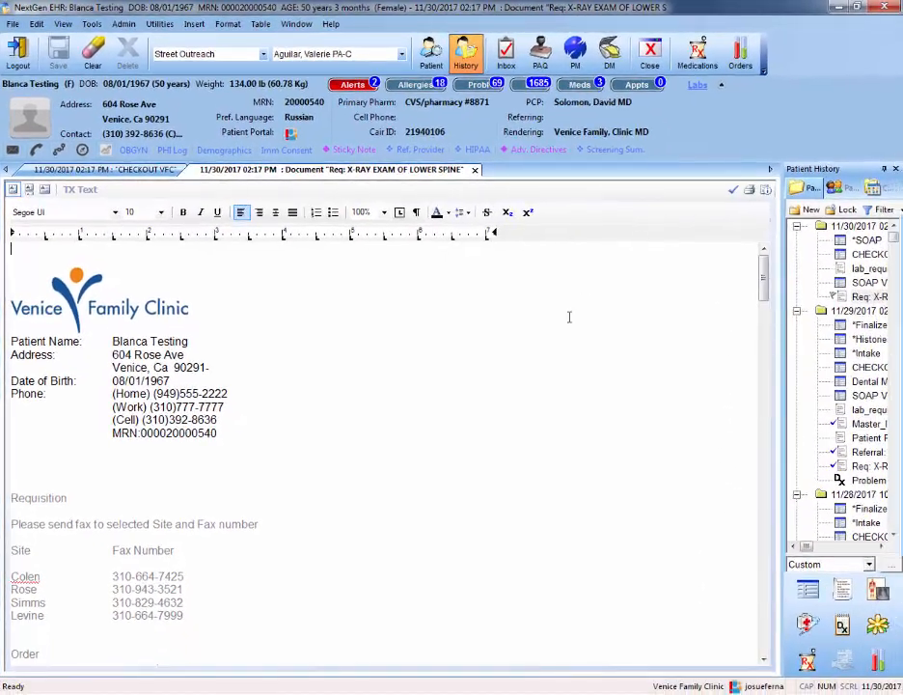
pyautogui.moveTo(540, 328)
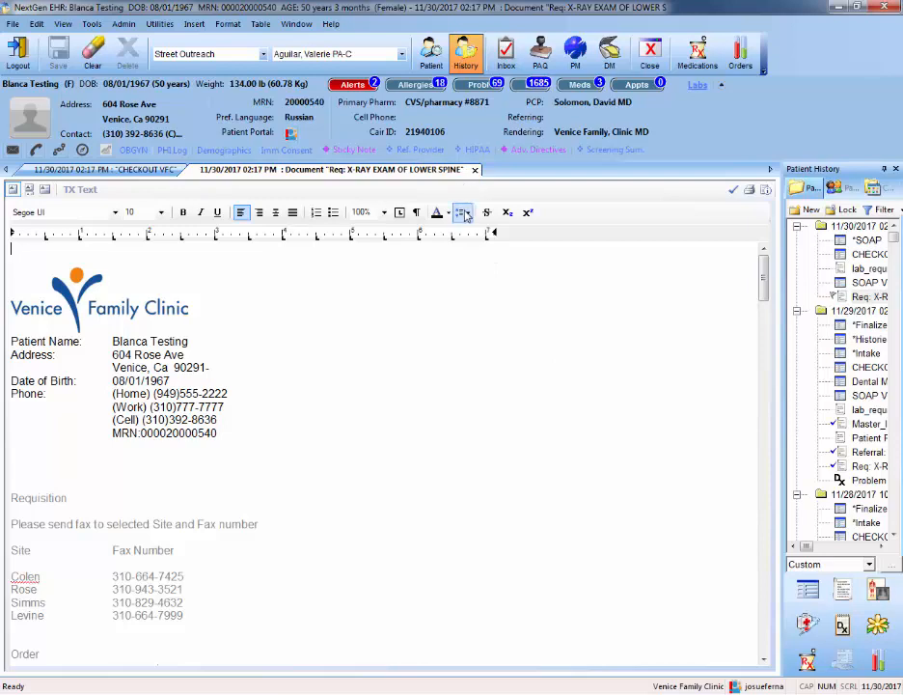
pyautogui.moveTo(475, 169)
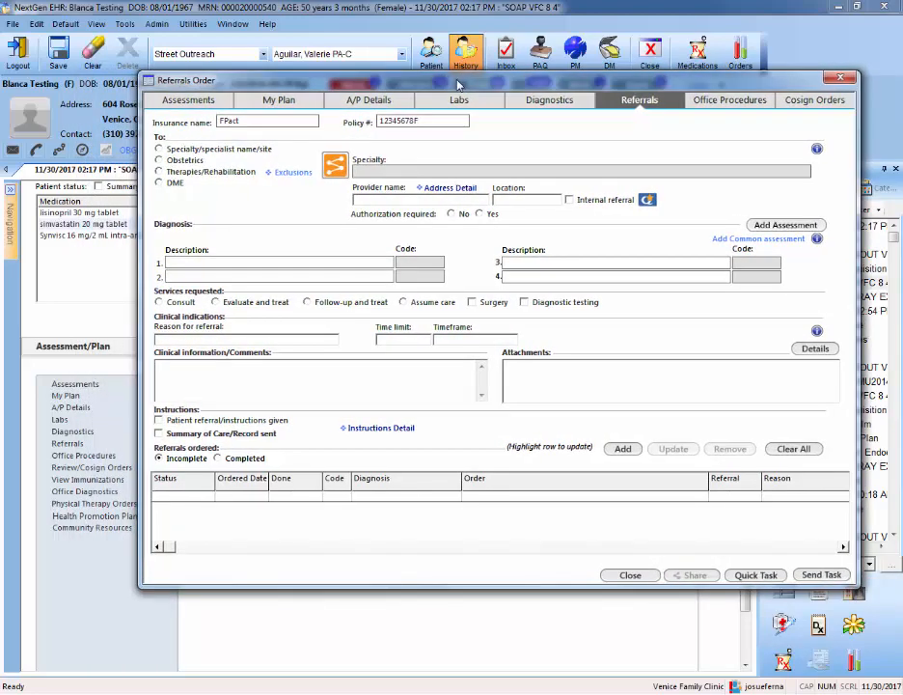
pyautogui.moveTo(432, 87)
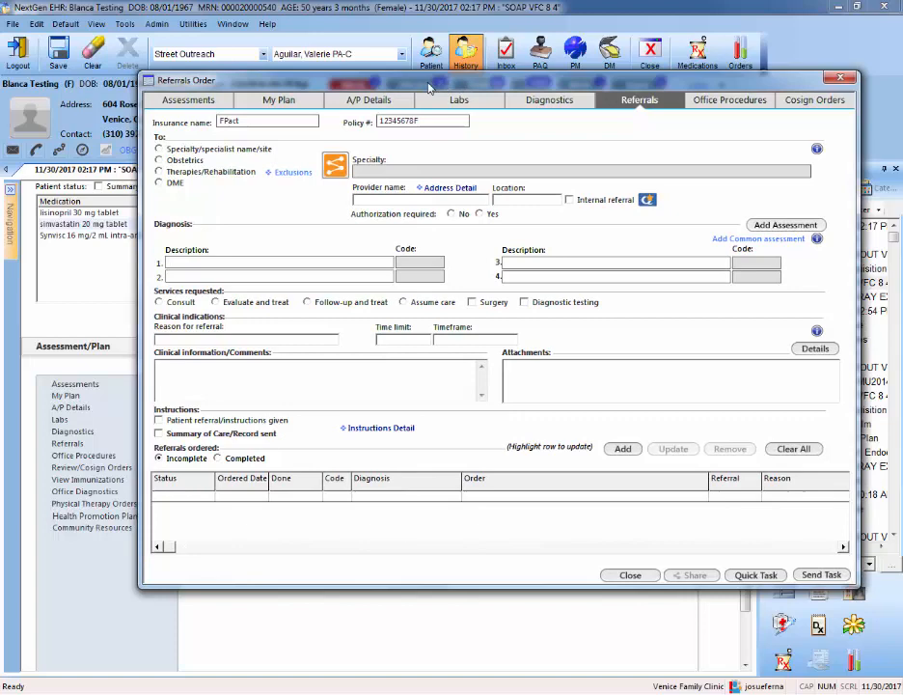
pyautogui.moveTo(367, 131)
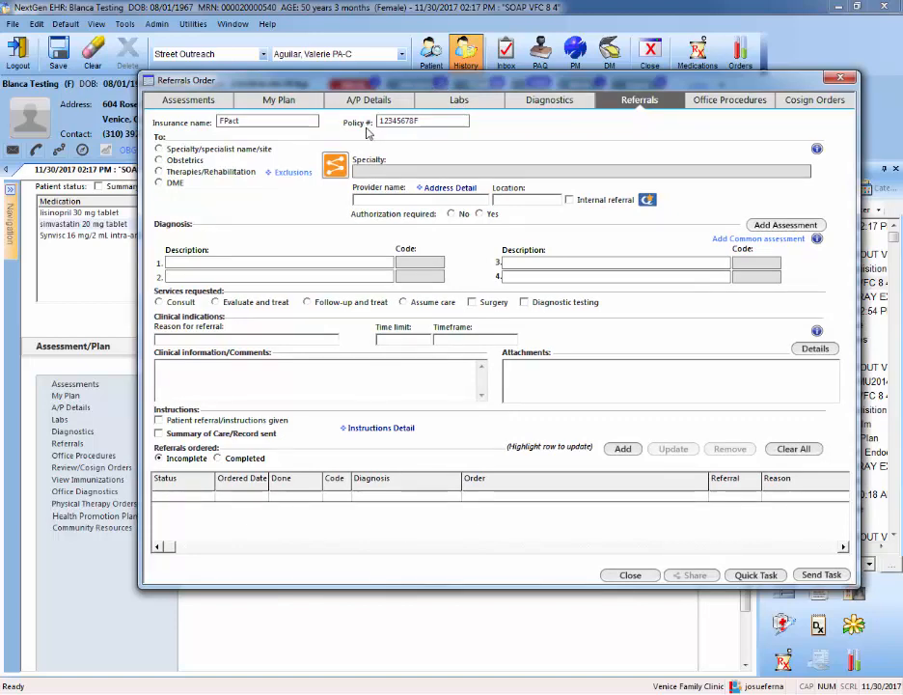
pyautogui.moveTo(71, 361)
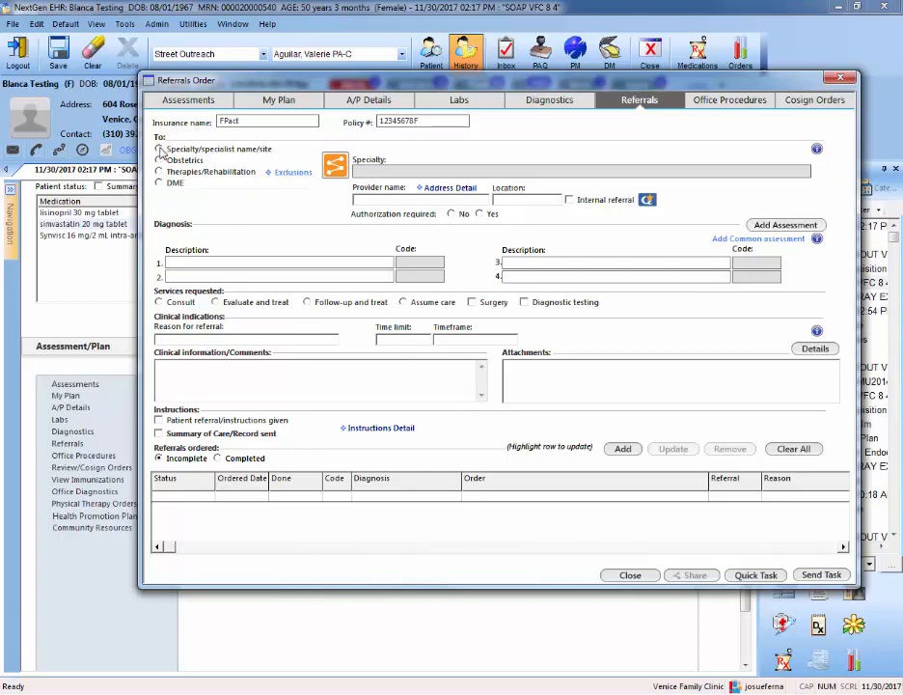
# Address the referral to a specialist and bring up the specialty picker.
pyautogui.click(158, 149)
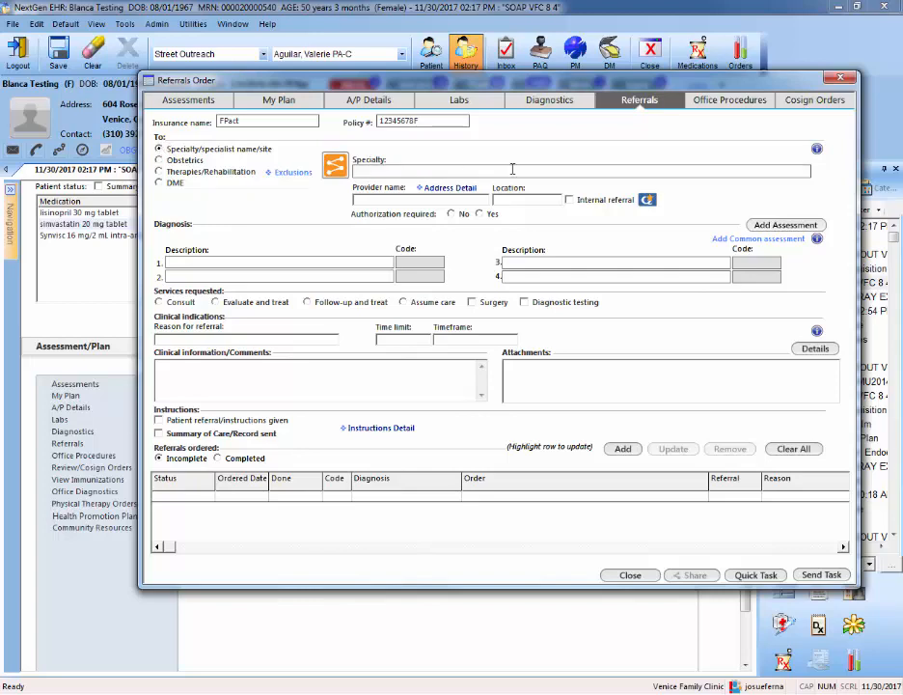
pyautogui.click(336, 166)
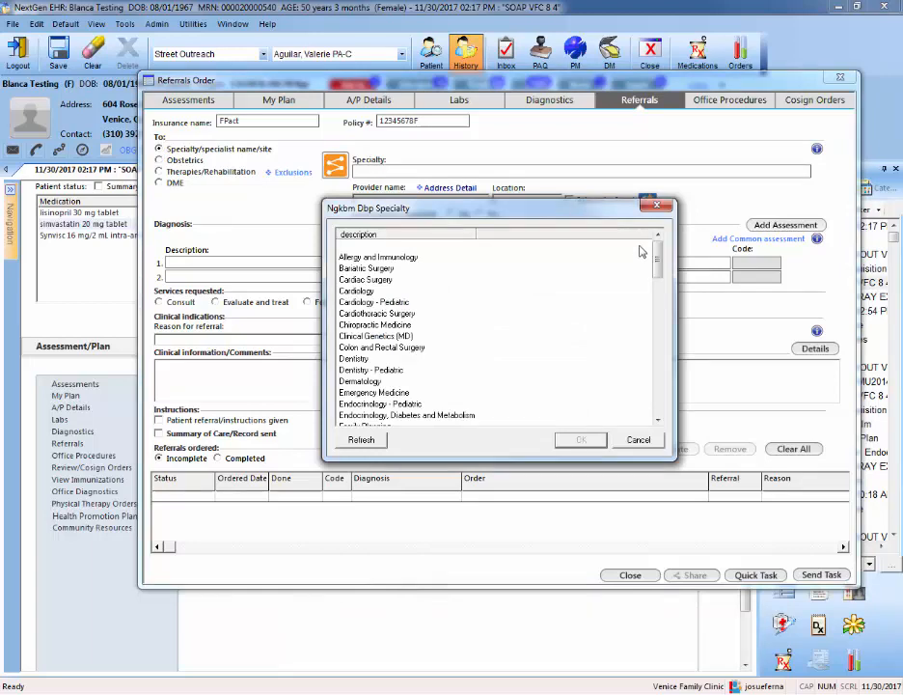
# Set the specialty to Endocrinology, Diabetes and Metabolism with the type 2 diabetes (E11.9) diagnosis.
pyautogui.click(405, 415)
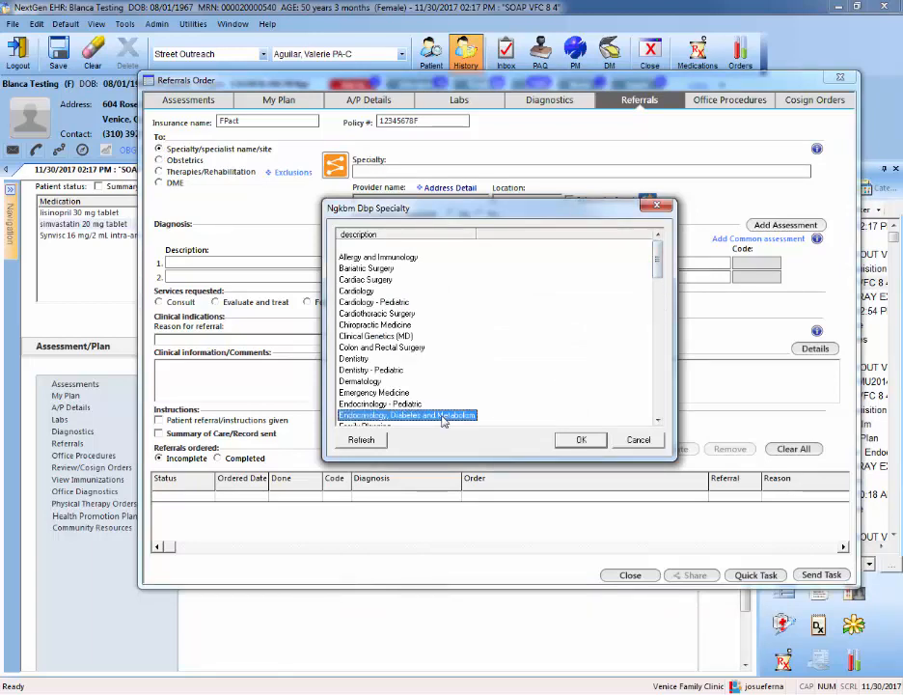
pyautogui.click(579, 440)
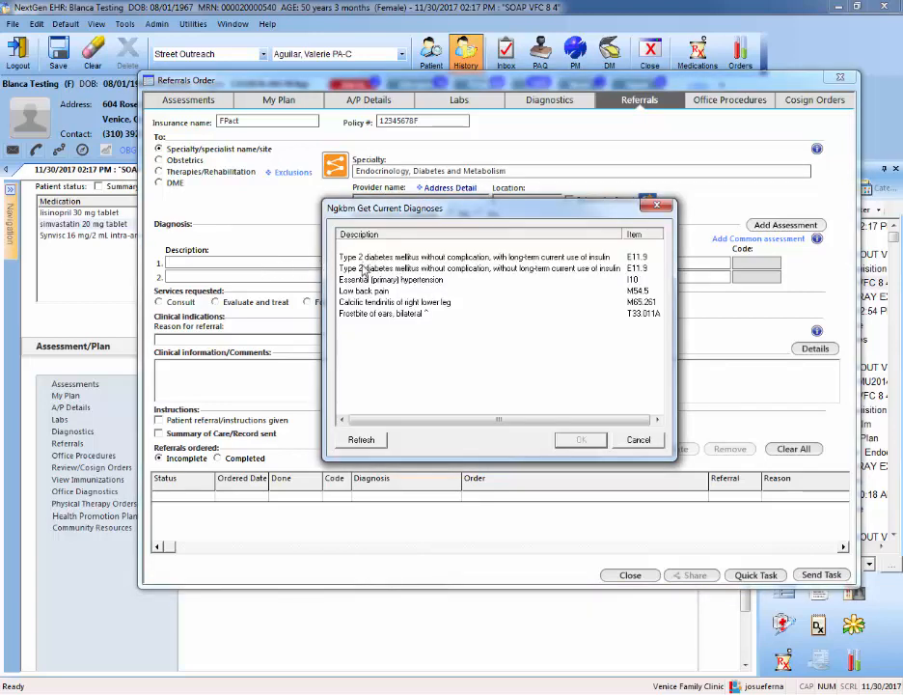
pyautogui.click(579, 440)
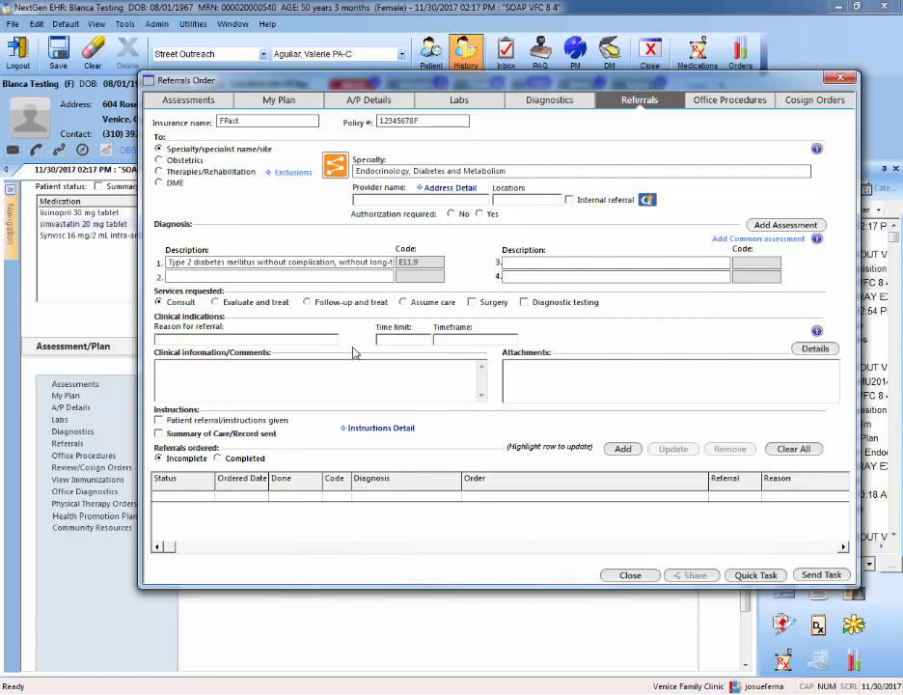
# Enter reason 'Possible insulin pump needed' and comments on a 65 y.o. female with uncontrolled T2DM on insulin.
pyautogui.write('Possible ins')
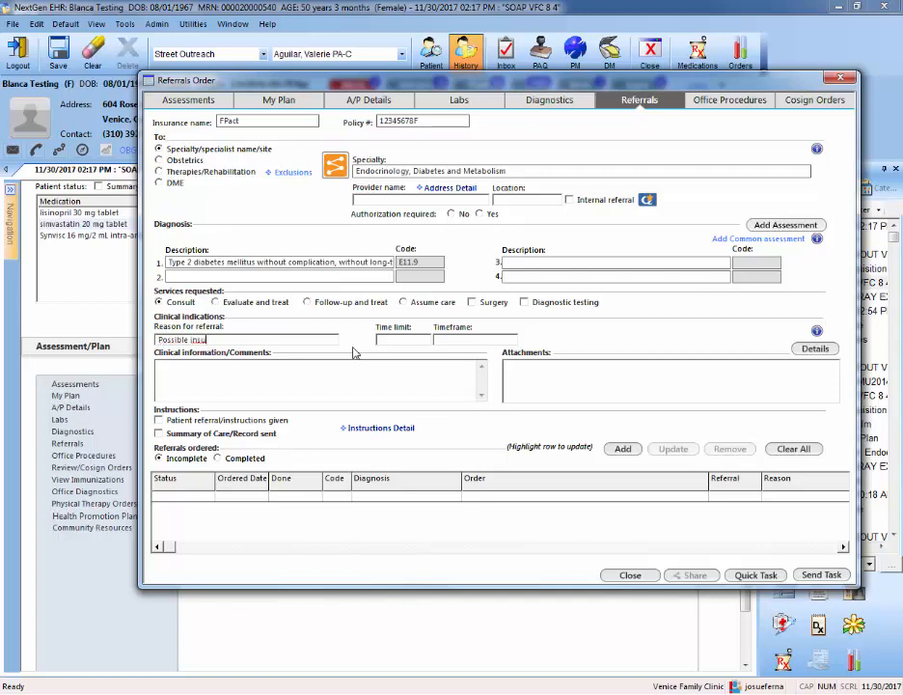
pyautogui.write('ulin pump needed')
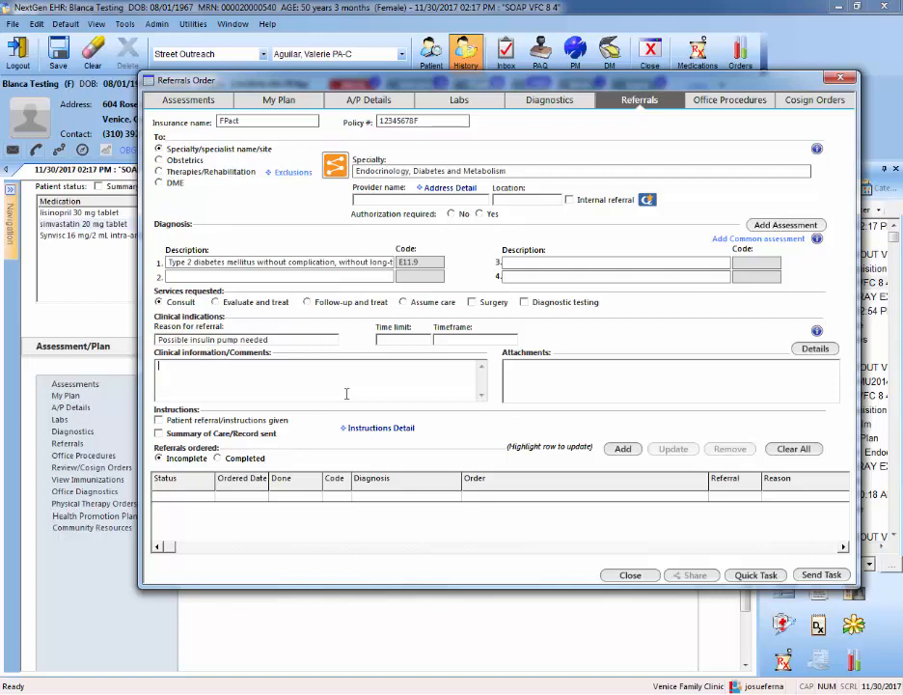
pyautogui.write('65 y.o. female with uncontrolled T2DM on insulin for the past 6 months. Needs evaluation for insulin pump')
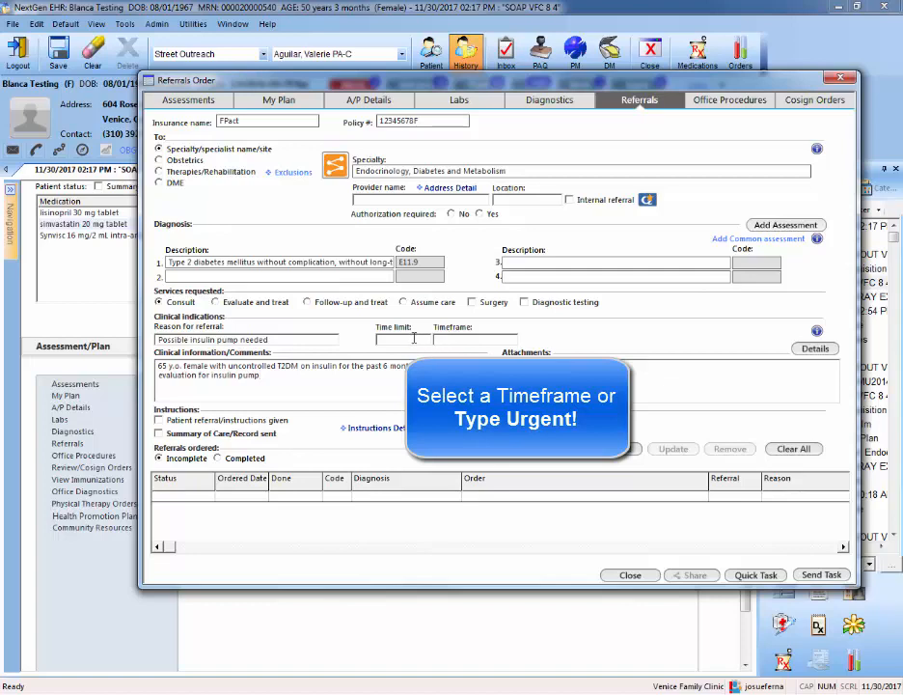
# Set the referral time limit to Routine with a 4 weeks timeframe.
pyautogui.click(453, 340)
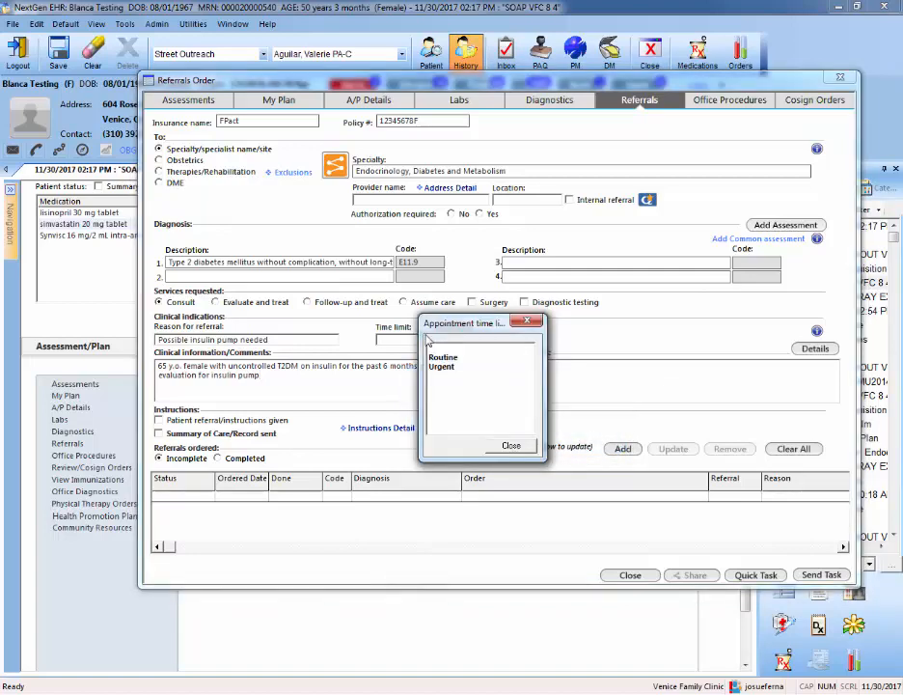
pyautogui.click(444, 367)
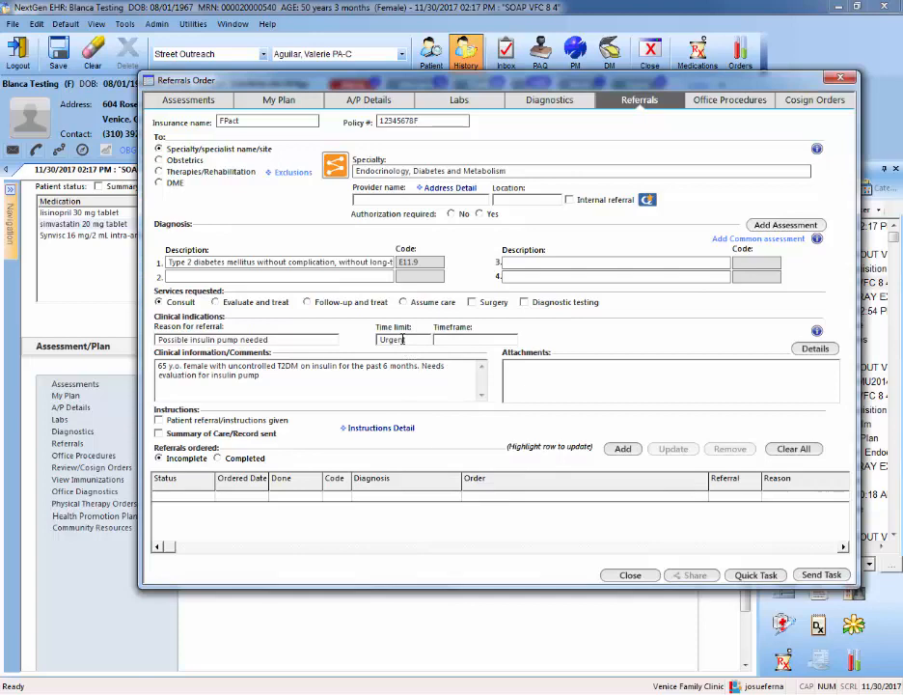
pyautogui.click(395, 340)
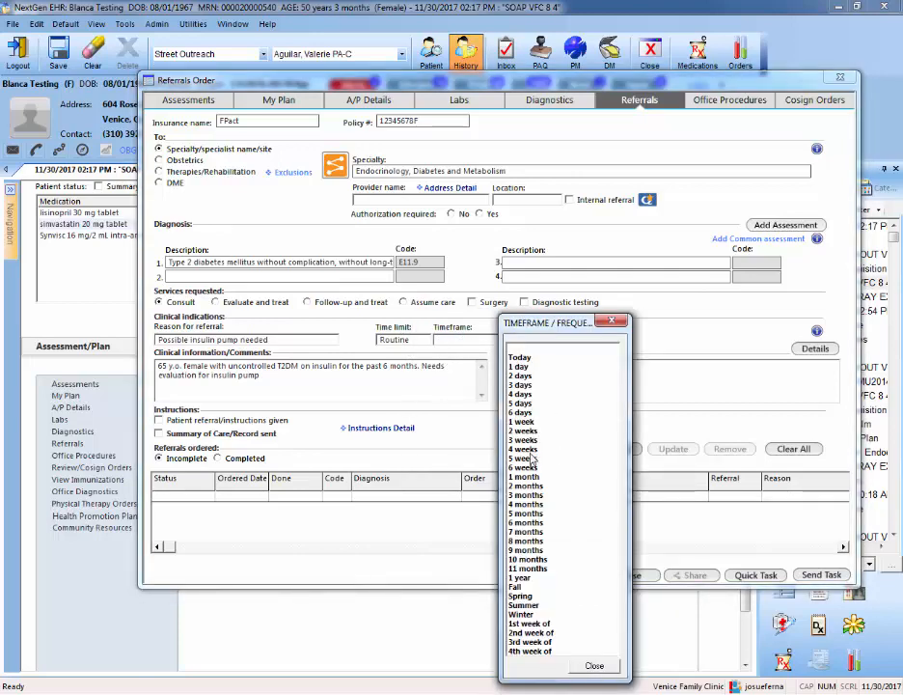
pyautogui.click(523, 455)
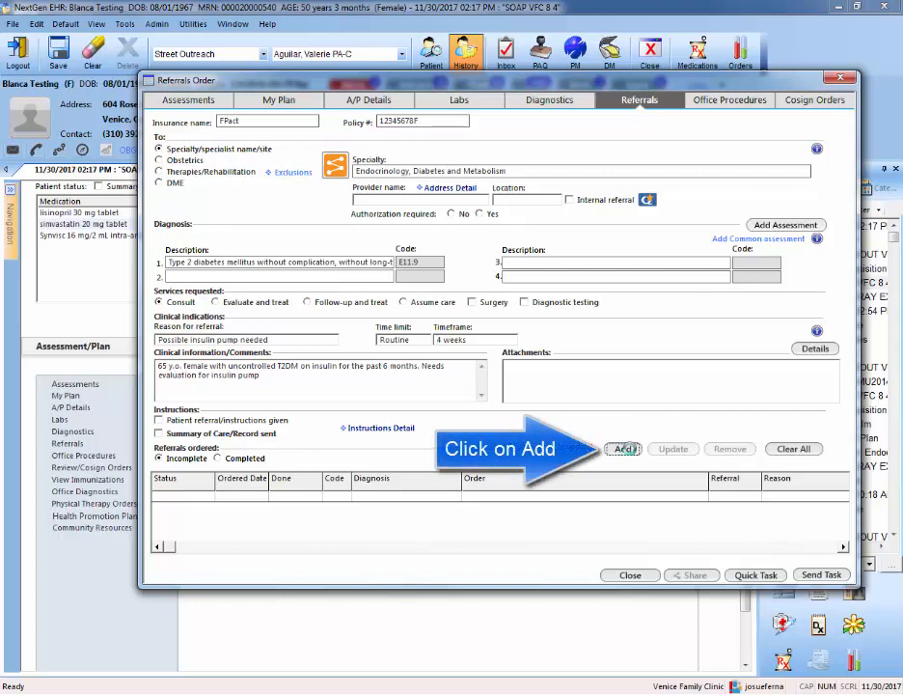
# Add the endocrinology referral without task recipients and close the Referrals Order window.
pyautogui.click(622, 447)
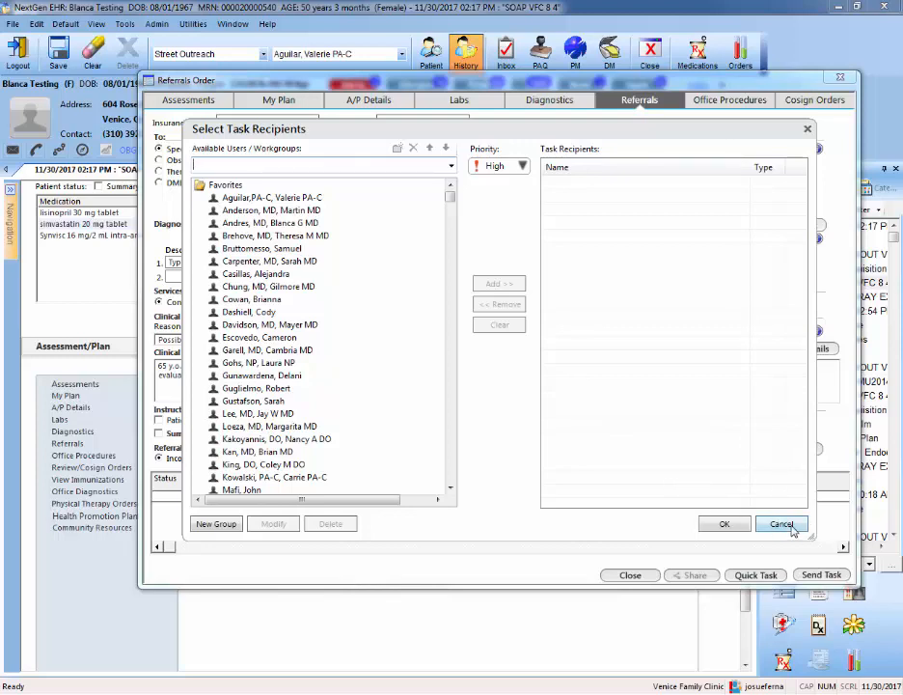
pyautogui.click(781, 525)
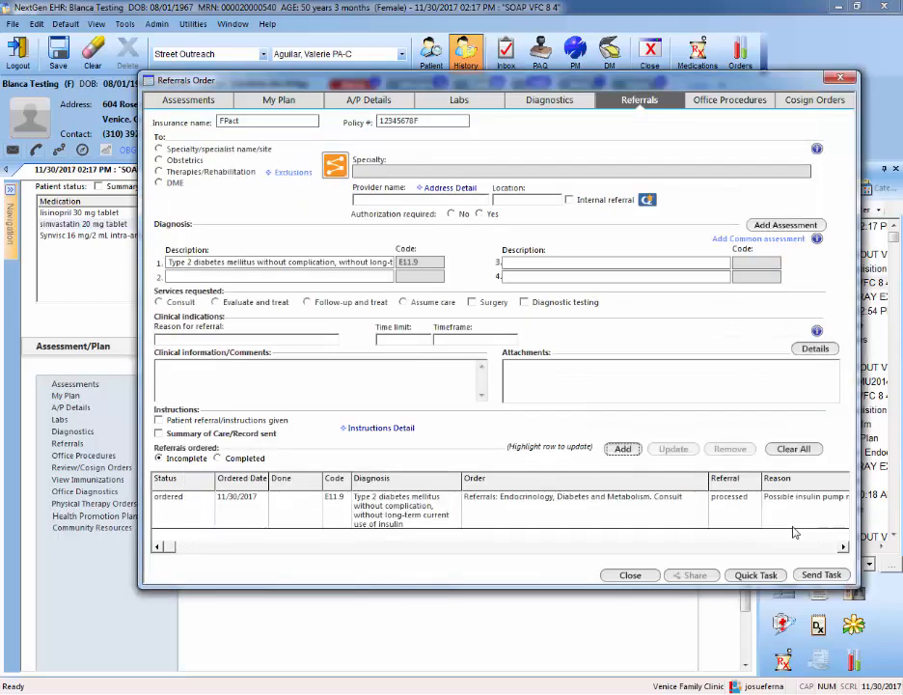
pyautogui.moveTo(646, 560)
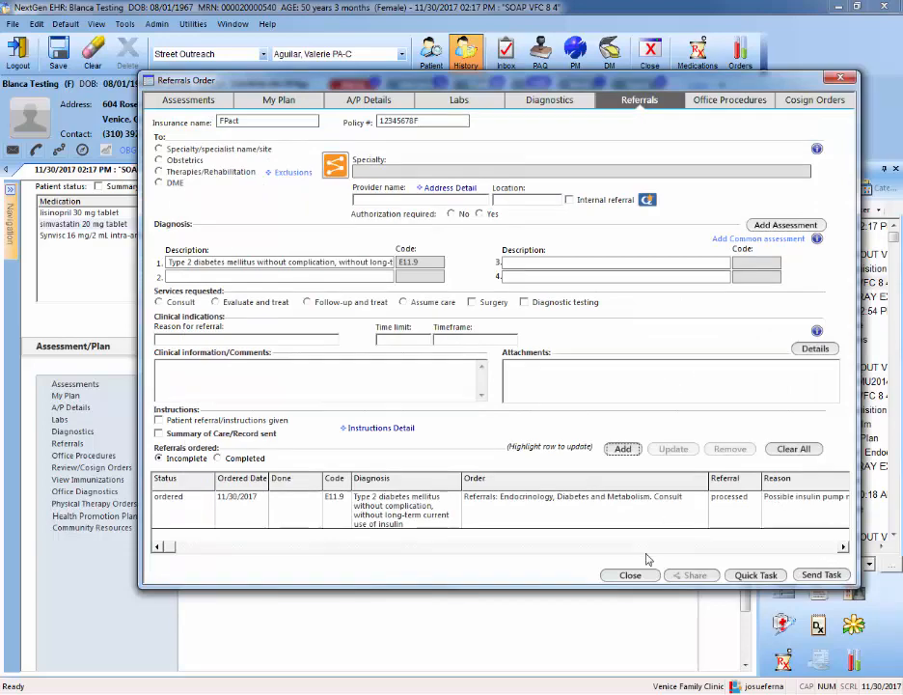
pyautogui.click(629, 575)
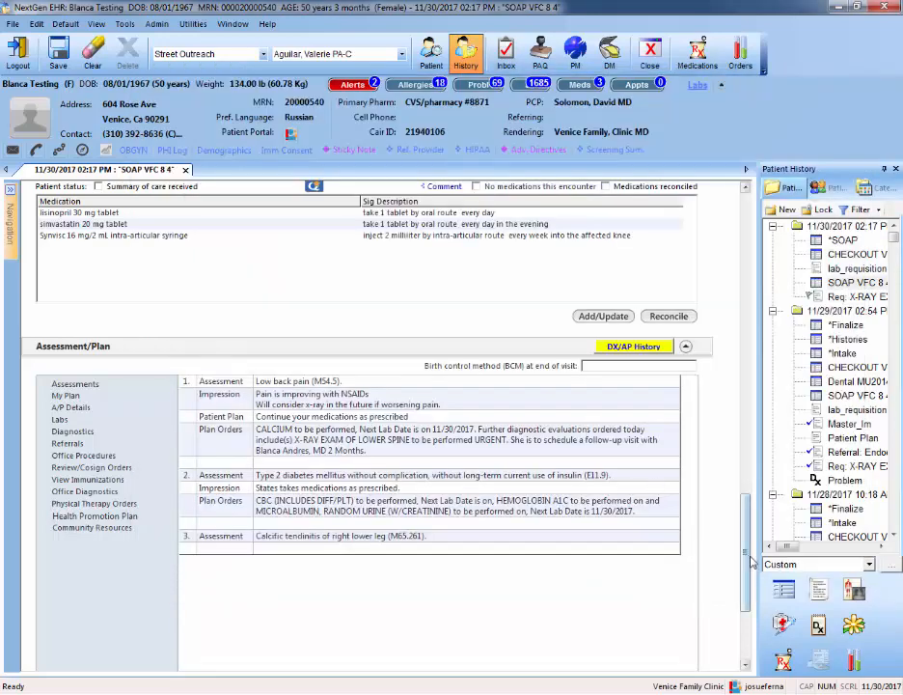
# Open the endocrinology consult referral's details from today's referral orders at checkout.
pyautogui.click(94, 225)
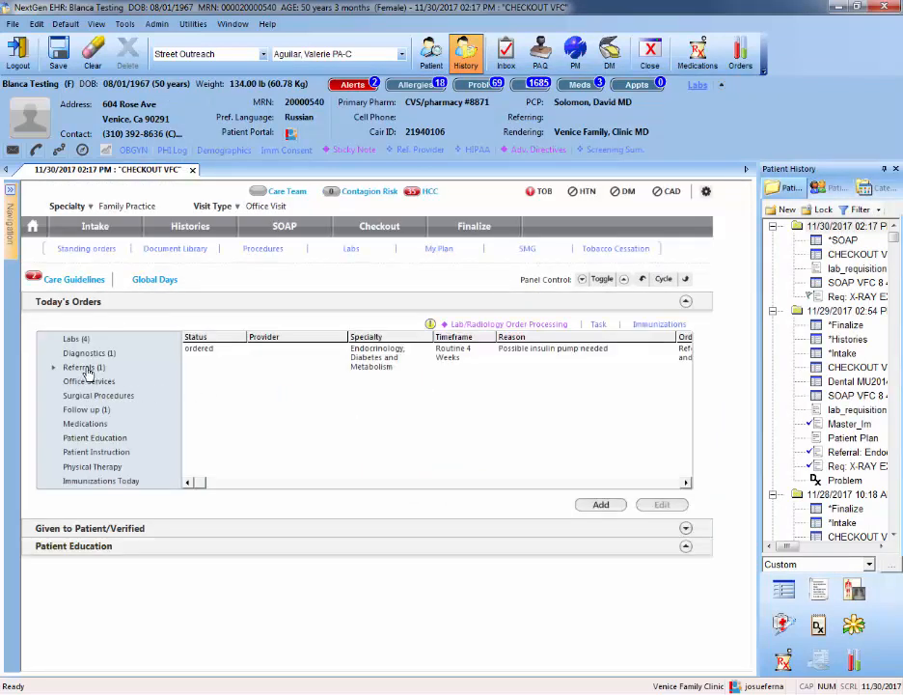
pyautogui.click(386, 352)
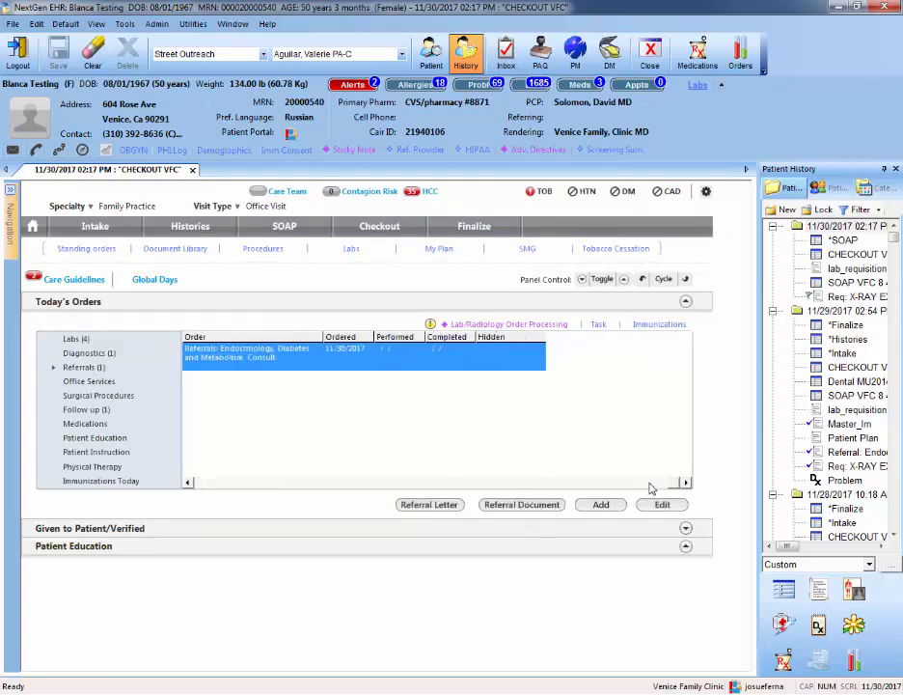
pyautogui.moveTo(249, 370)
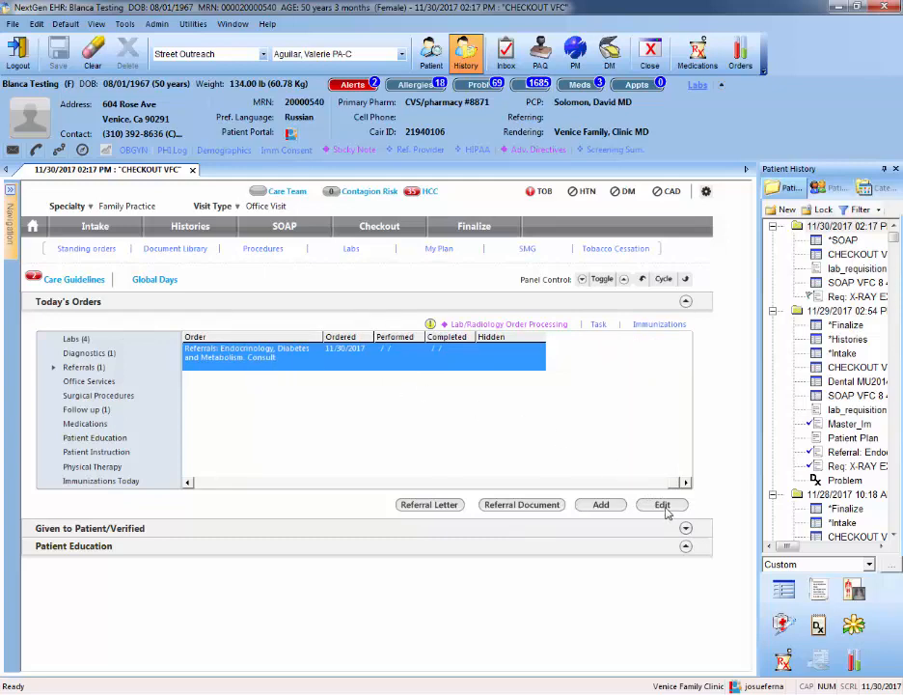
pyautogui.click(662, 504)
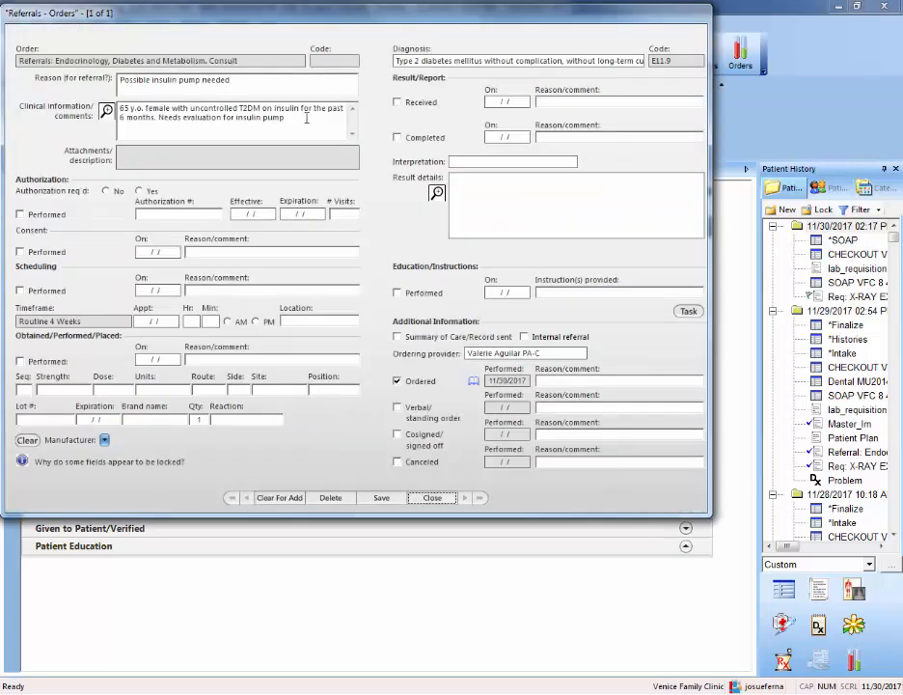
pyautogui.moveTo(374, 517)
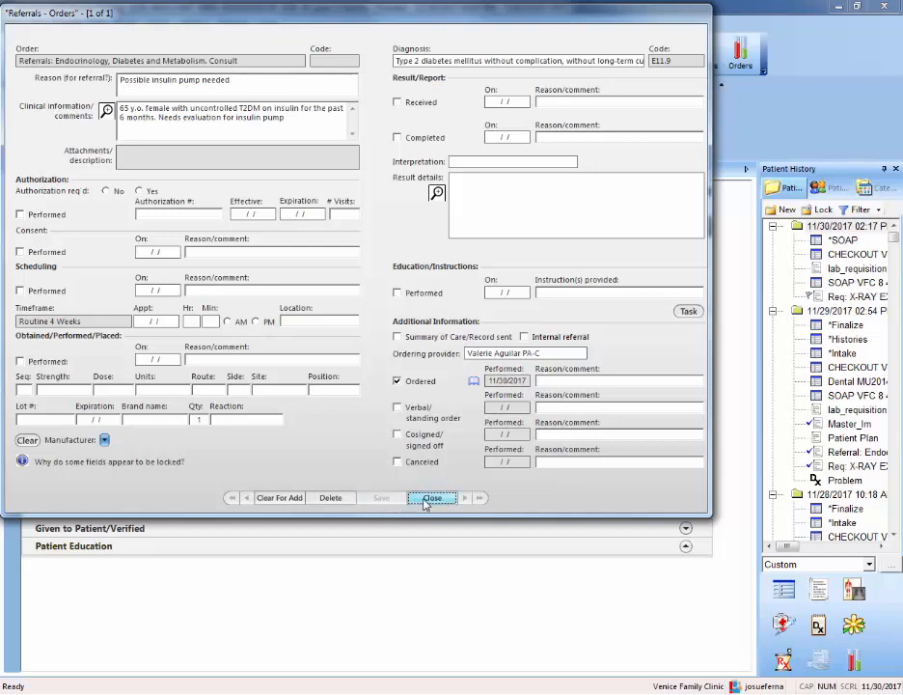
# Close the endocrinology referral's order details form.
pyautogui.click(432, 498)
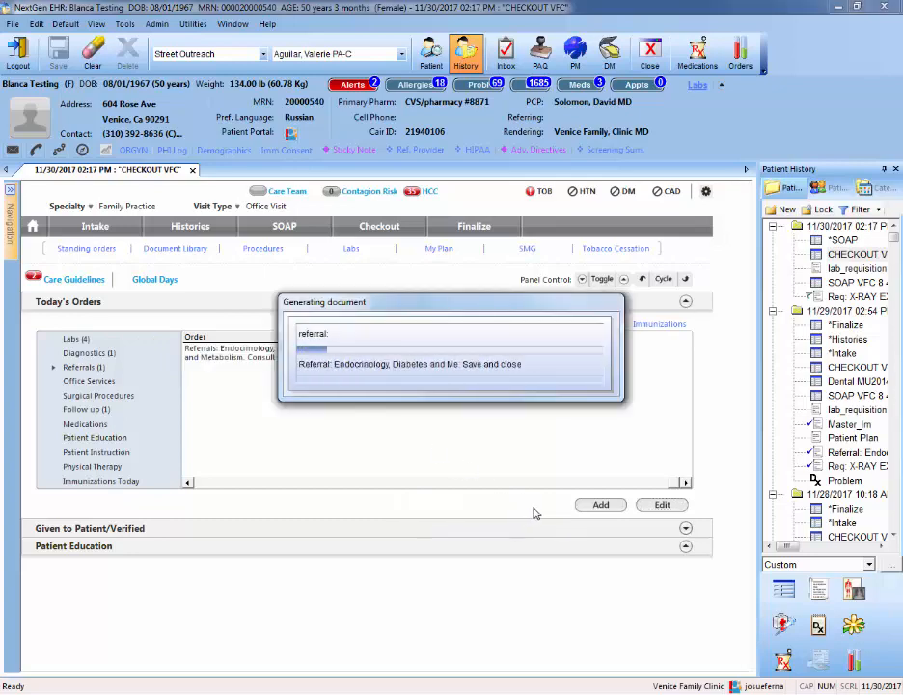
# Generate the endocrinology referral document from the Referral: Endocrinology template and review it.
pyautogui.click(415, 363)
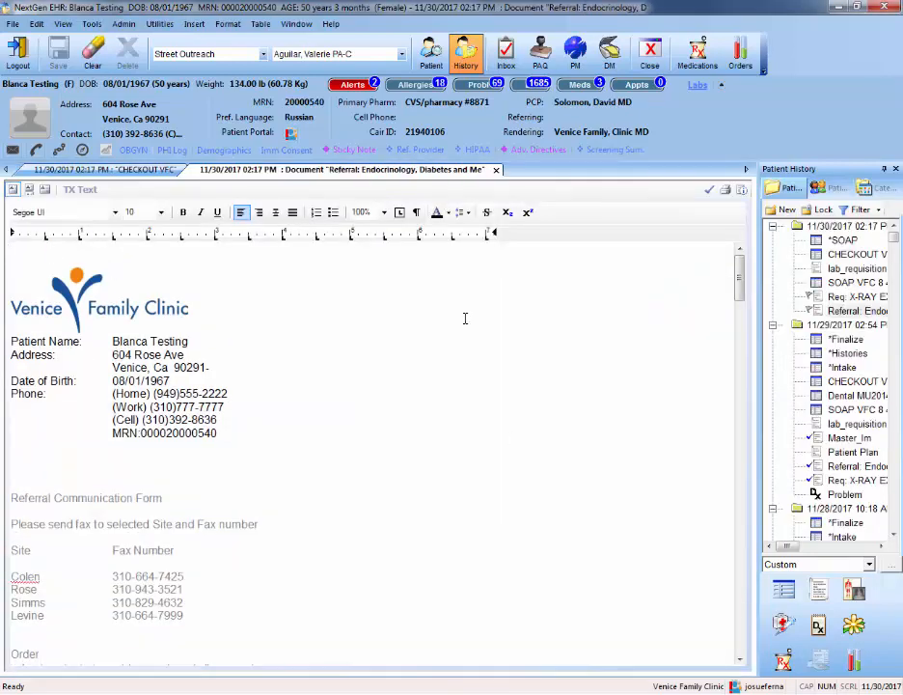
pyautogui.moveTo(614, 363)
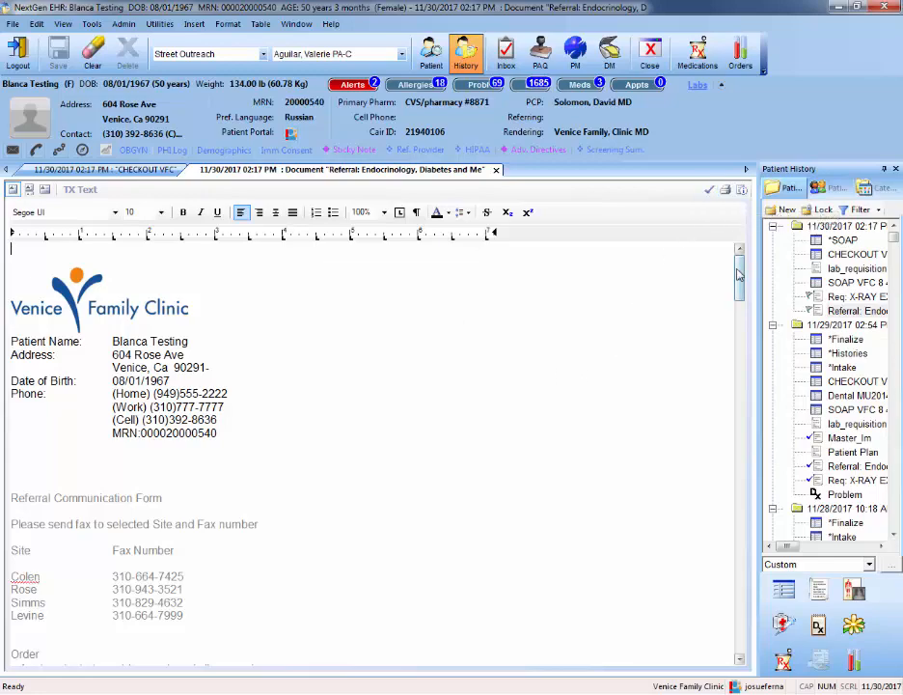
pyautogui.scroll(-3)
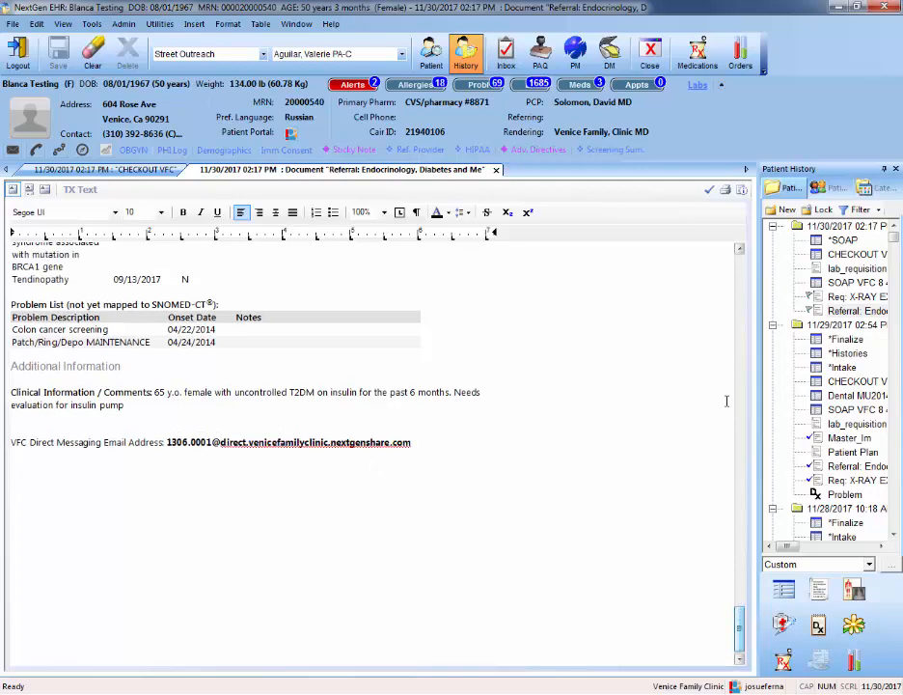
pyautogui.moveTo(710, 189)
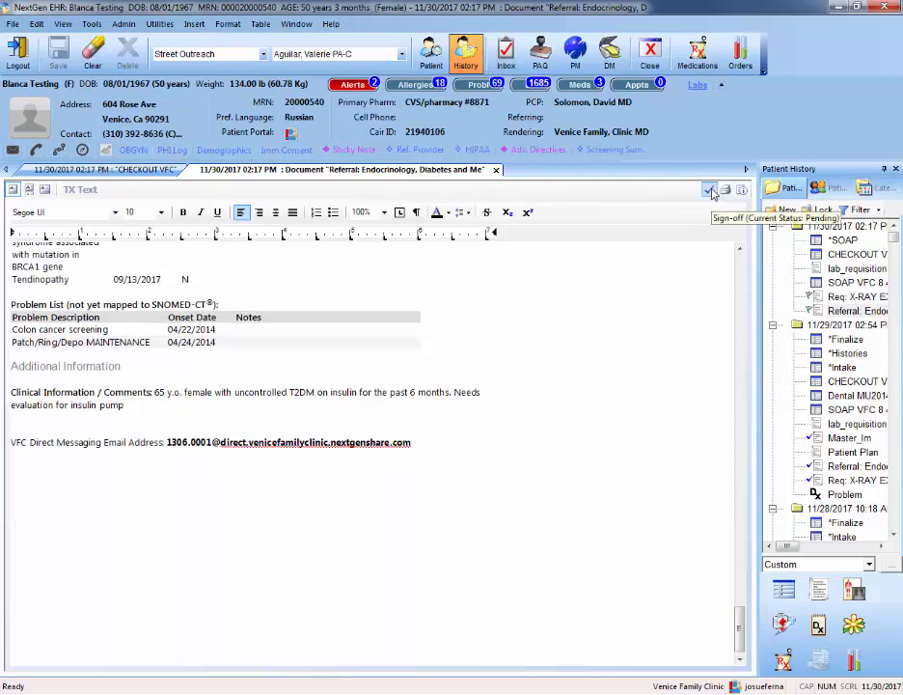
# Electronically sign the endocrinology referral document, dated 11/30/2017, and review it.
pyautogui.click(711, 189)
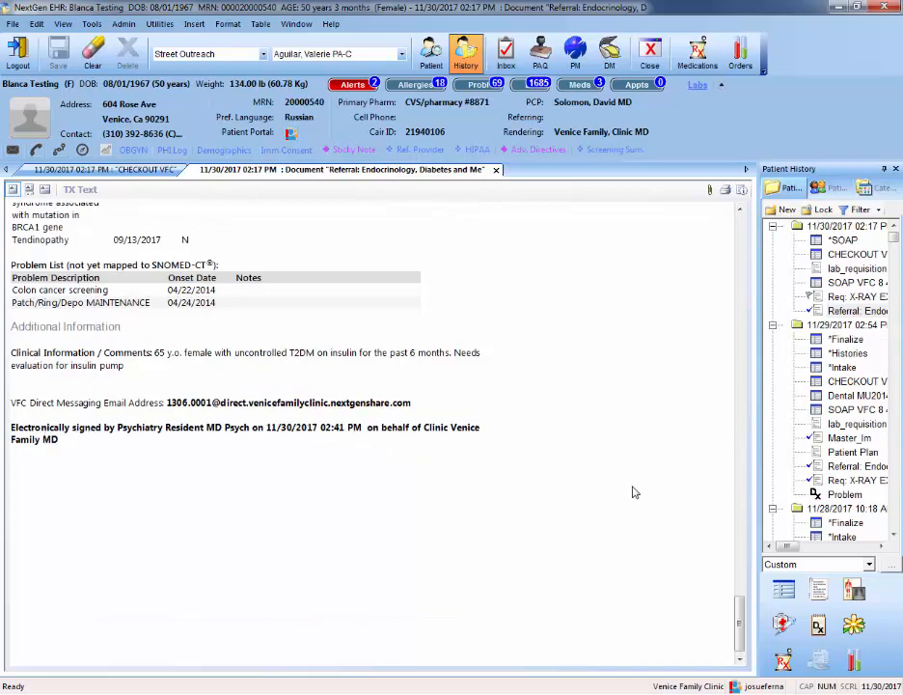
pyautogui.scroll(-3)
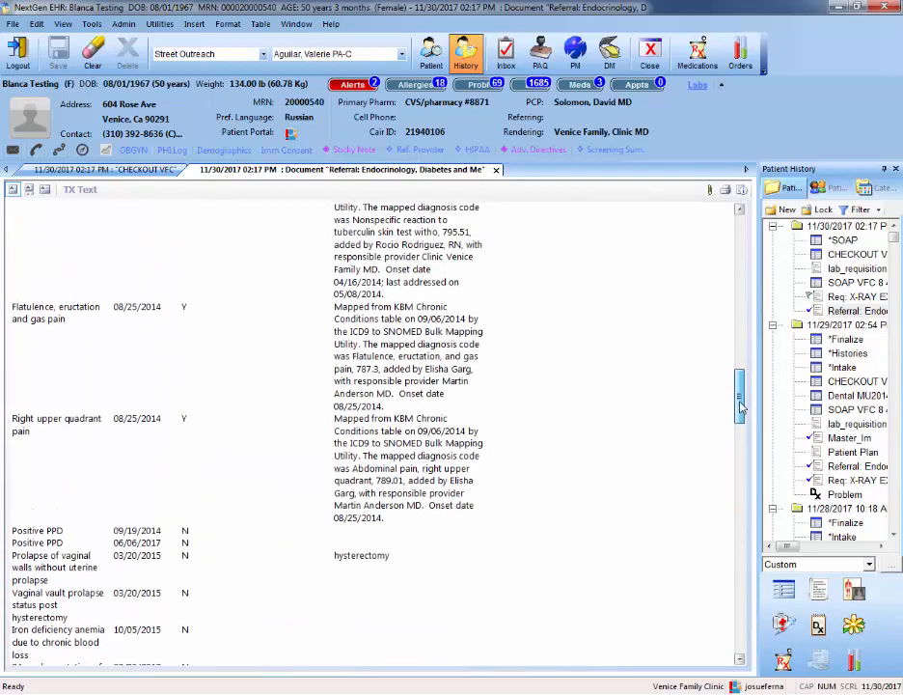
pyautogui.scroll(3)
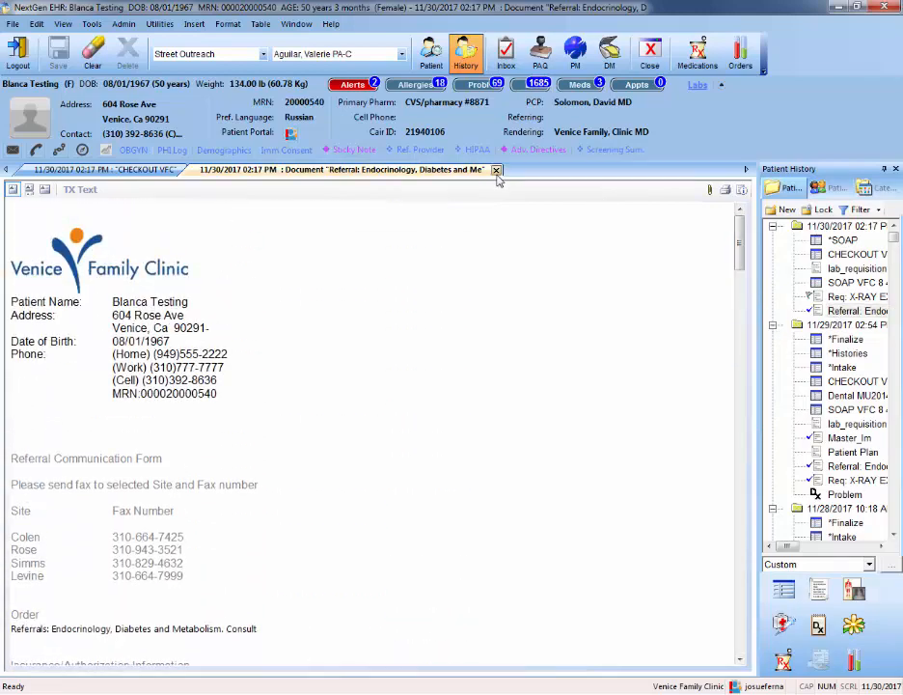
pyautogui.moveTo(498, 170)
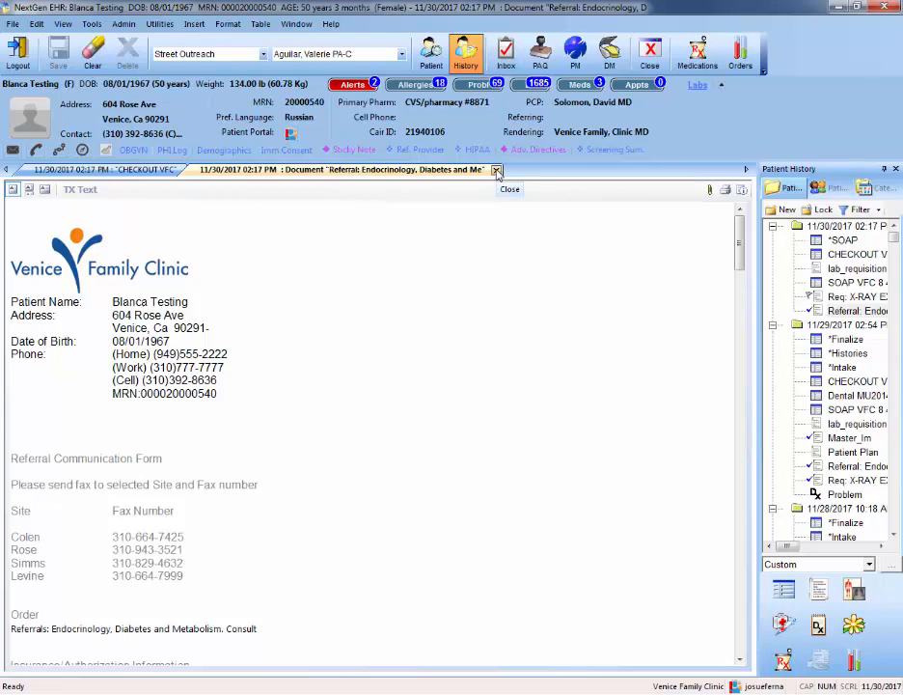